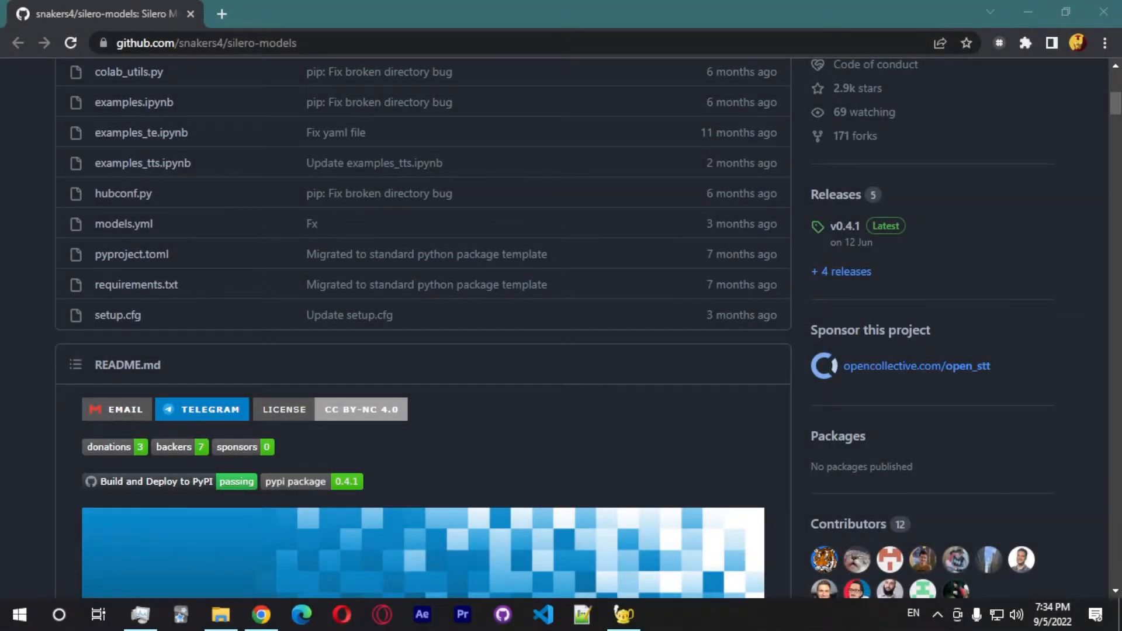
mouse_move(941, 297)
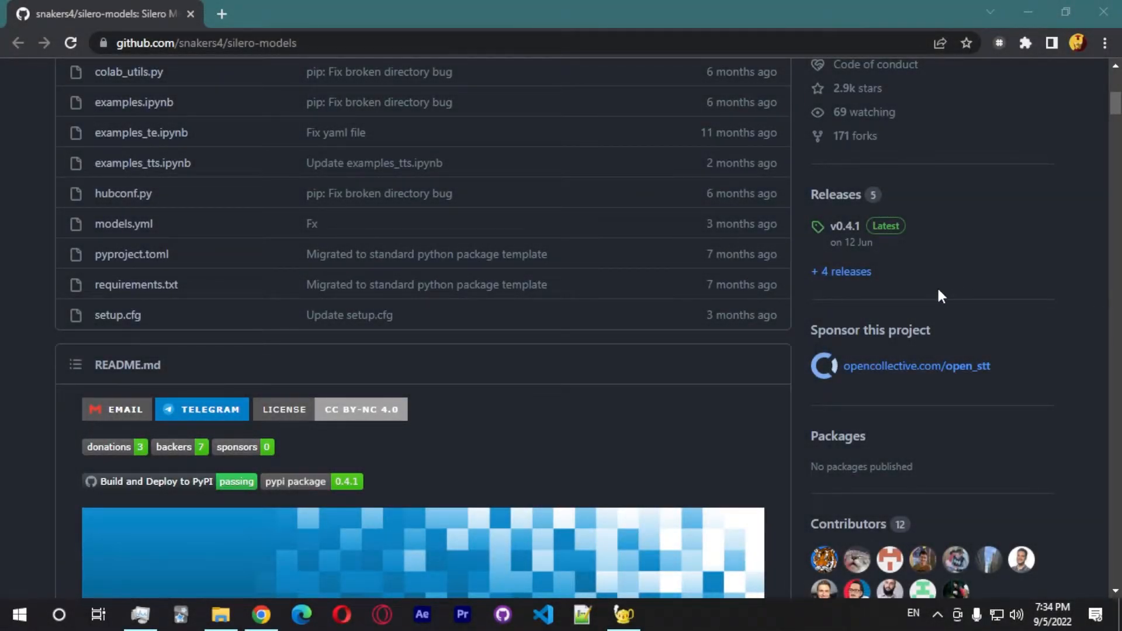
mouse_move(928, 297)
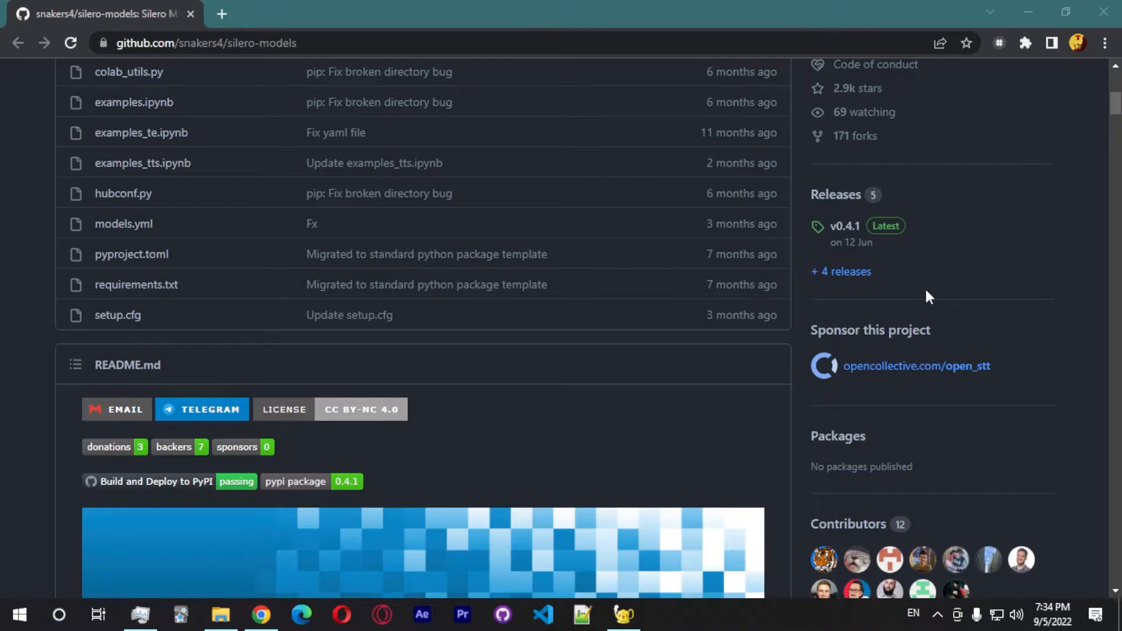
Step: Scroll the silero-models README down to the Speech-To-Text checkpoints table
scroll(down, 3)
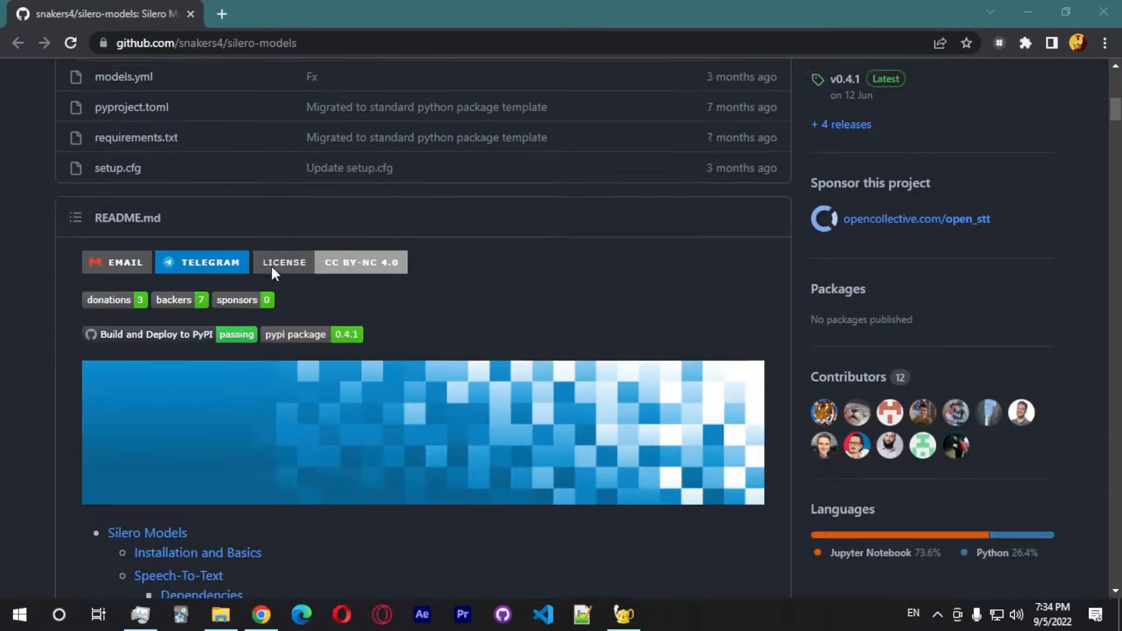
scroll(down, 3)
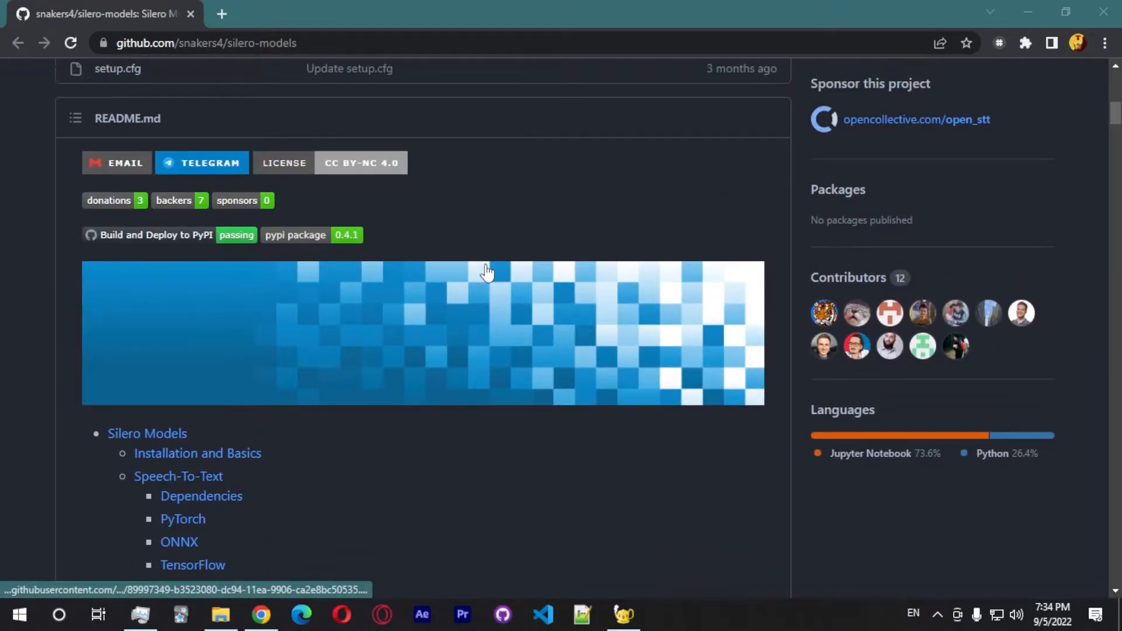
mouse_move(341, 287)
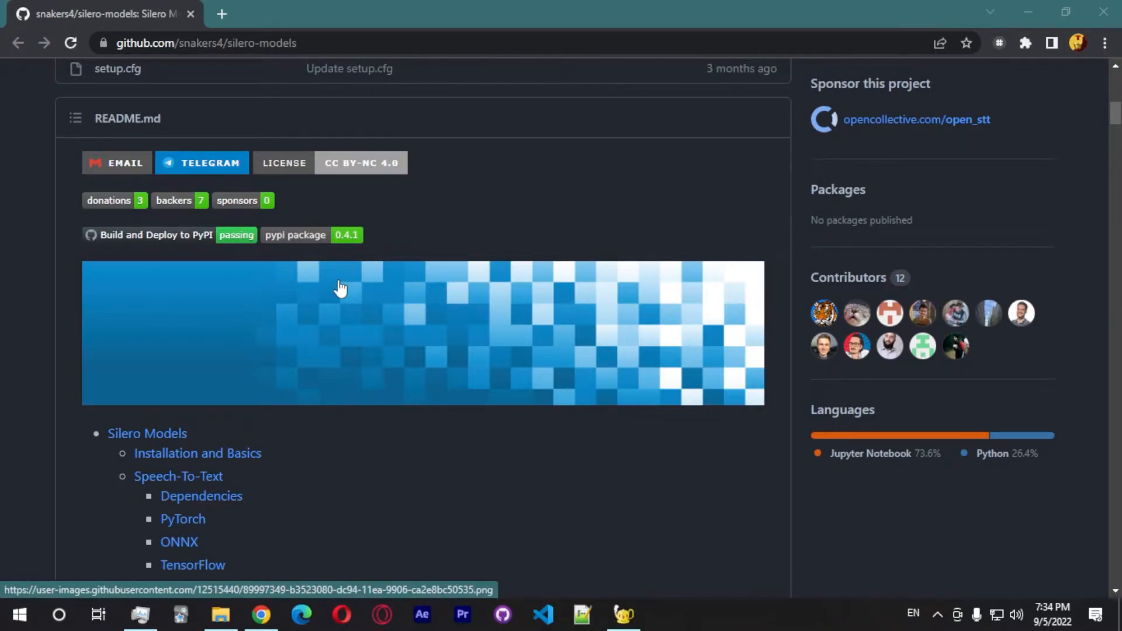
scroll(down, 3)
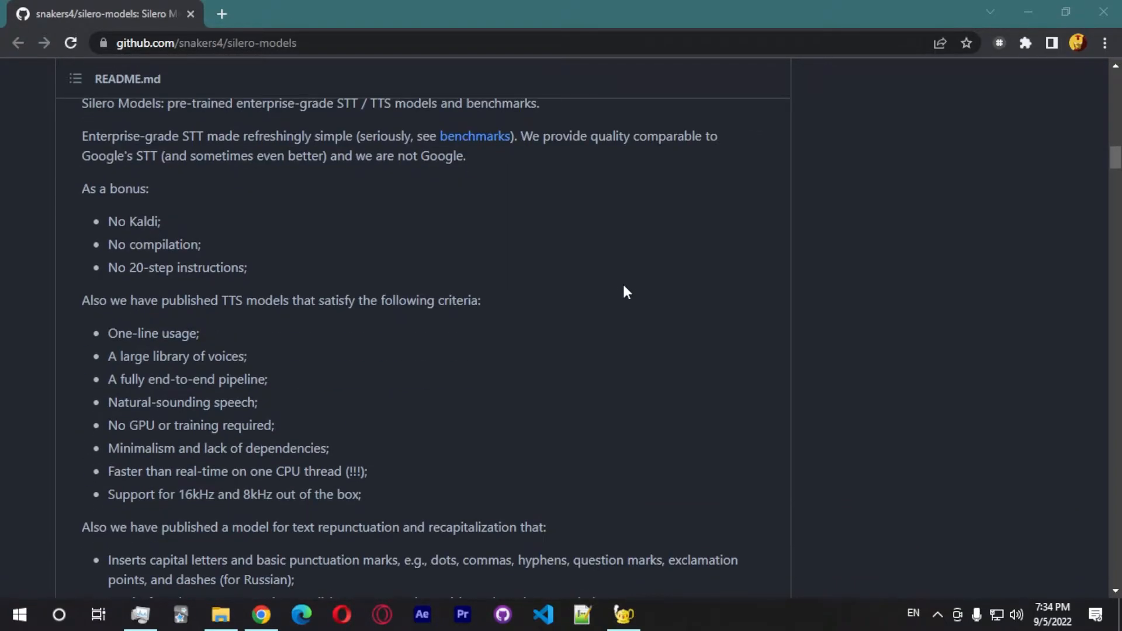
scroll(down, 3)
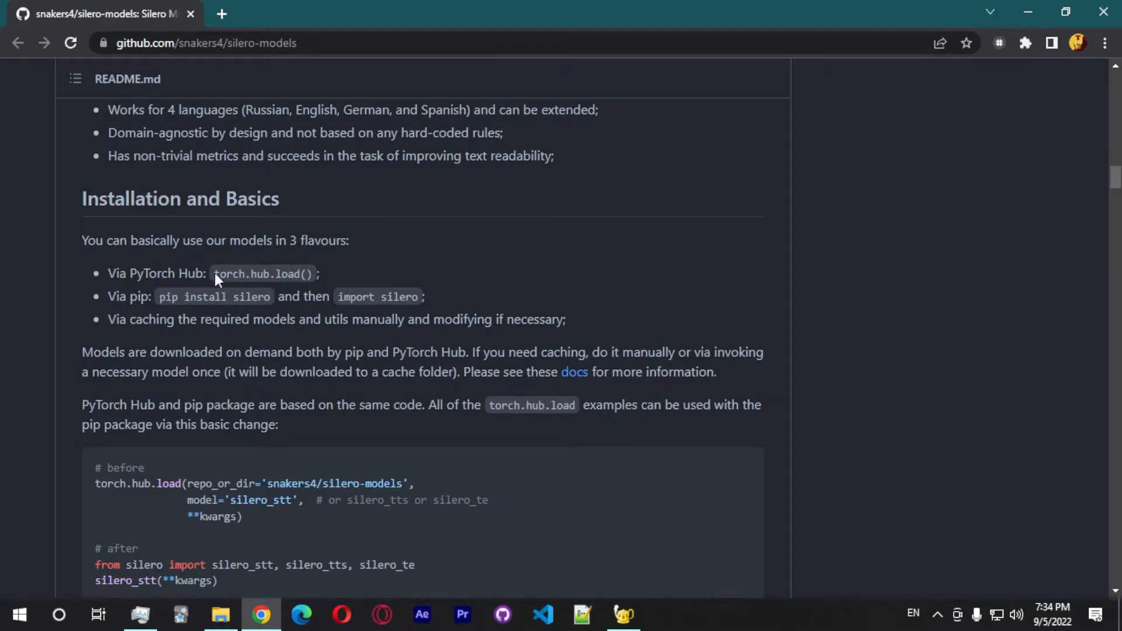
scroll(down, 3)
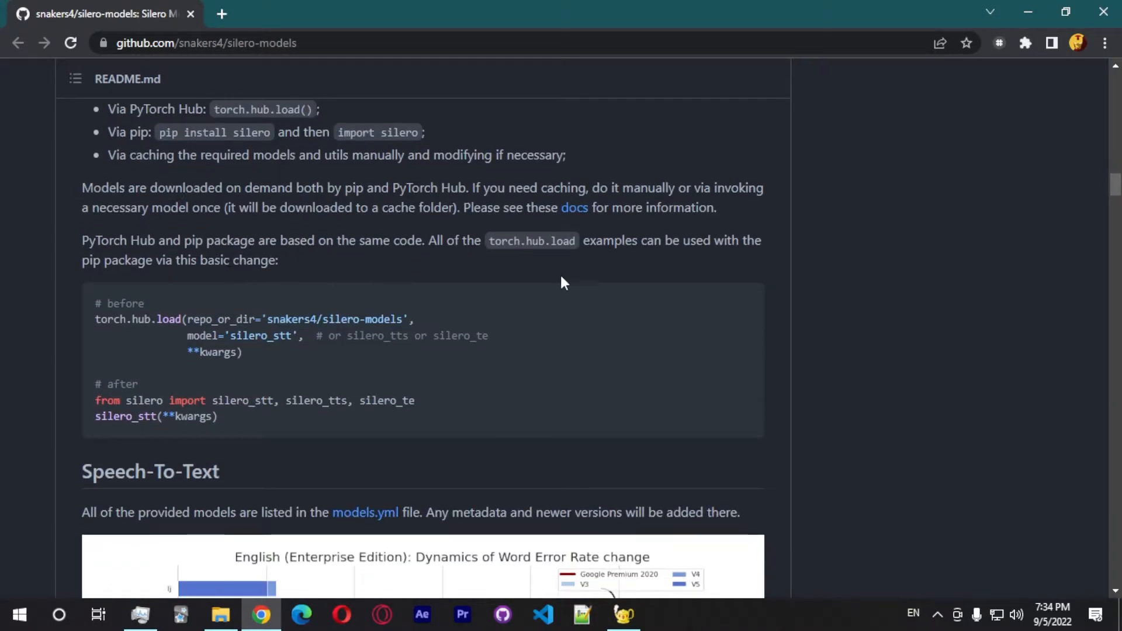
scroll(down, 3)
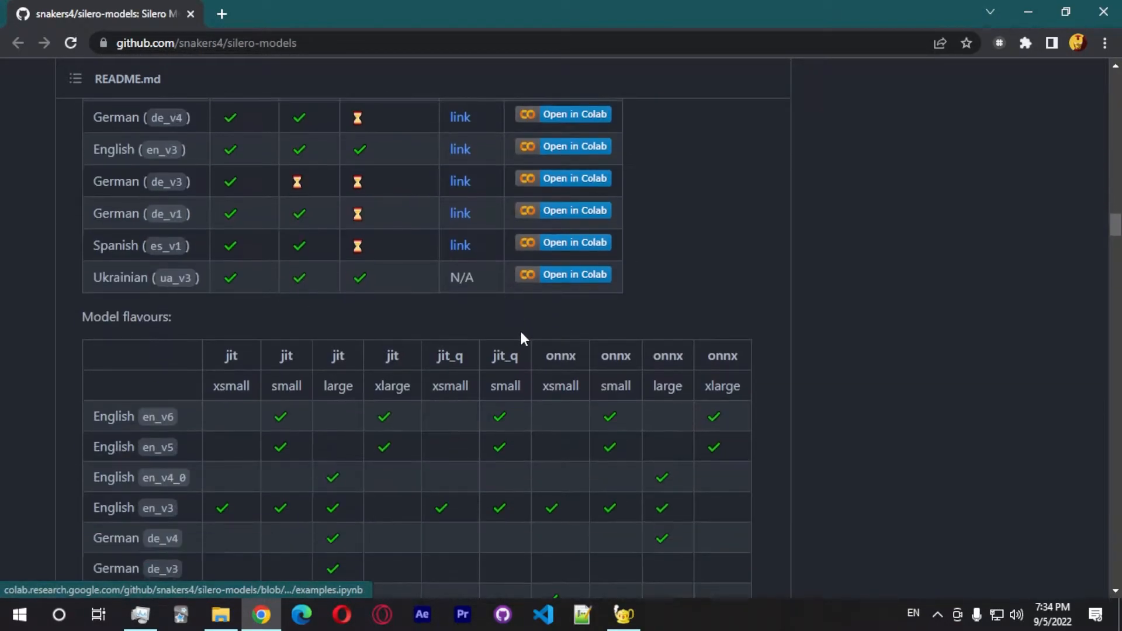
scroll(up, 3)
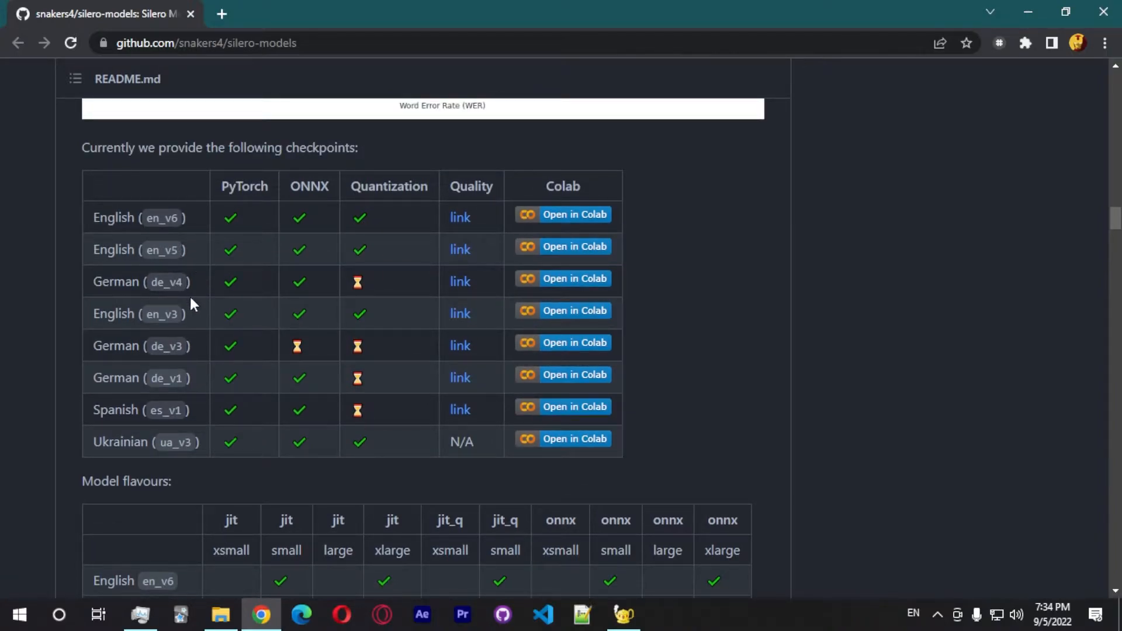
mouse_move(210, 375)
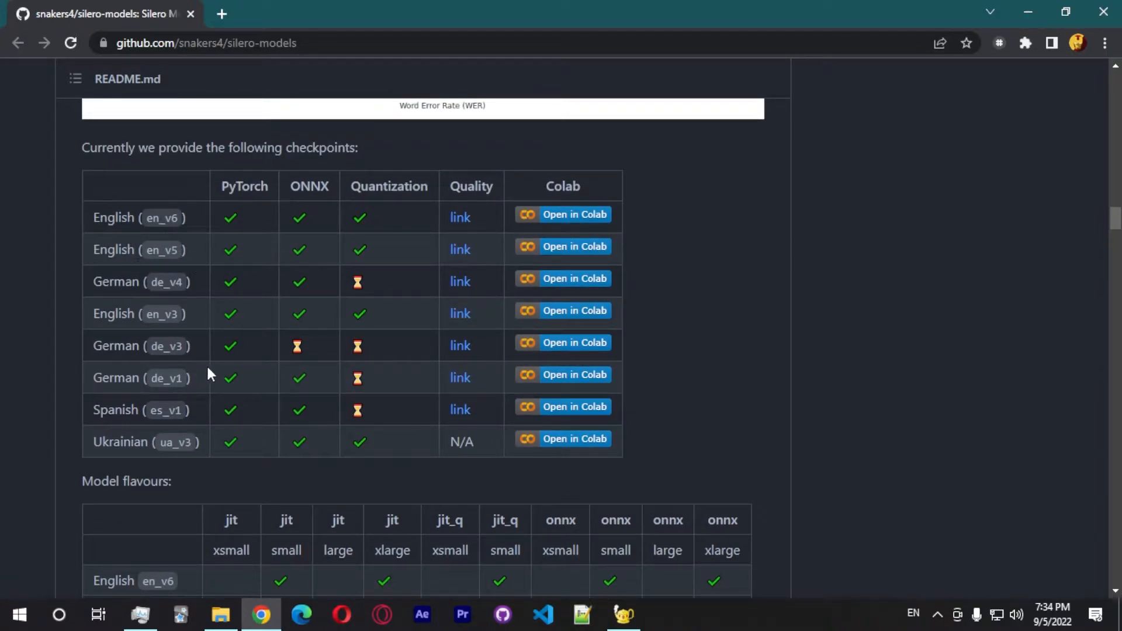
mouse_move(217, 343)
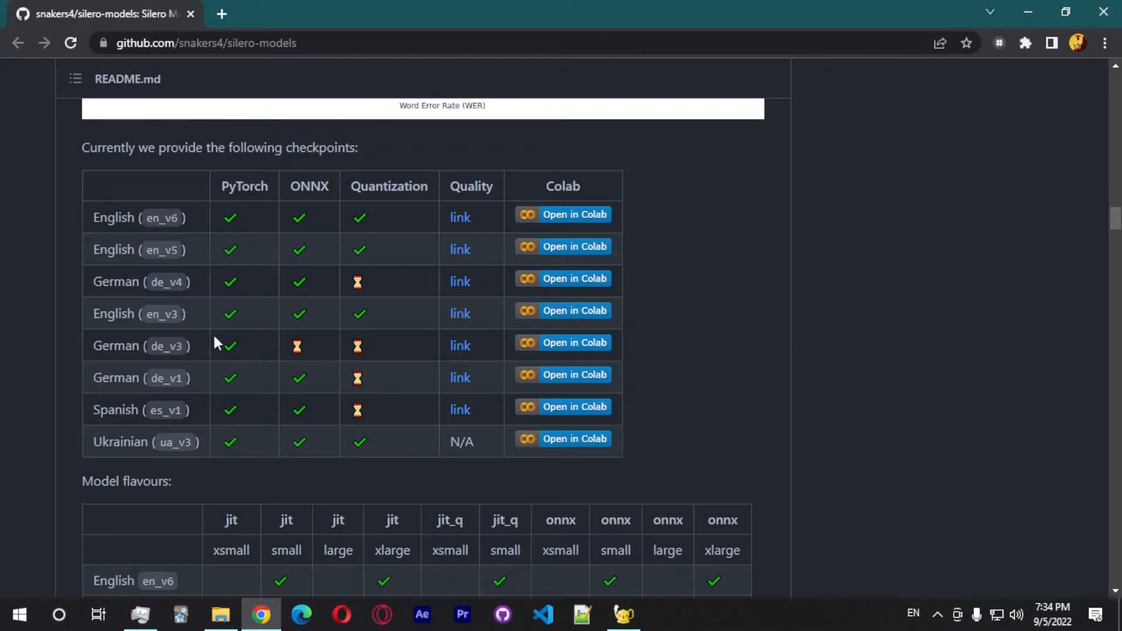
mouse_move(296, 438)
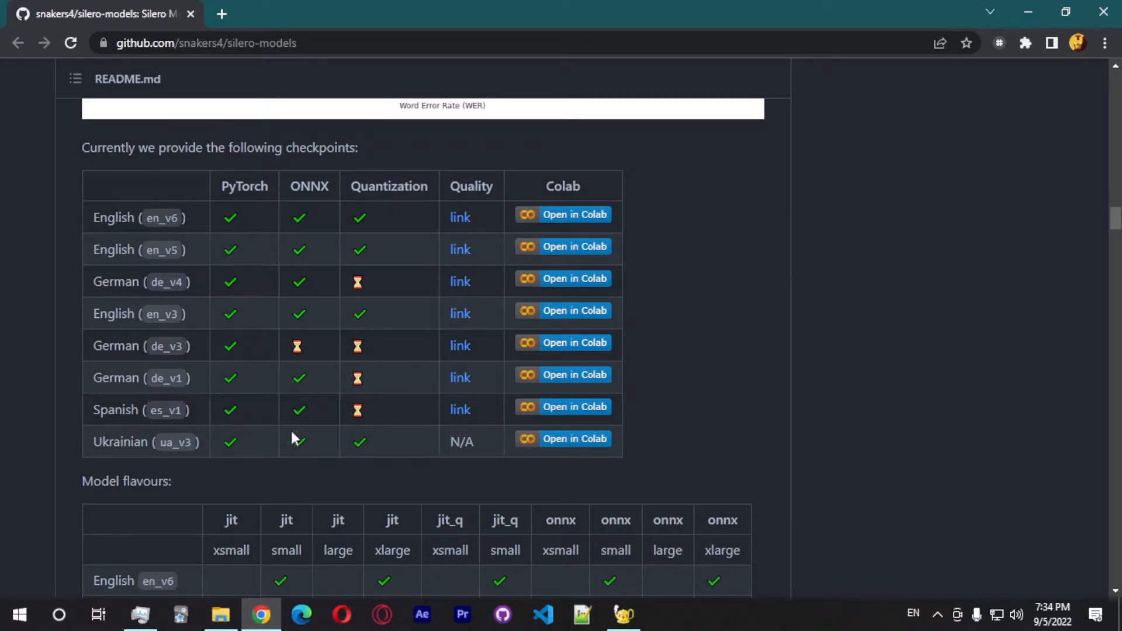
Step: Add 'import torch' and 'from pydub import AudioSegment' at the top of main.py
click(624, 615)
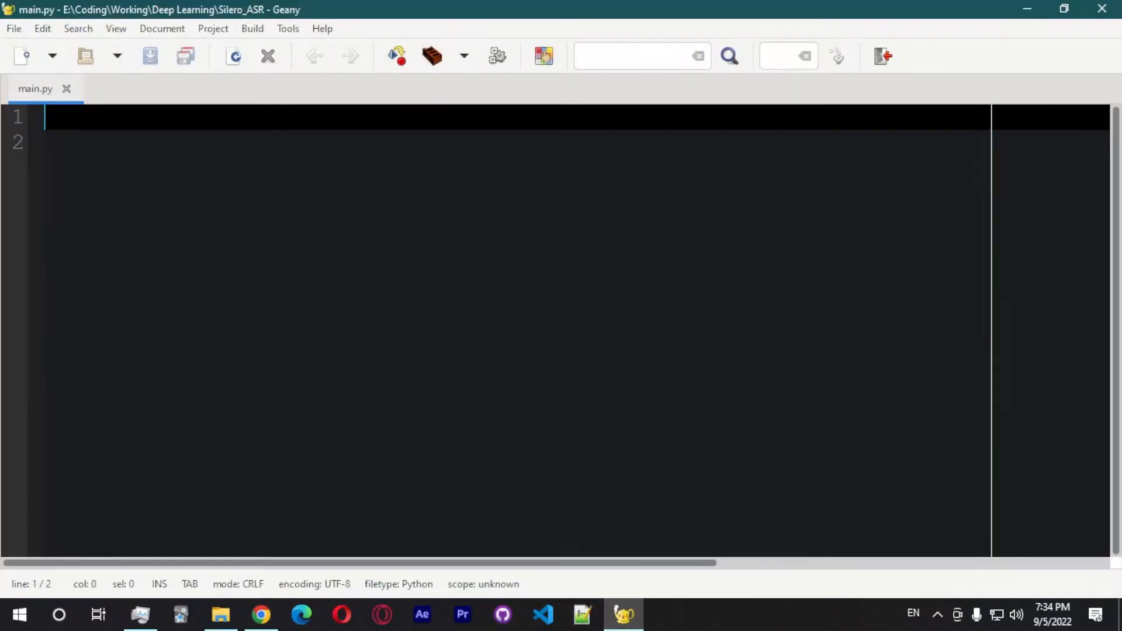
key(Return)
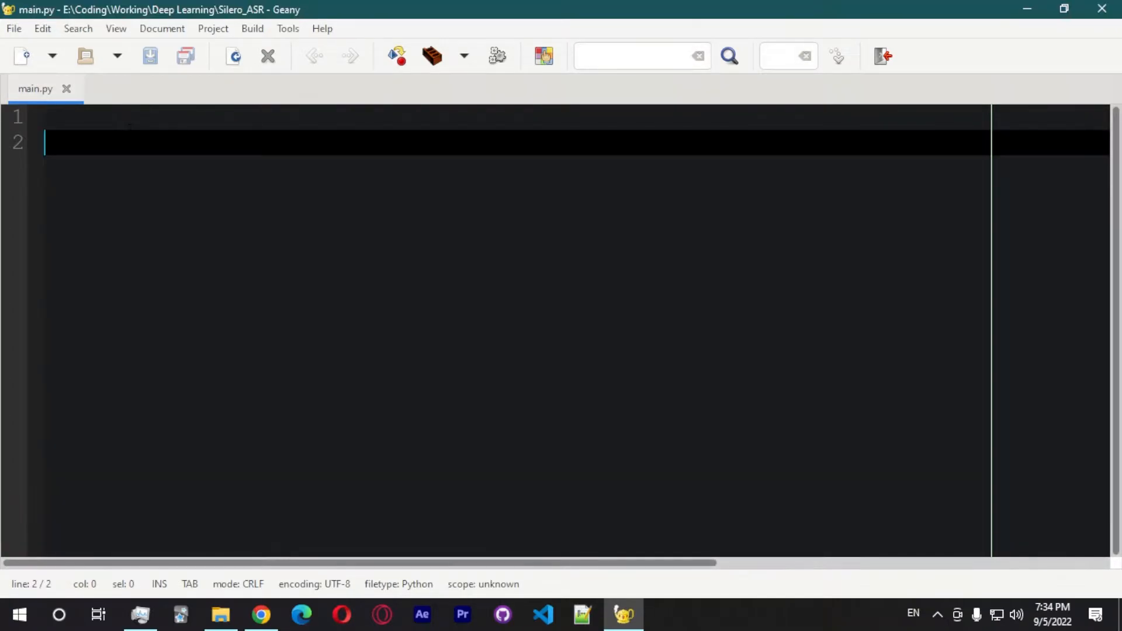
text(import torch)
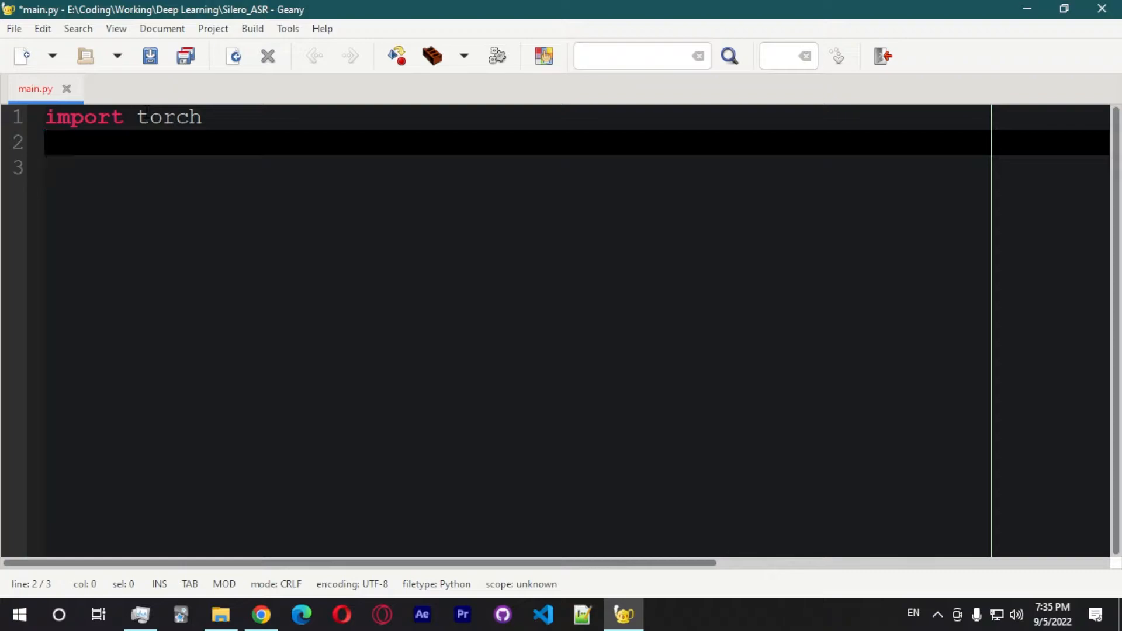
text(import pyt)
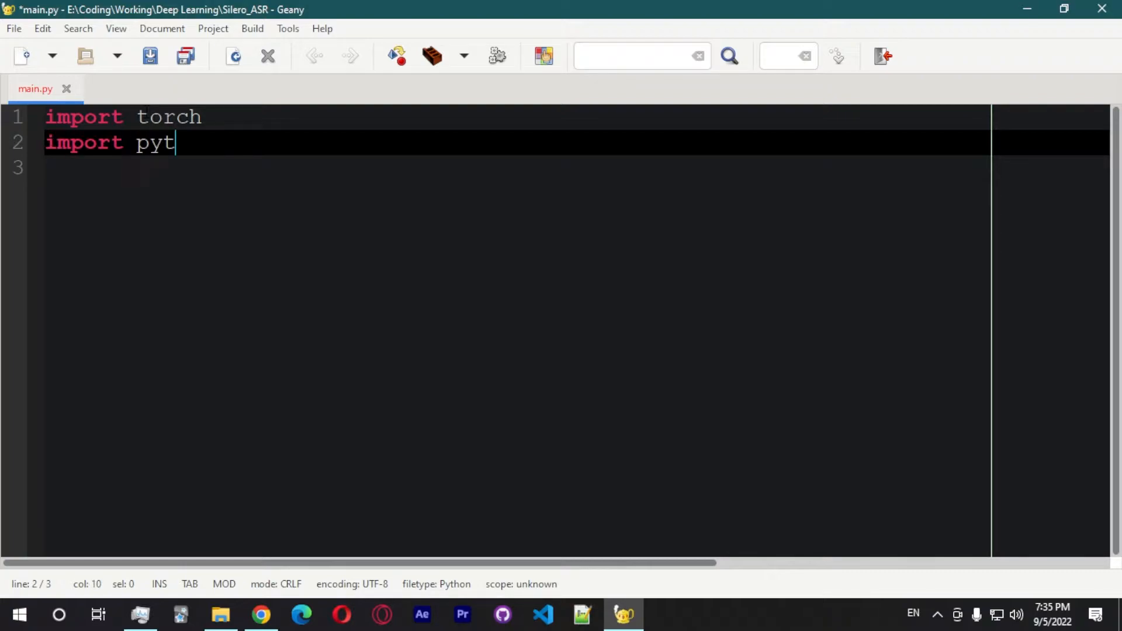
text(dub)
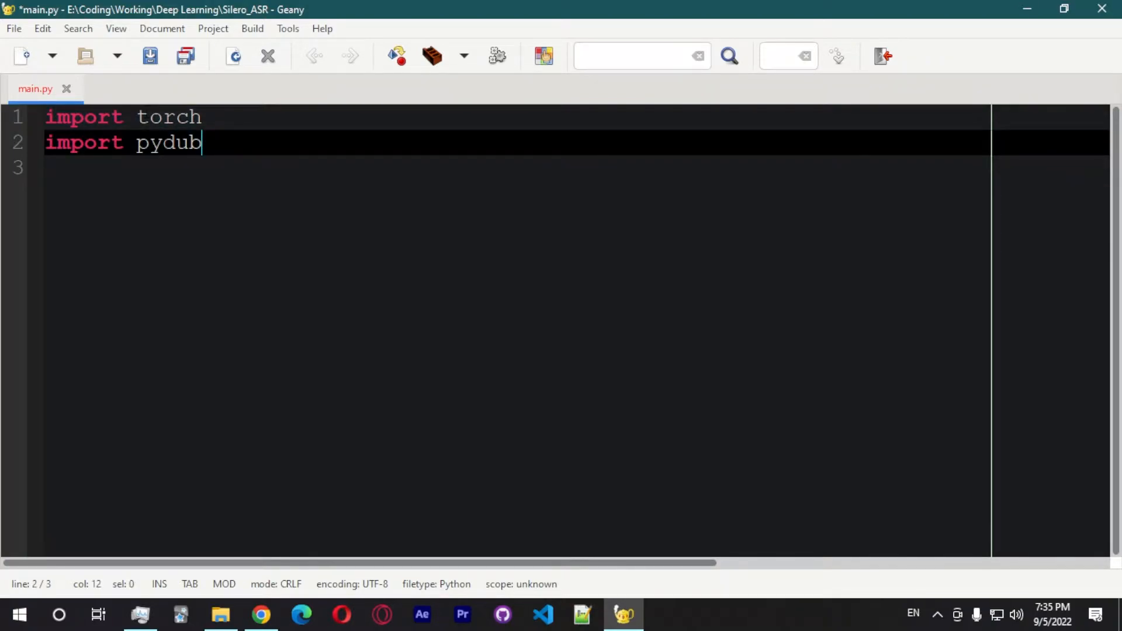
key(Backspace)
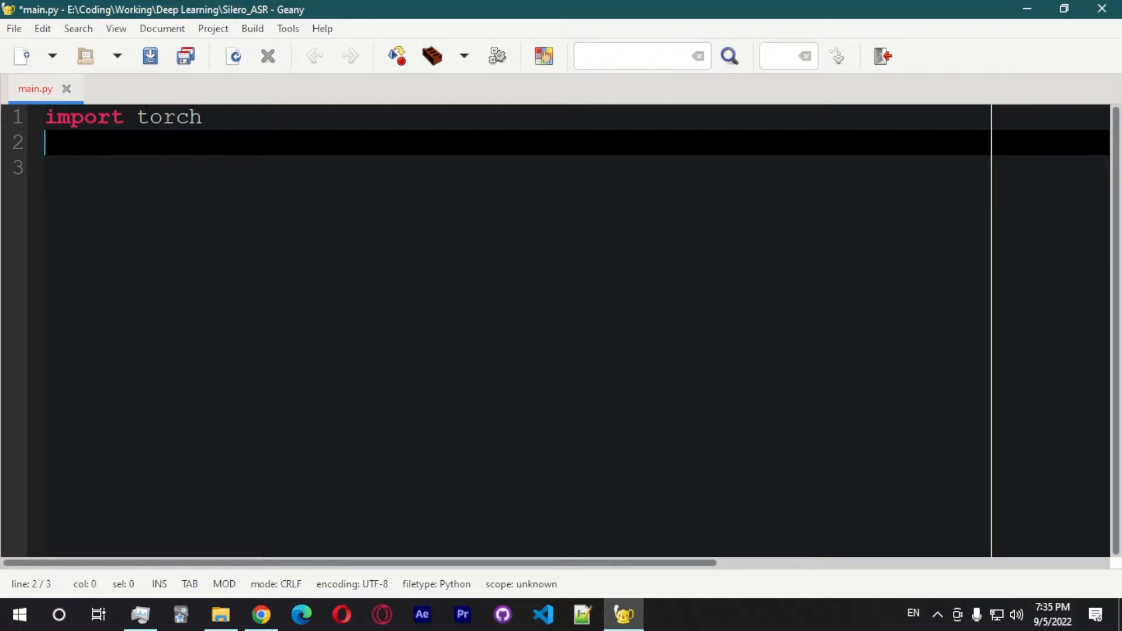
text(from pydub import A)
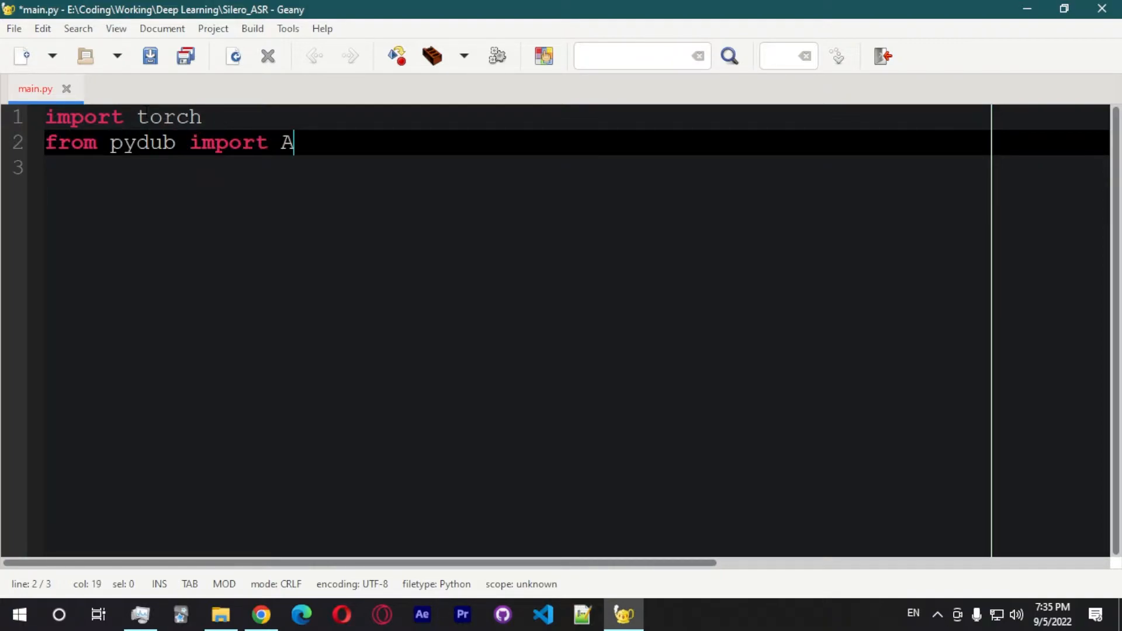
text(udioSegment)
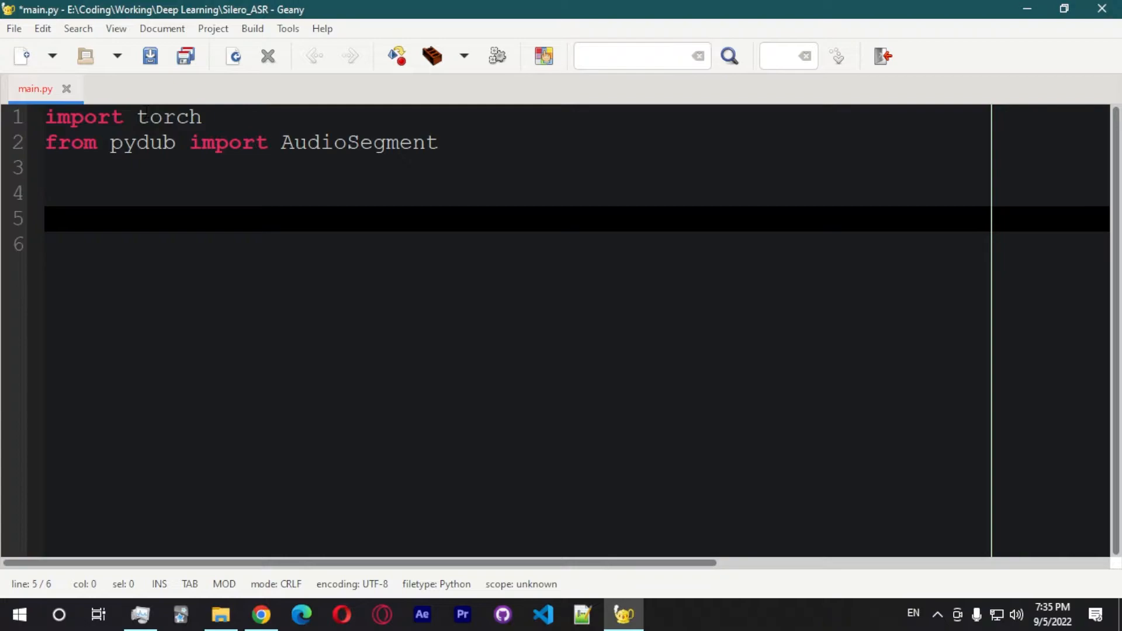
Step: Add device = torch.device('cpu') followed by a new line
text(device =)
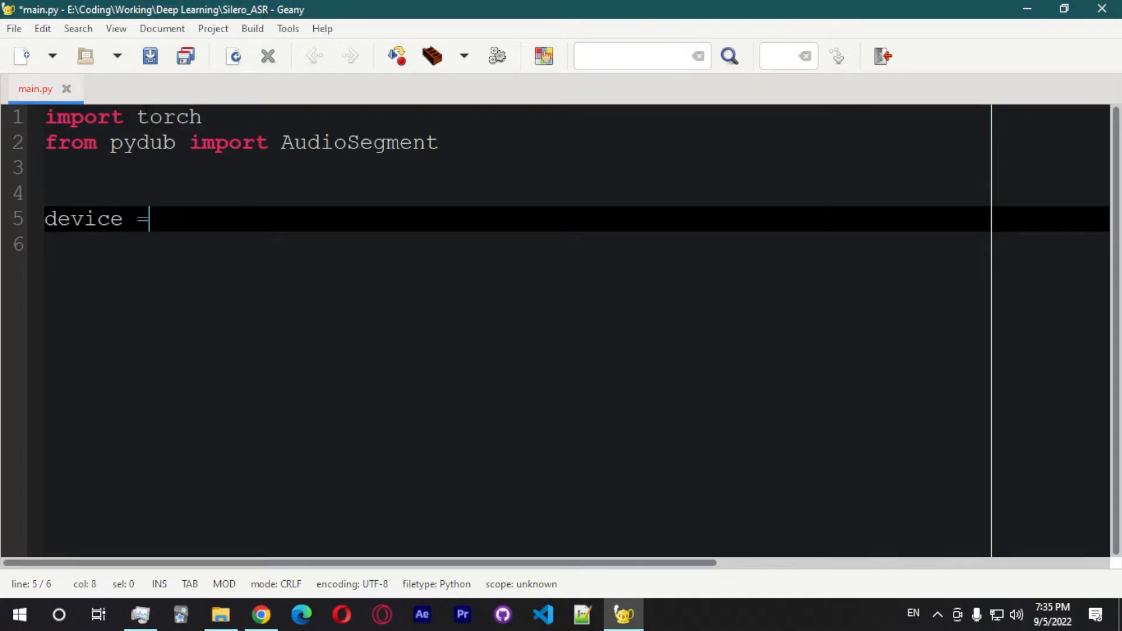
text(torch.device()
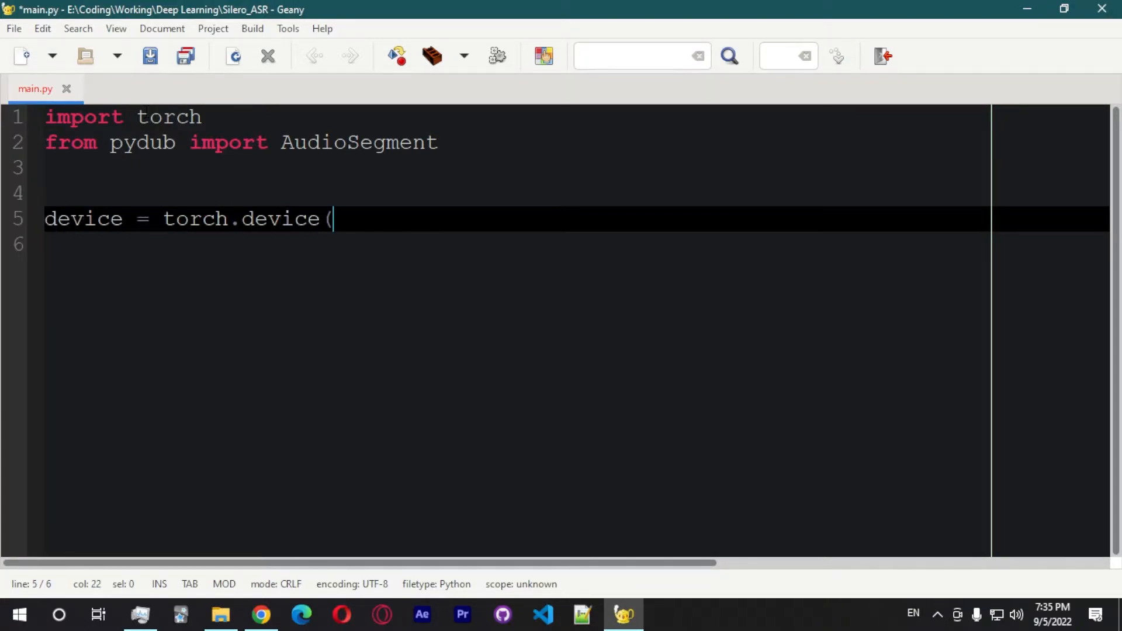
text('cpu'))
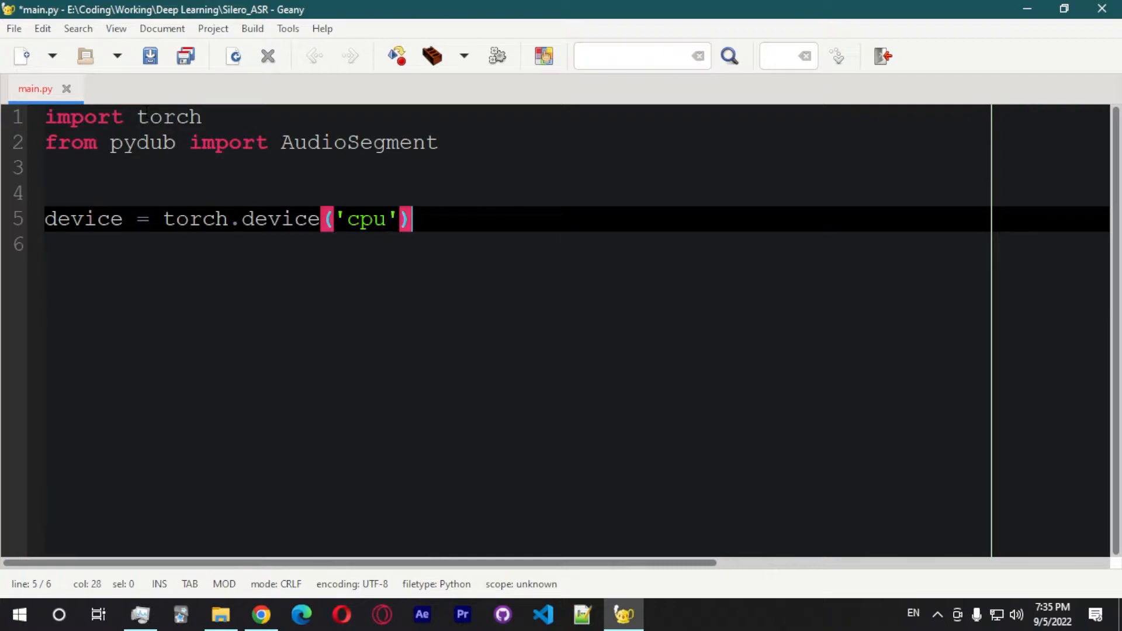
key(Return)
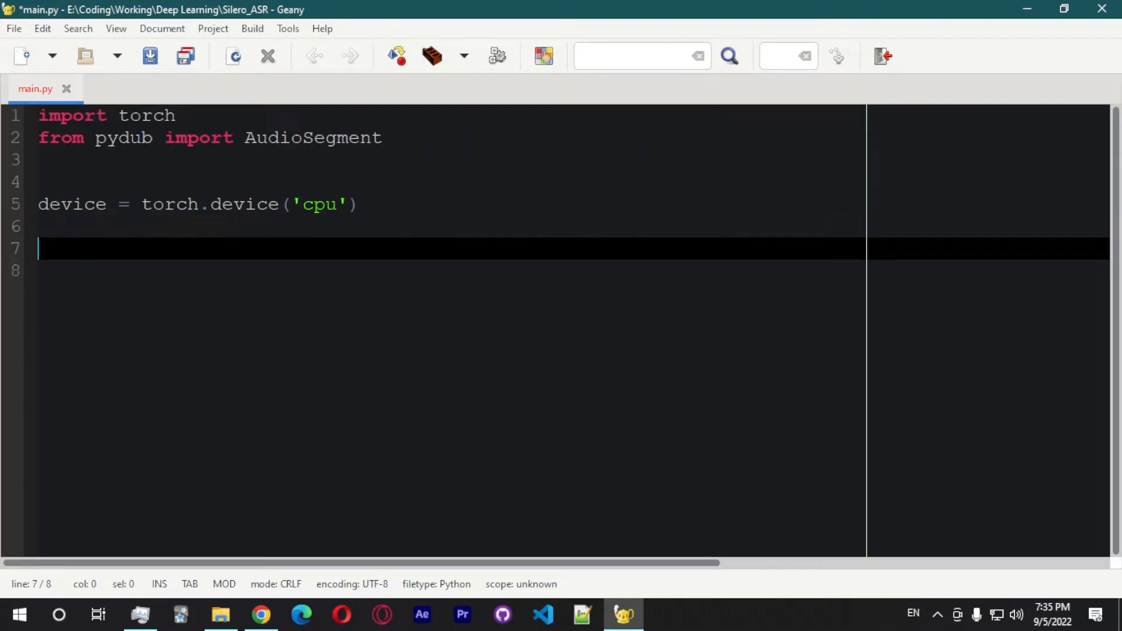
Step: Start the line model, decoder, utils = torch.hub.load(repo_or_dir=
text(model, dec)
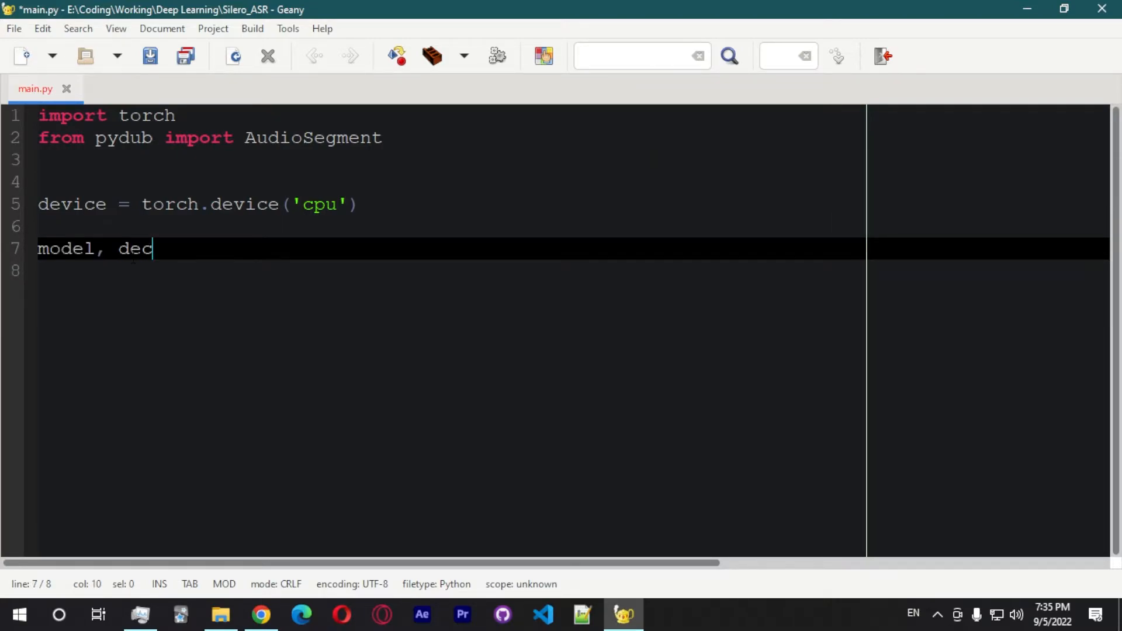
text(oder, utils)
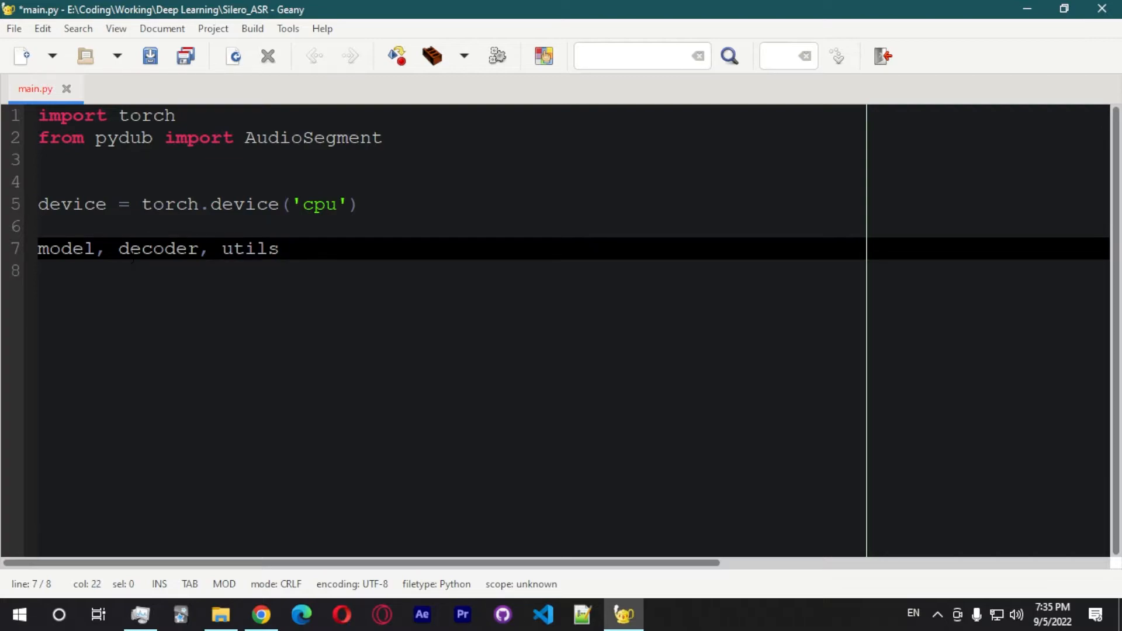
text(= torch.)
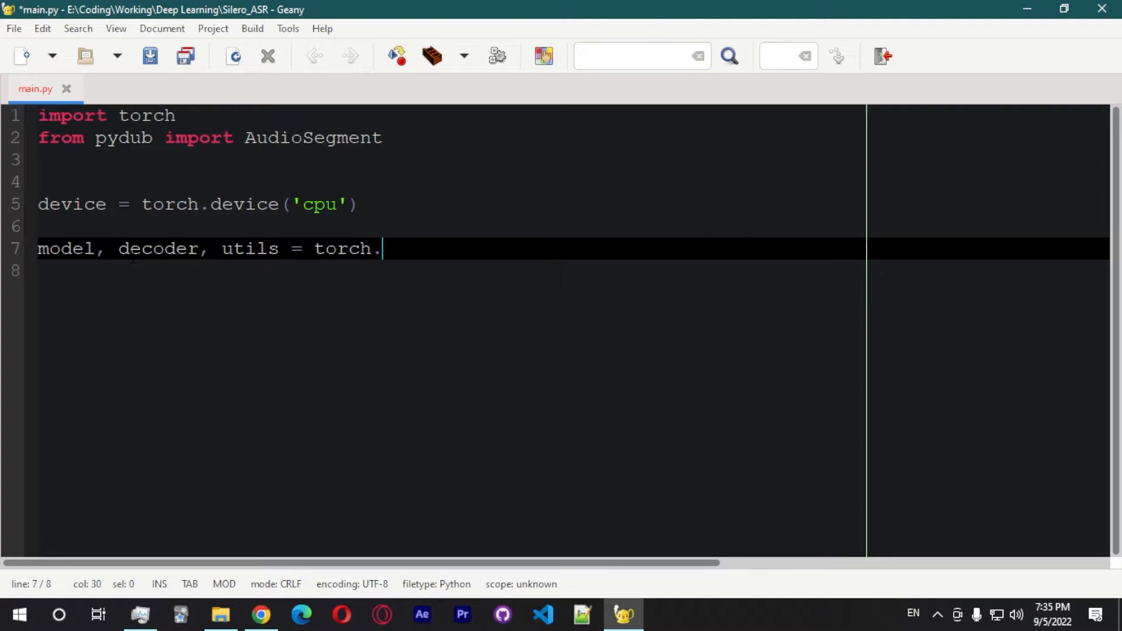
text(hub.)
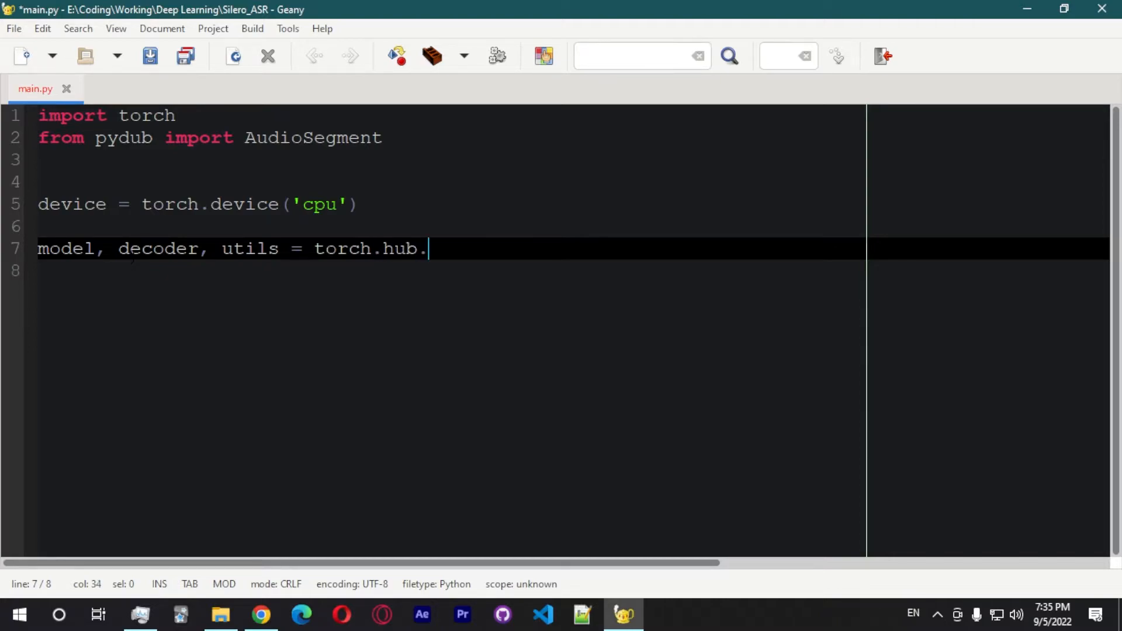
text(load()
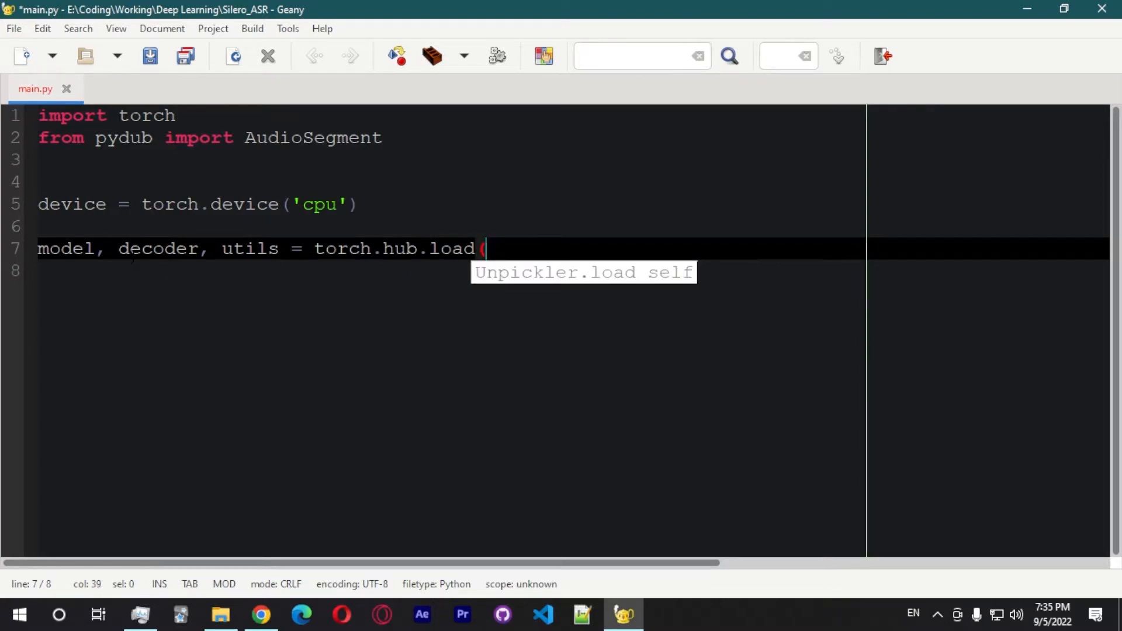
text((repo_or)
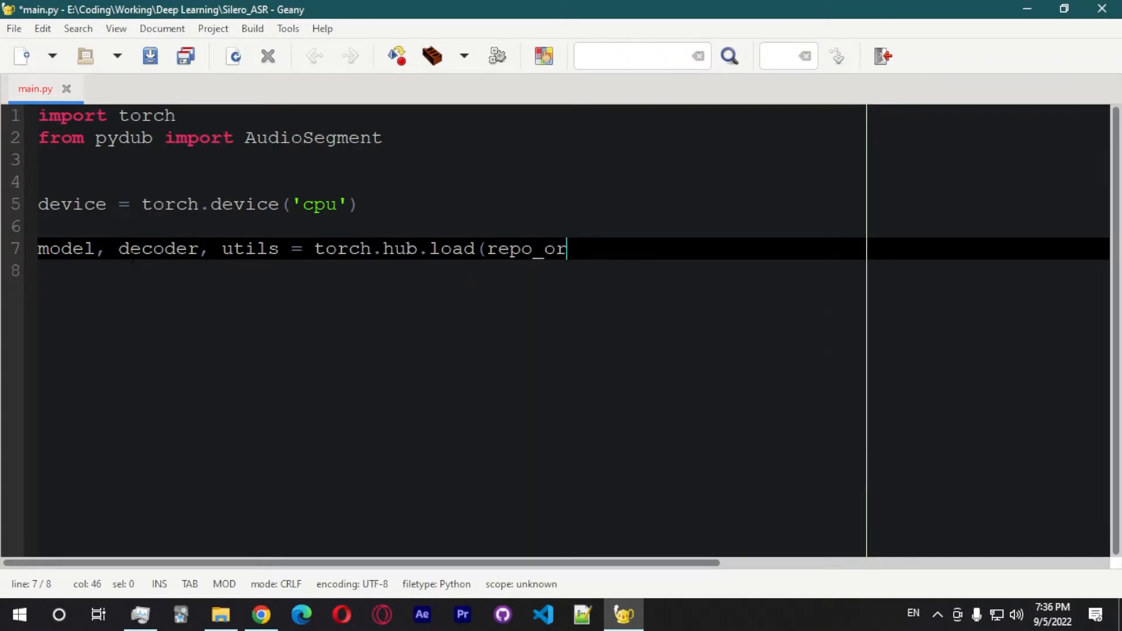
text(_dir=')
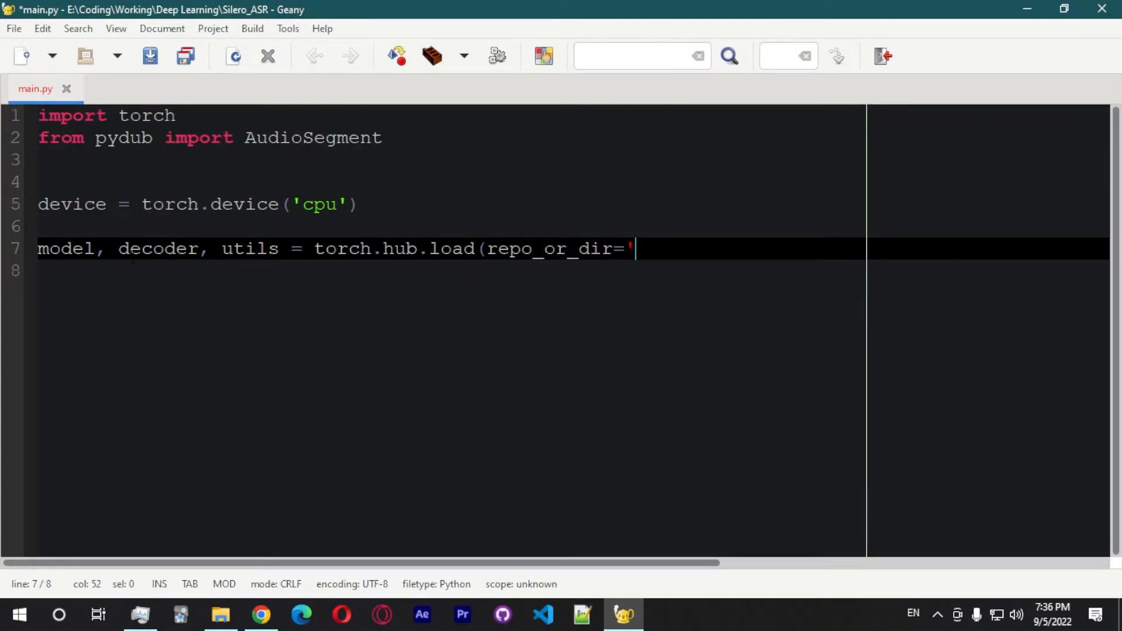
Step: Pass repository 'snakers4/silero_models', model 'silero_stt', and begin the language argument
text(snaker)
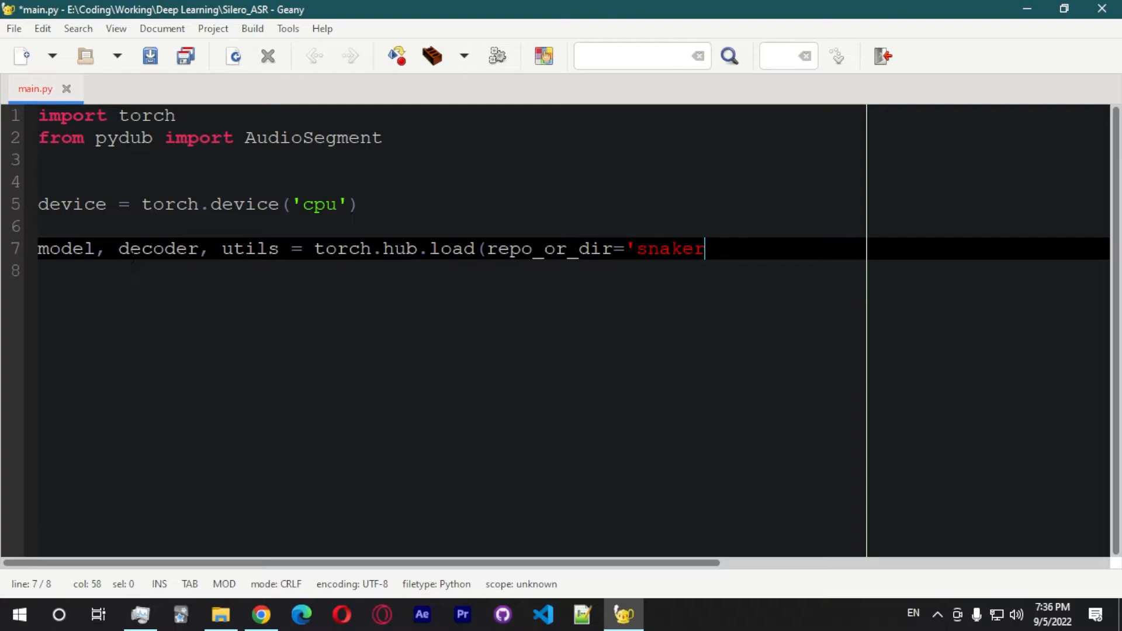
text(s4/)
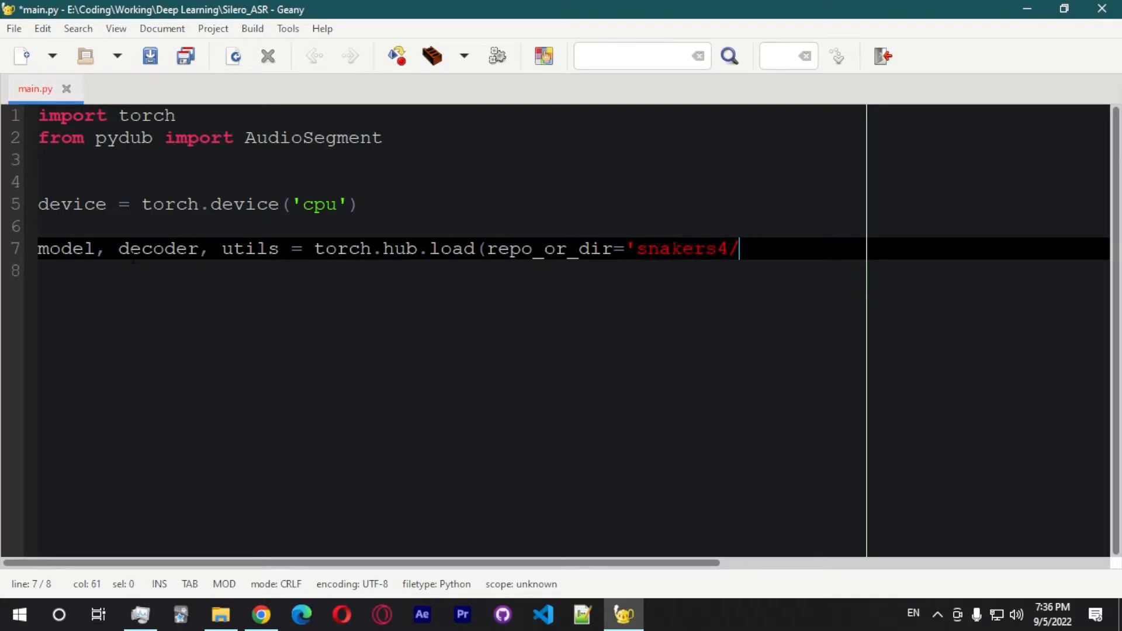
text(silero_models',)
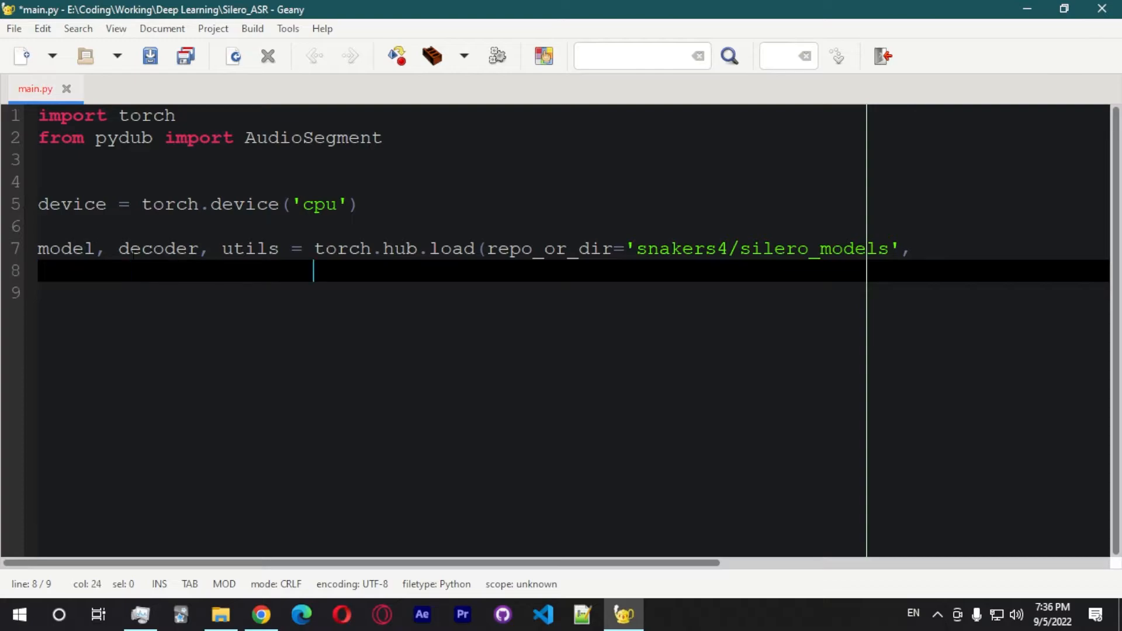
text(model=')
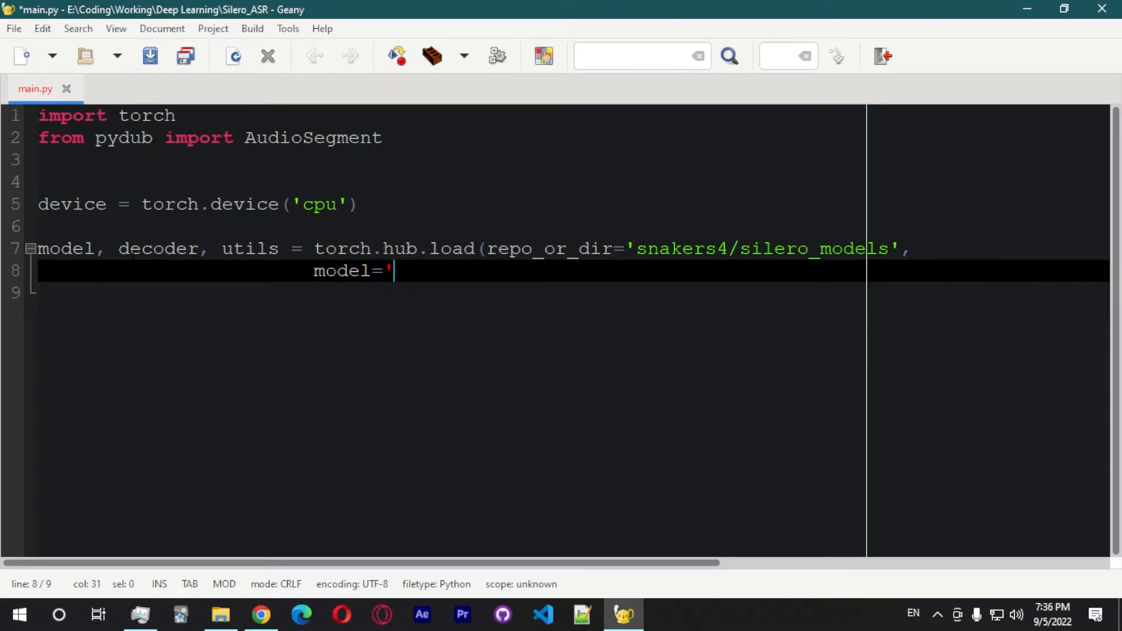
text(silero_stt')
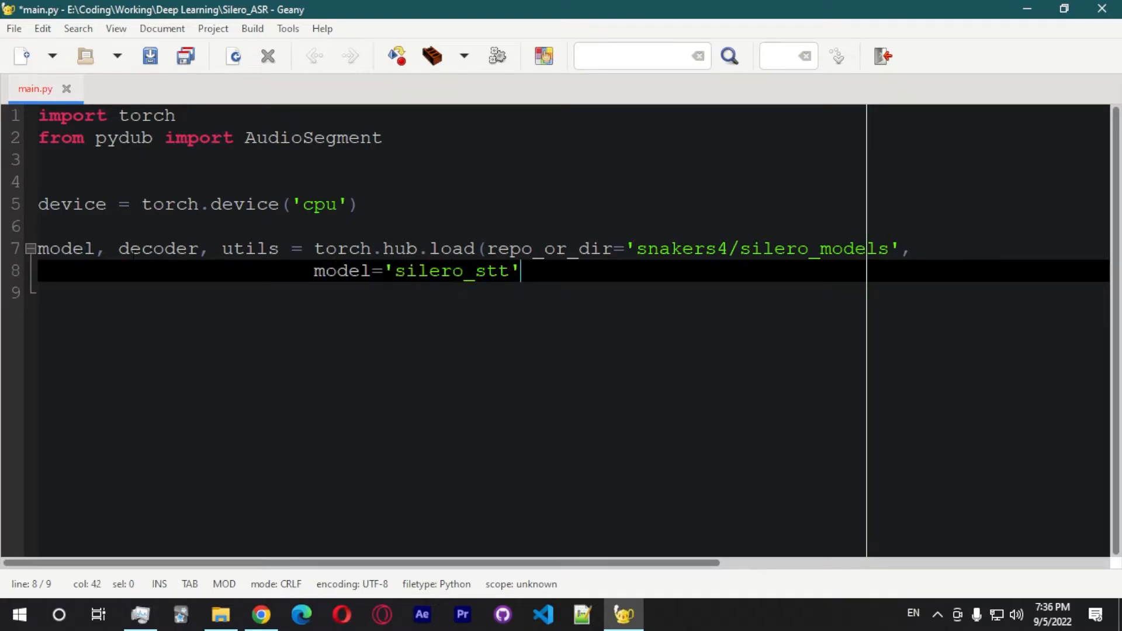
text(, lang)
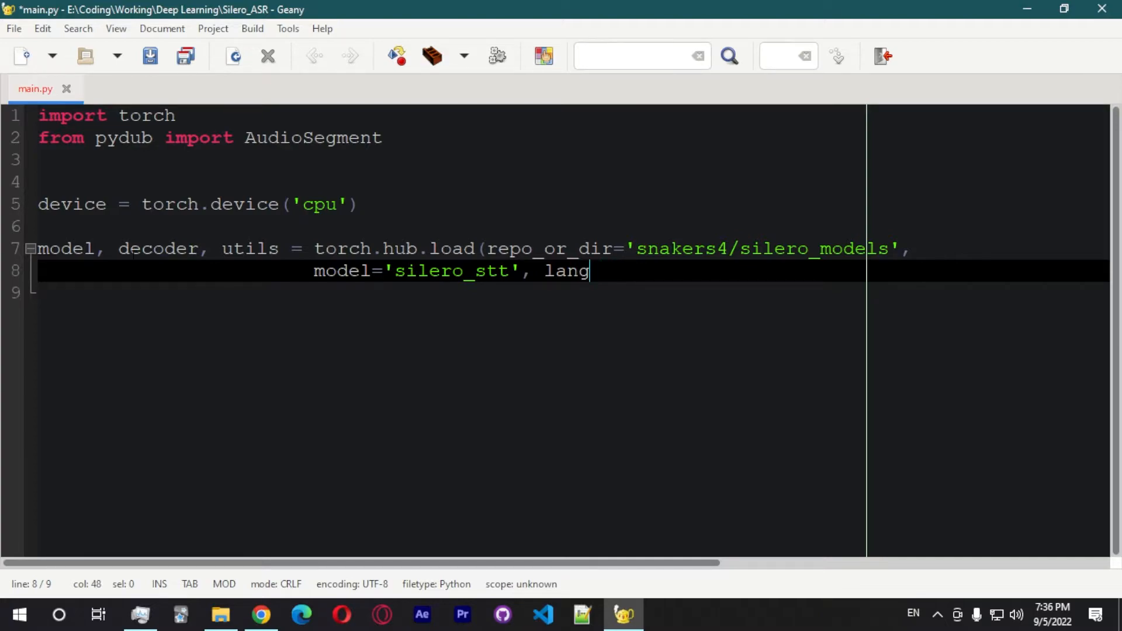
text(uage='en', device=device)
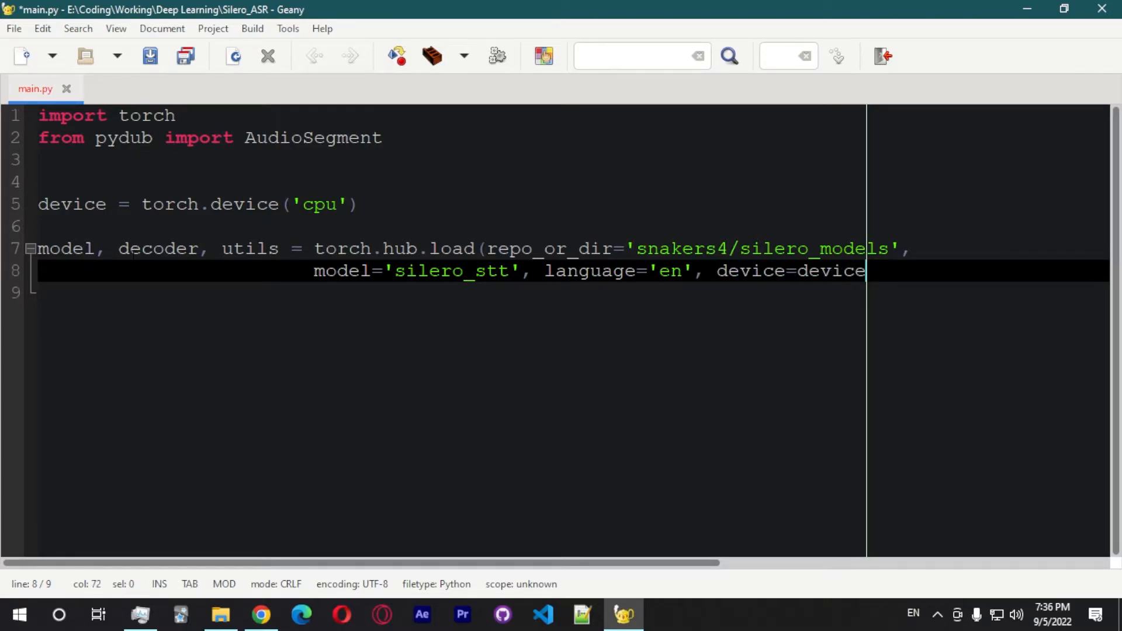
Step: Close the torch.hub.load call, add blank lines, and briefly check the GitHub README
text())
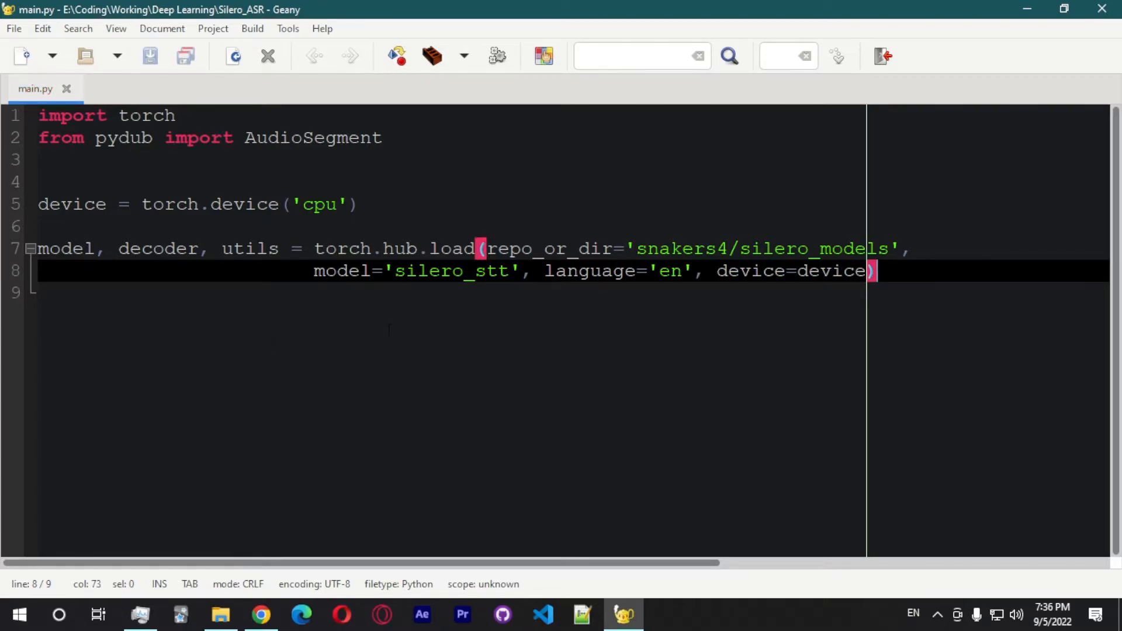
click(680, 271)
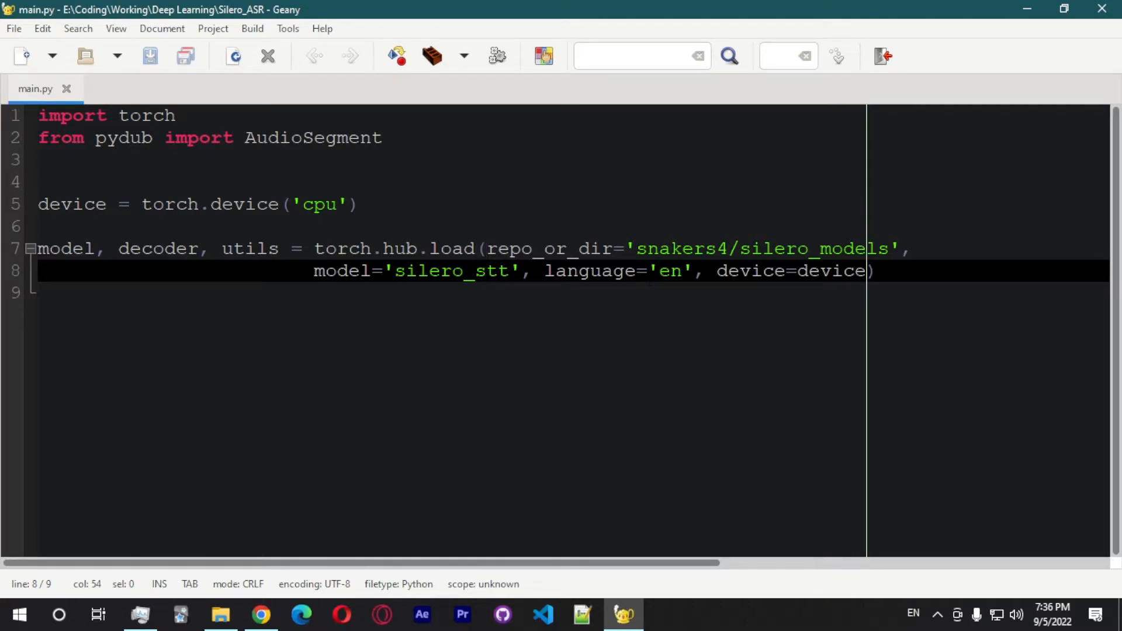
key(Enter)
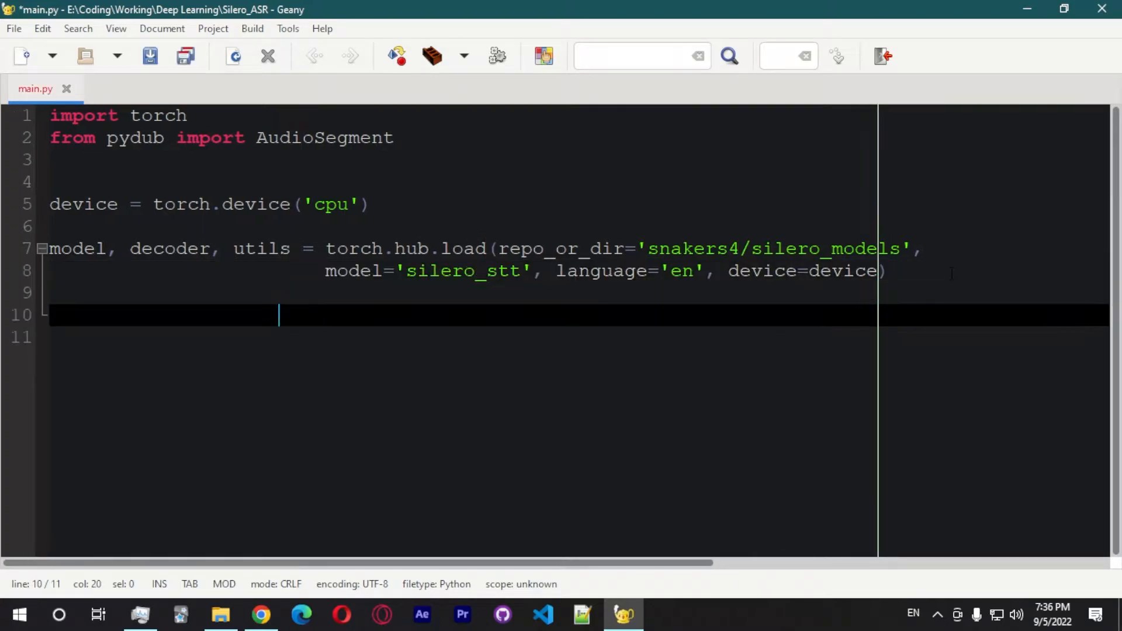
click(260, 614)
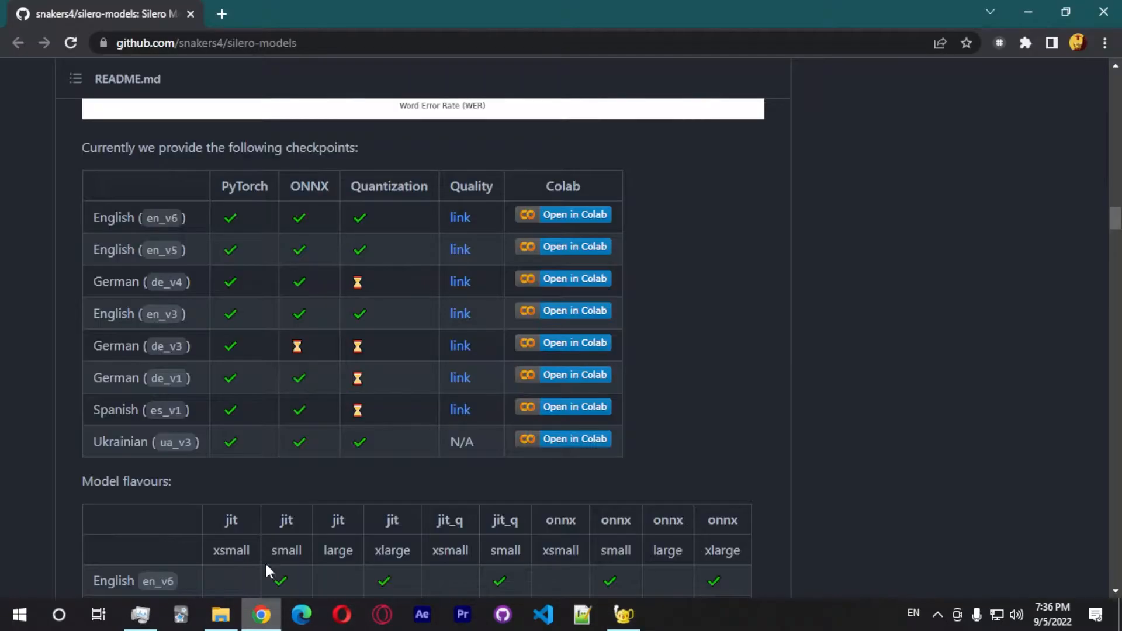
click(624, 614)
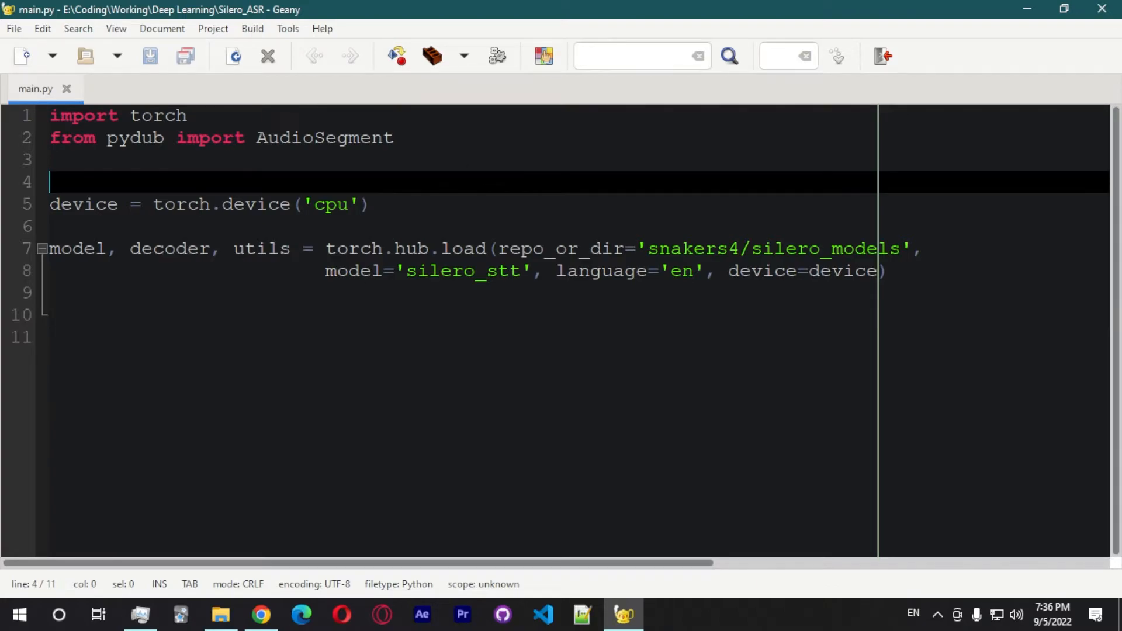
Step: Add 'import speech_recognition as sr' to the imports
text(import spee)
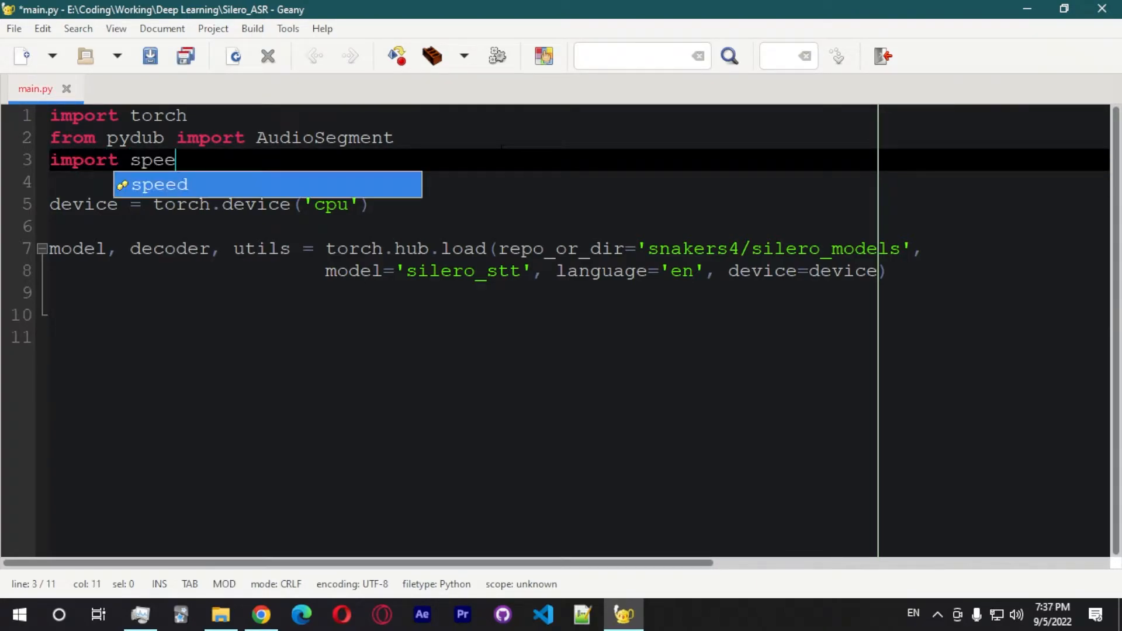
text(ch_recog)
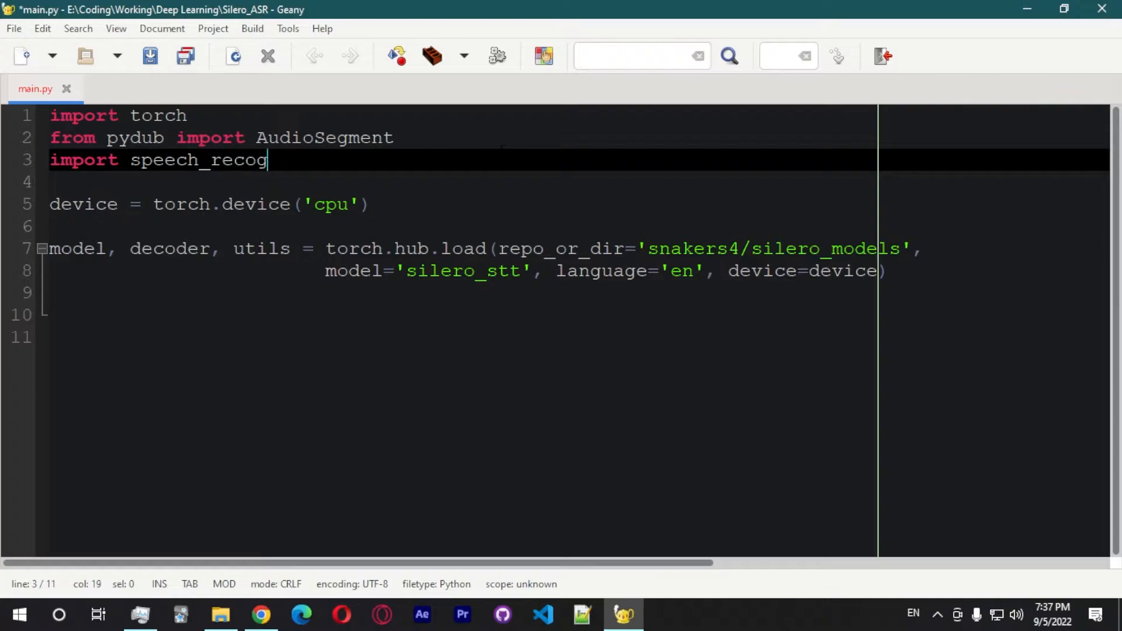
text(nition as s)
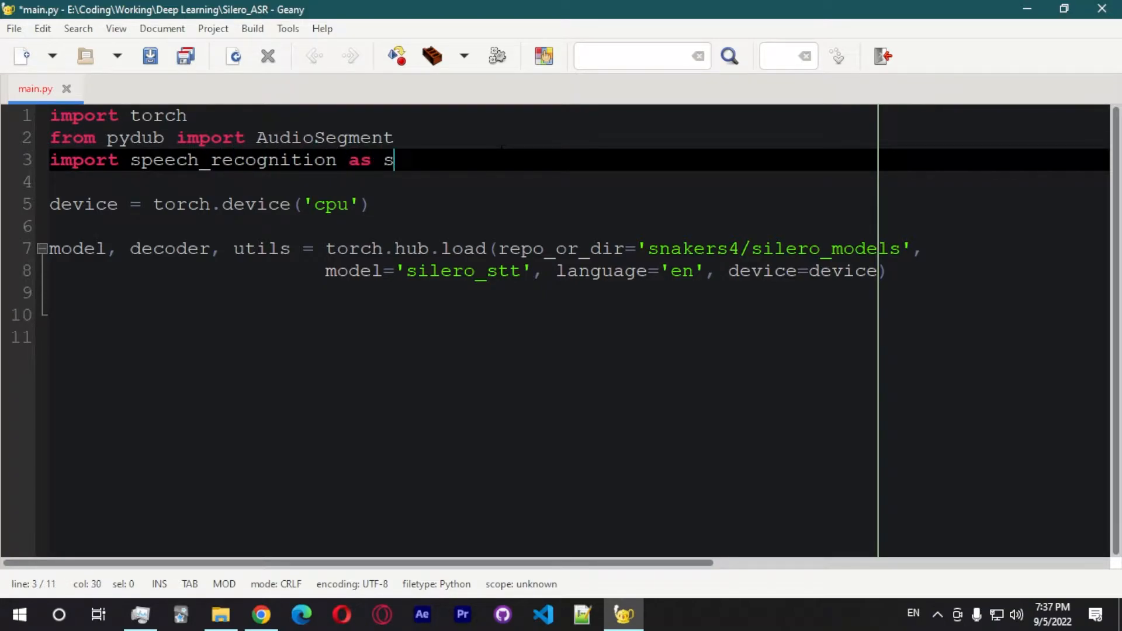
text(r)
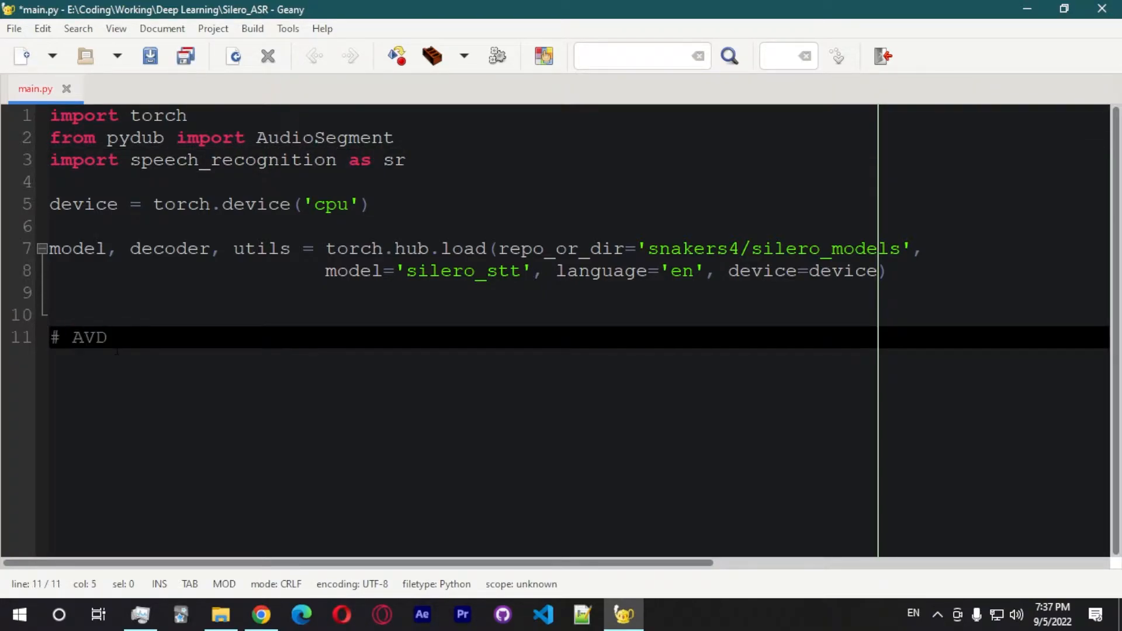
Step: Add an automatic voice detection comment and r = sr.Recognizer()
text(autom)
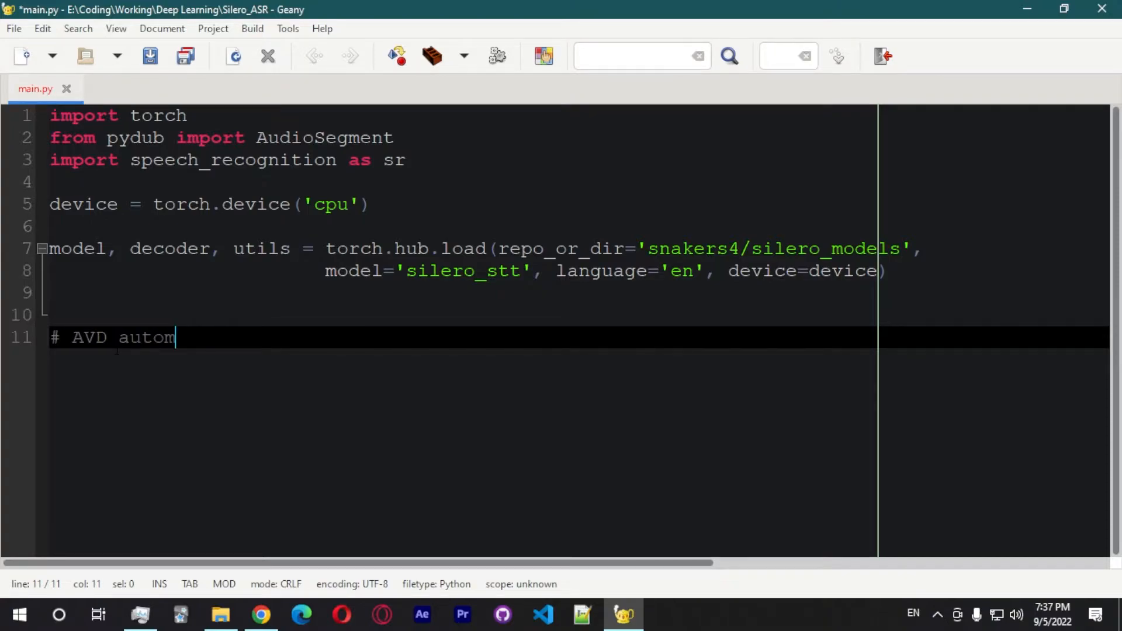
text(atic voice detection)
text(r =)
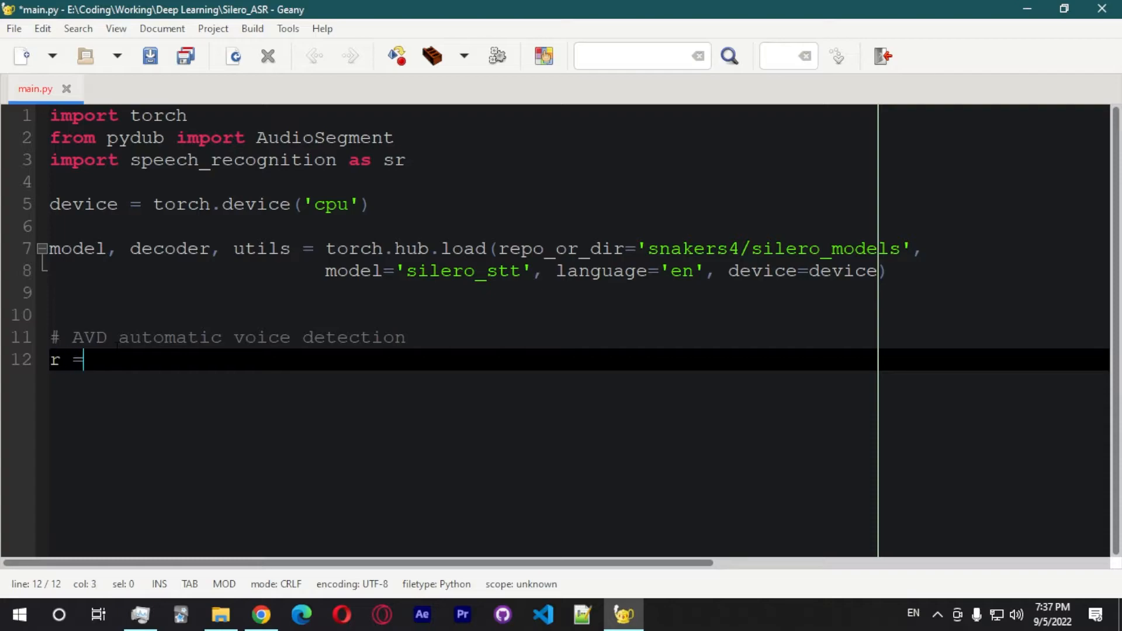
text(sr.)
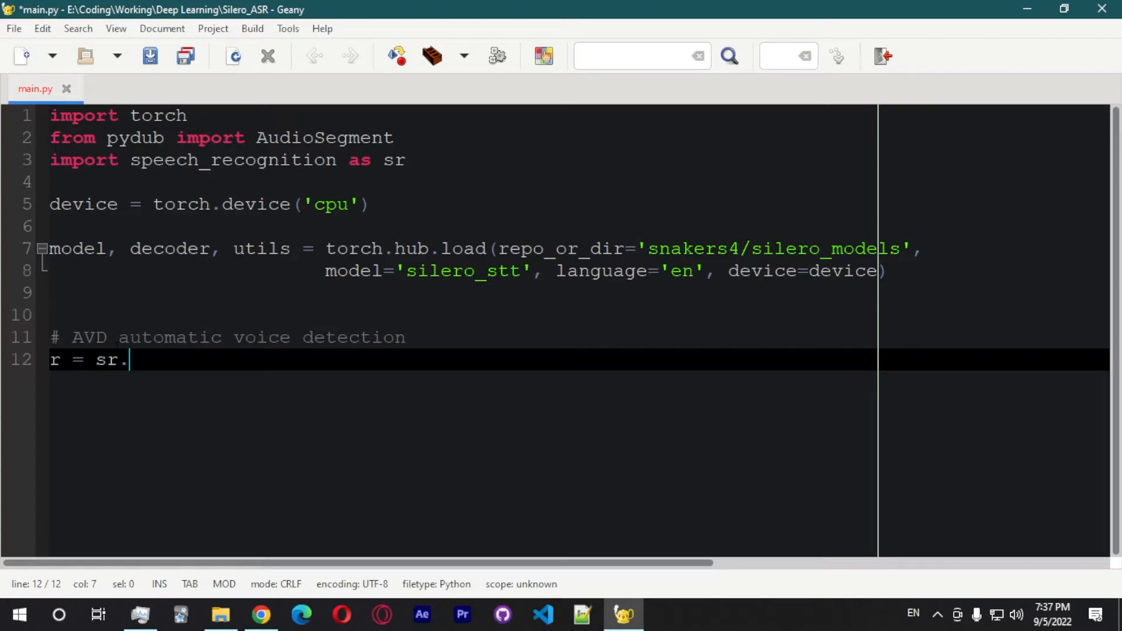
text(Recognizer())
text(with sr)
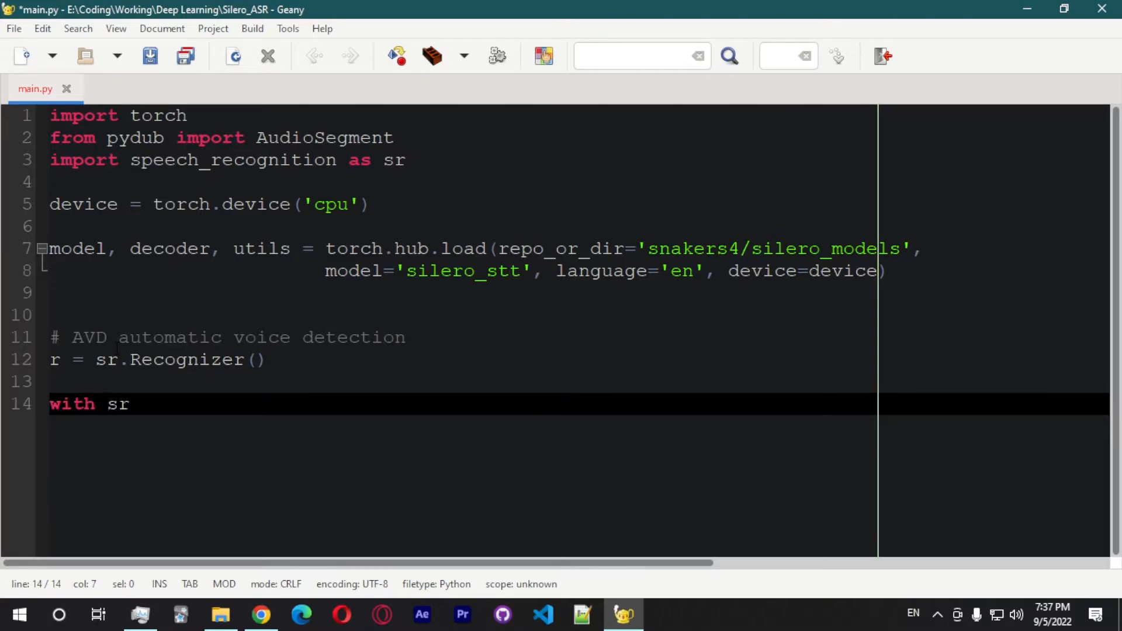
Step: Open sr.Microphone at sample_rate 16000 and adjust for ambient noise
text(.Micro)
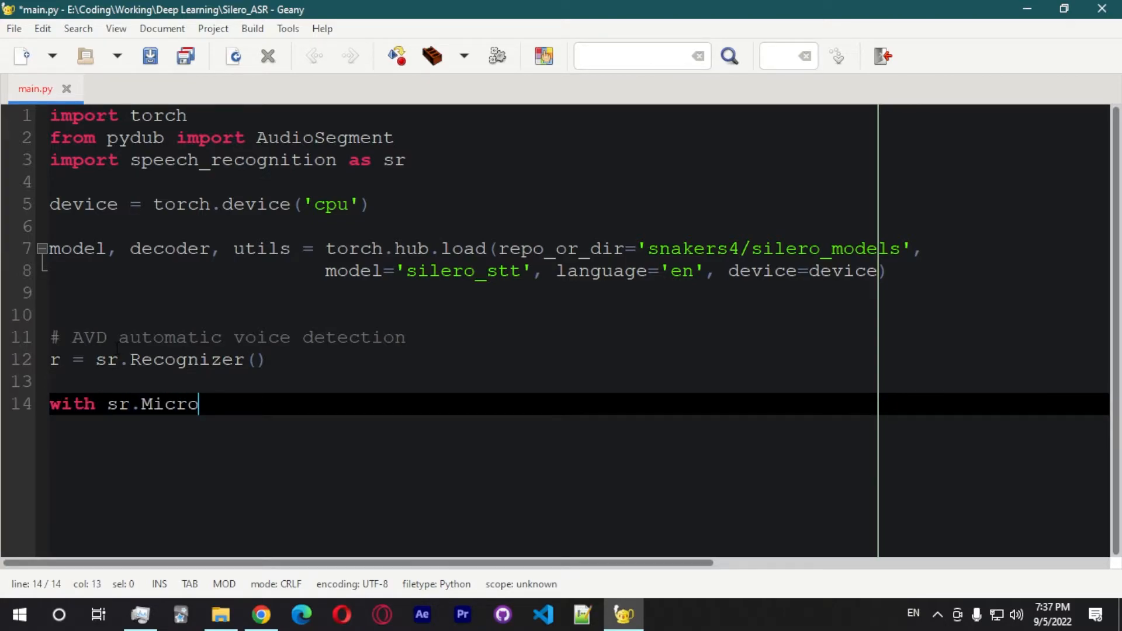
text(phone(sam)
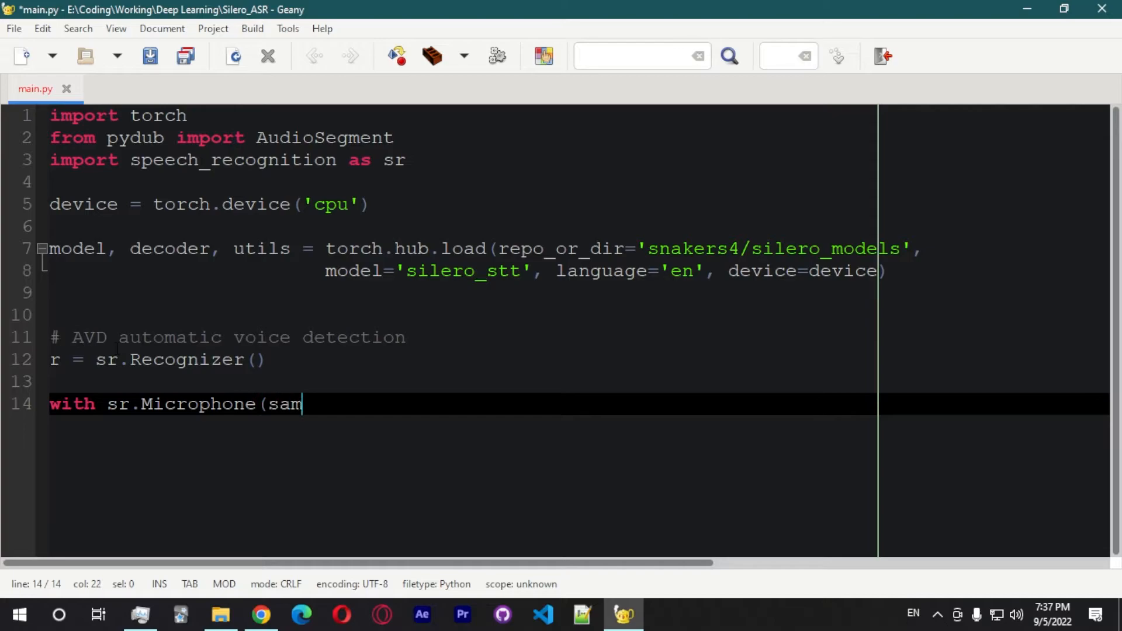
text(ple_rate=)
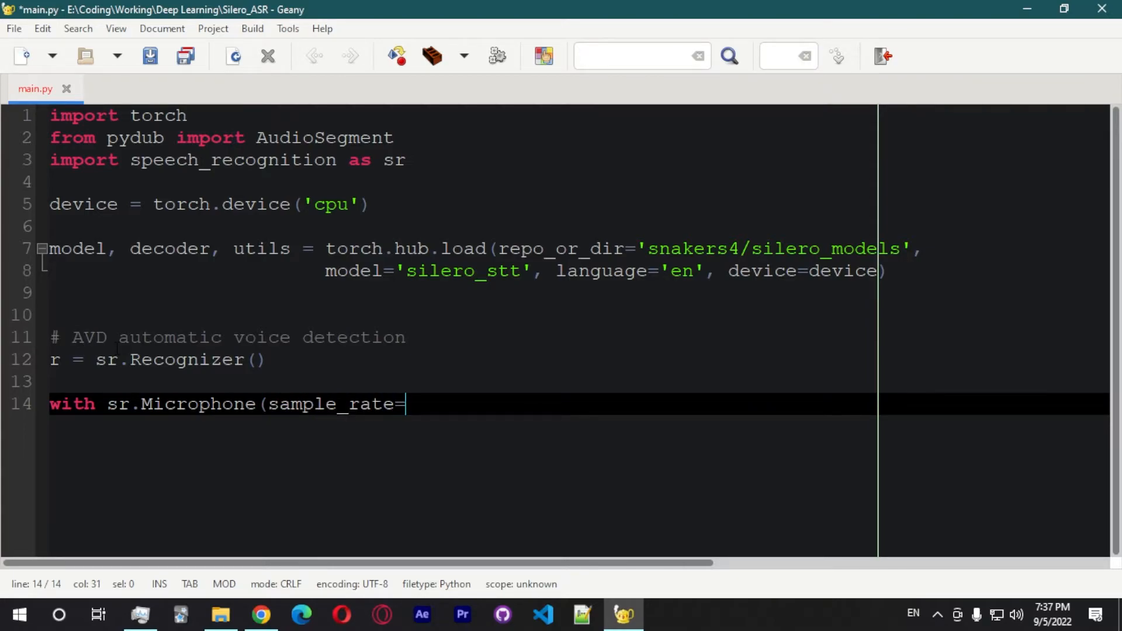
text(16000) as mic:)
text(r.)
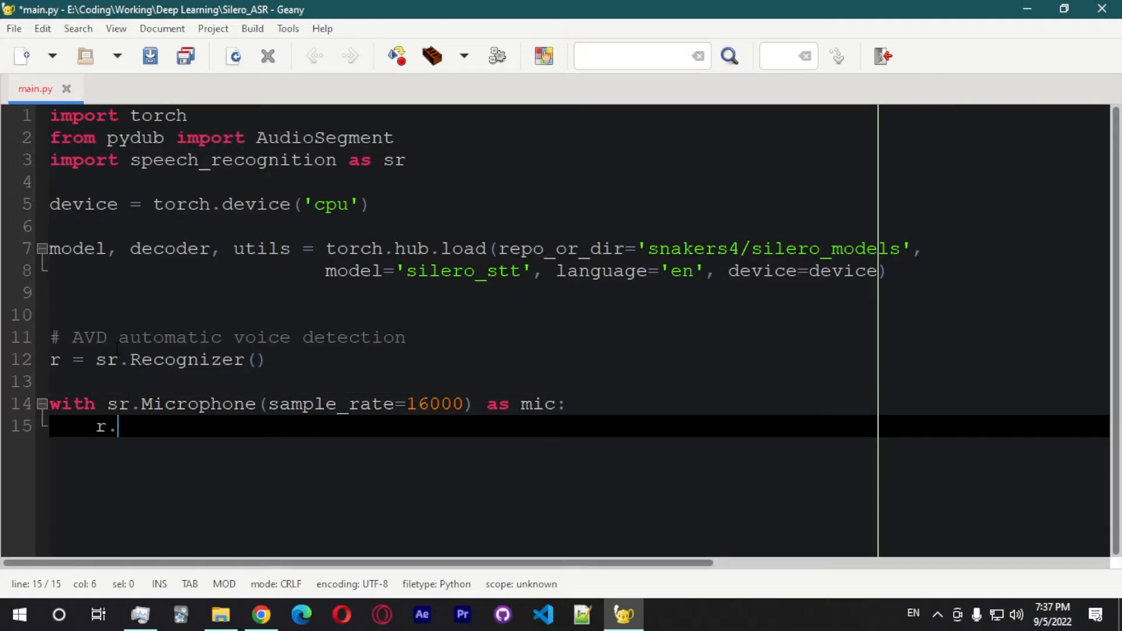
text(adjust_)
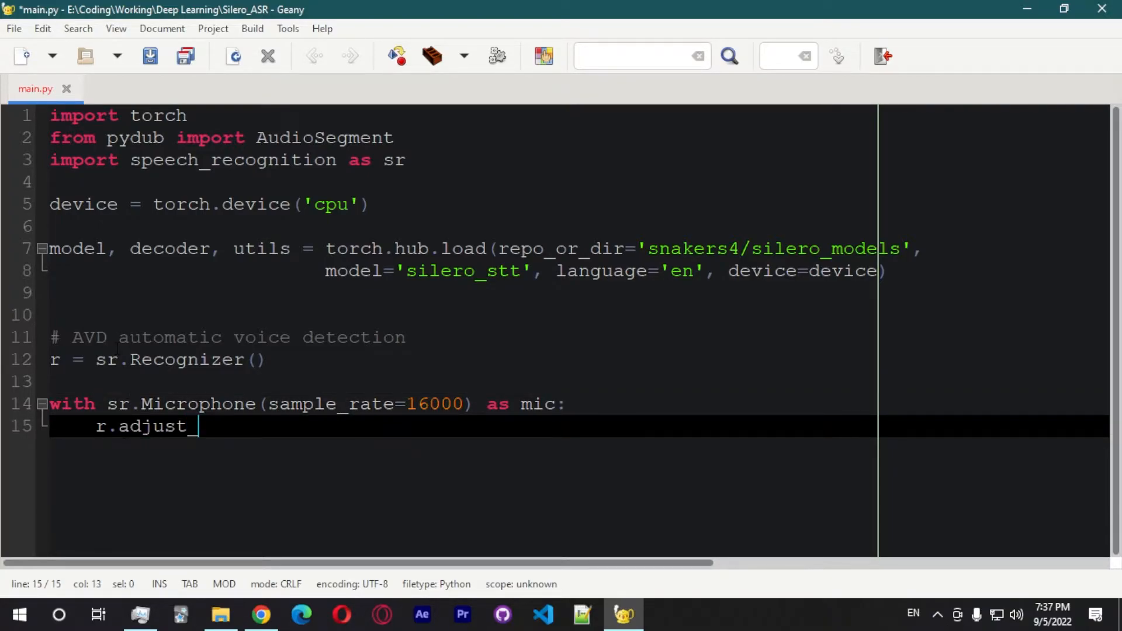
text(for_ambient_n)
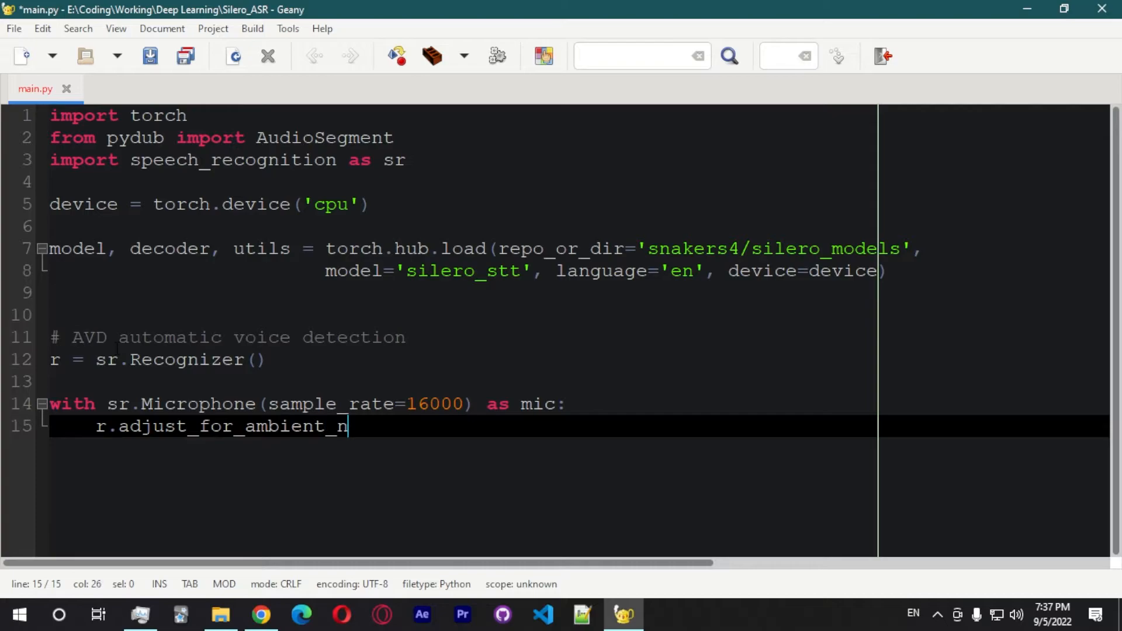
text(oise(mic))
text(print('Start s)
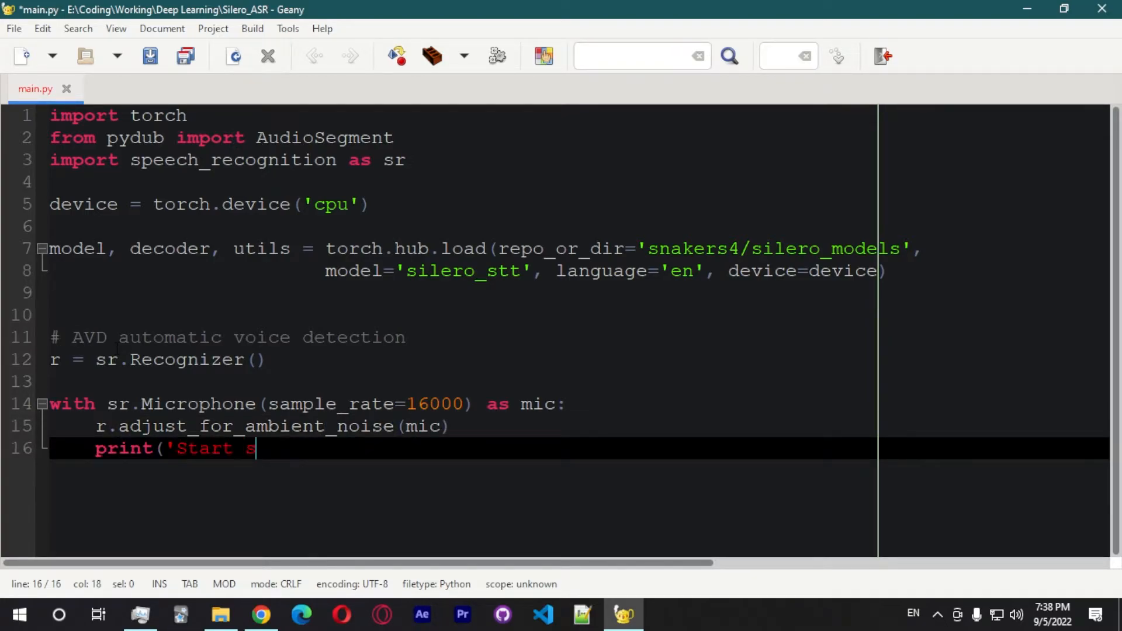
Step: Print 'Start Speaking...' and start a while True loop calling r.listen(mic)
text(peaking)
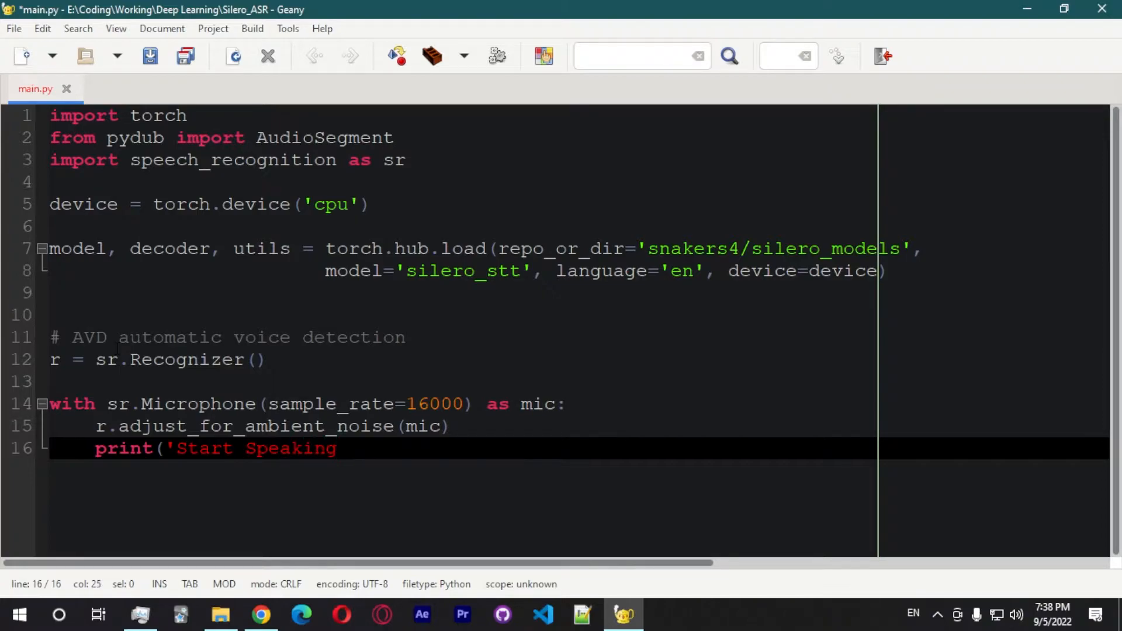
text(...'))
text(we)
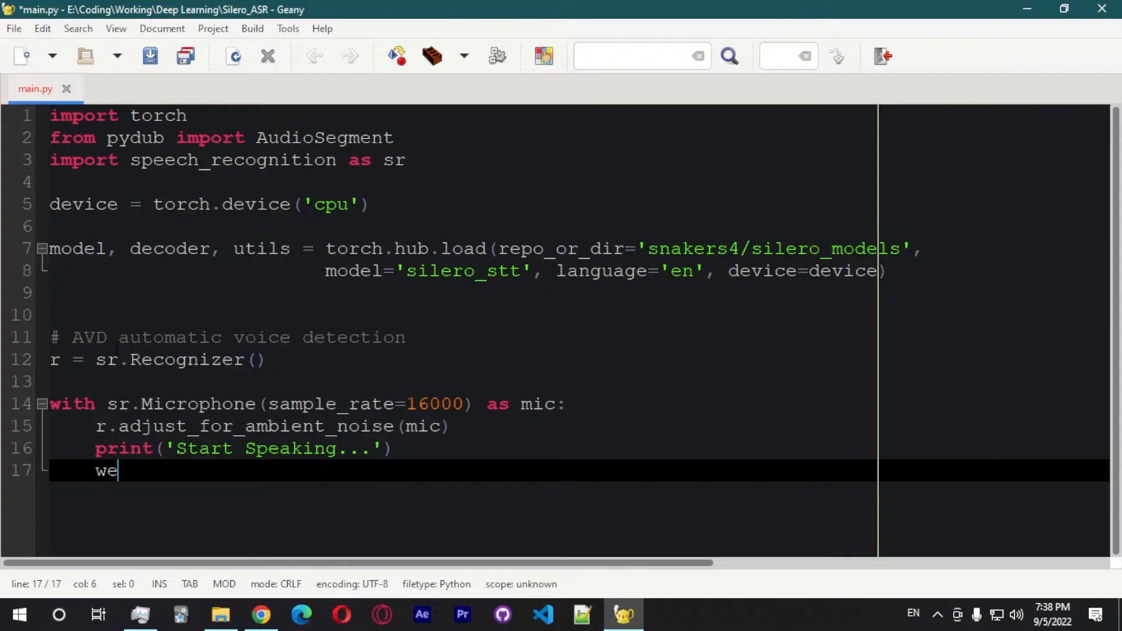
text(hile T)
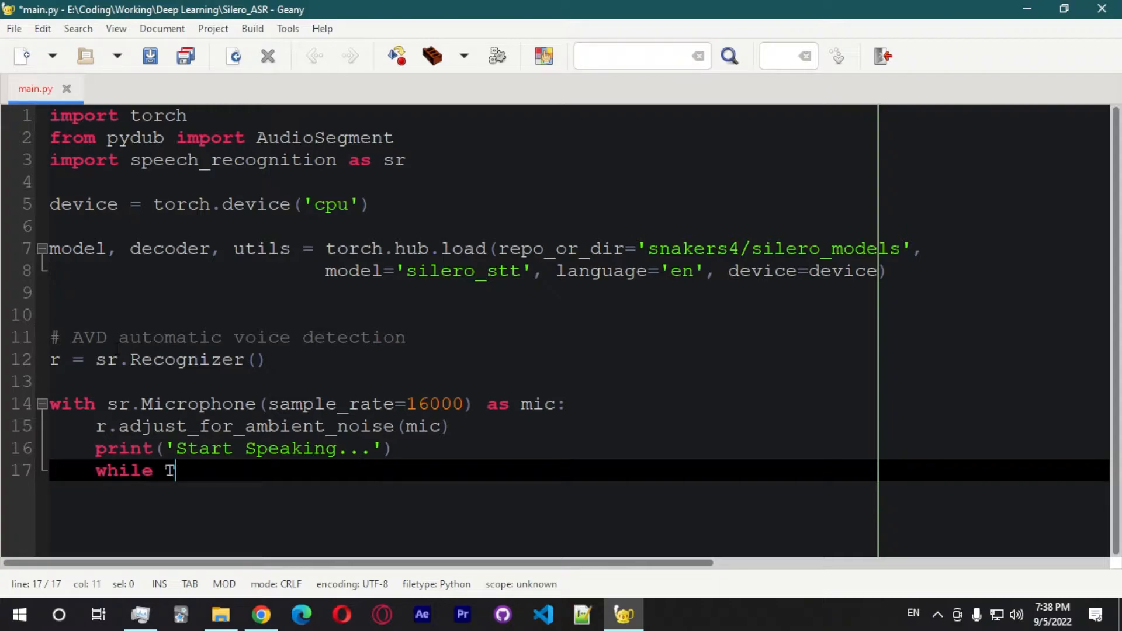
text(rue:)
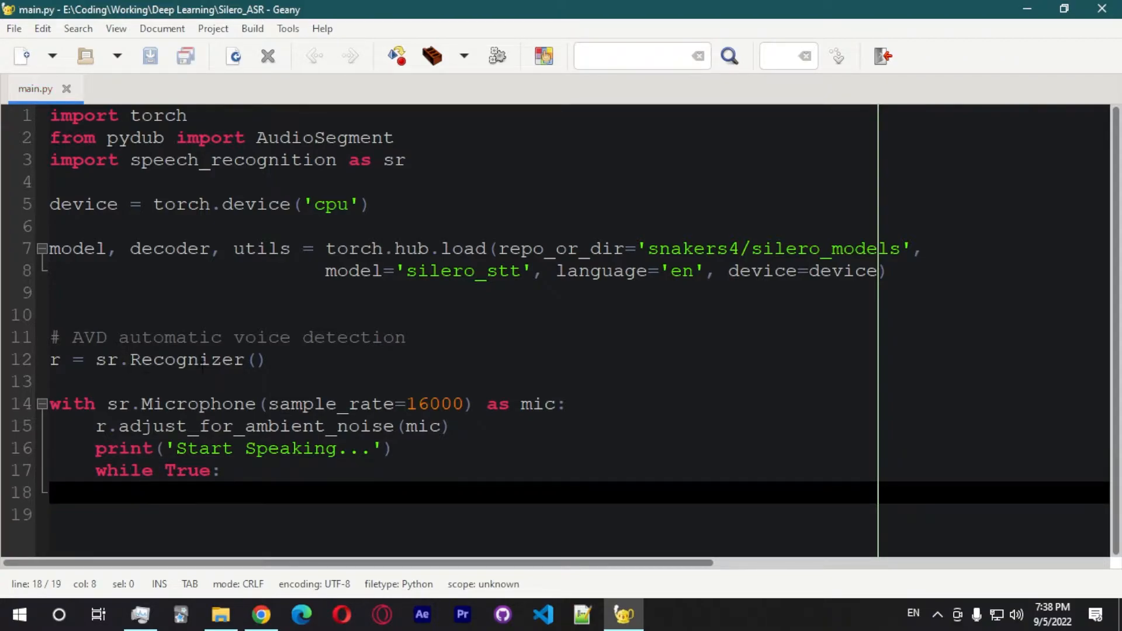
text(audio)
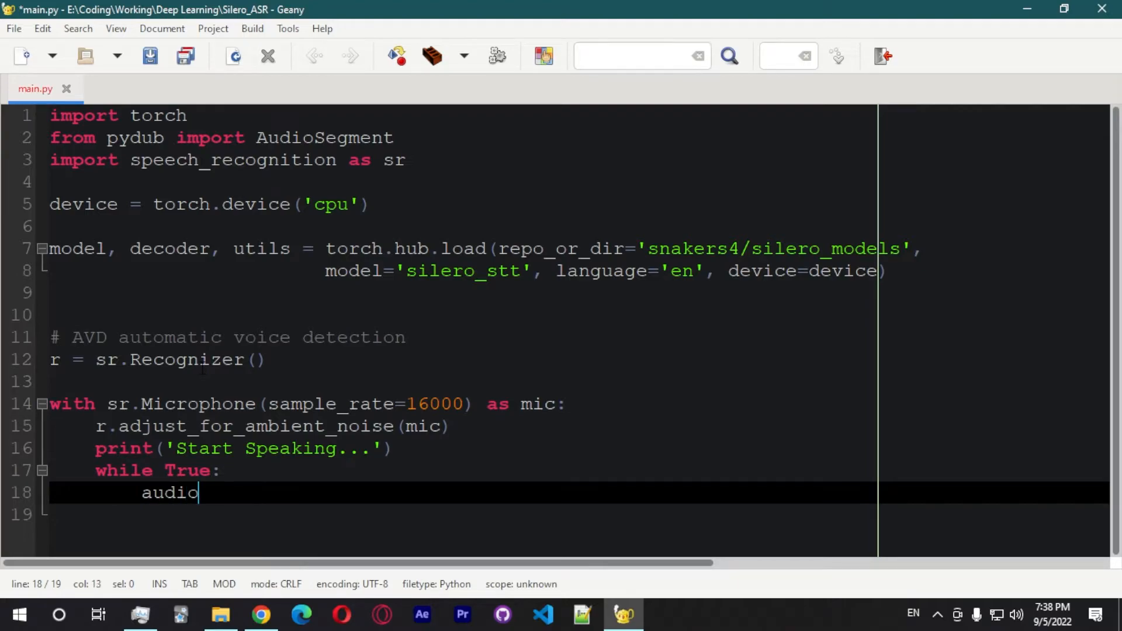
text(= r.listen(mic)
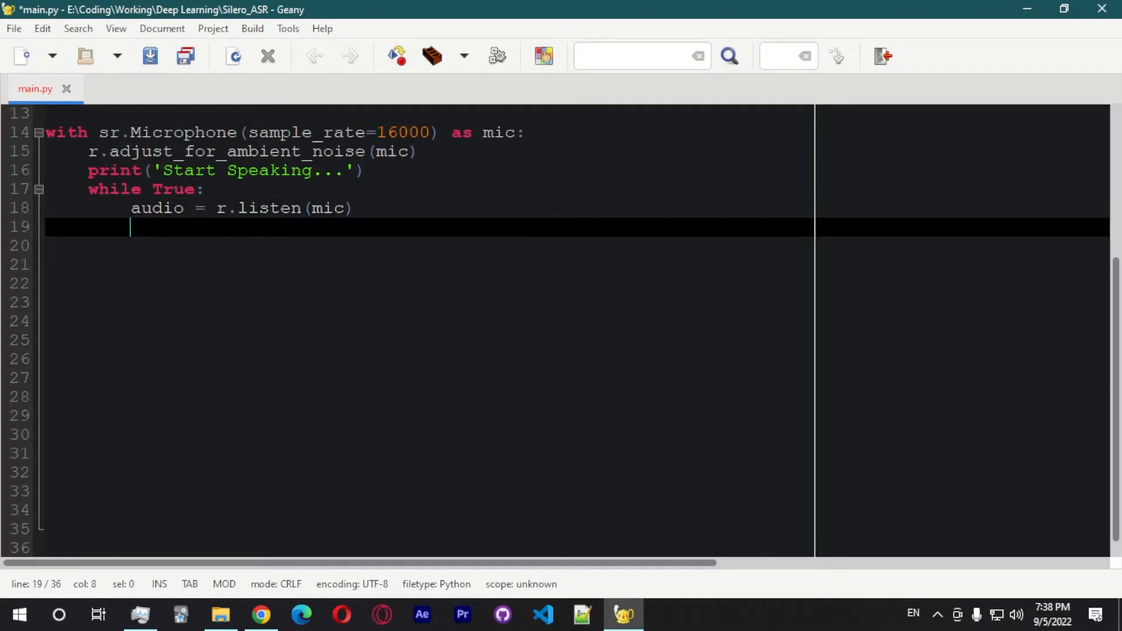
Step: Convert the audio's WAV data through io.BytesIO and AudioSegment.from_file
text(audio =)
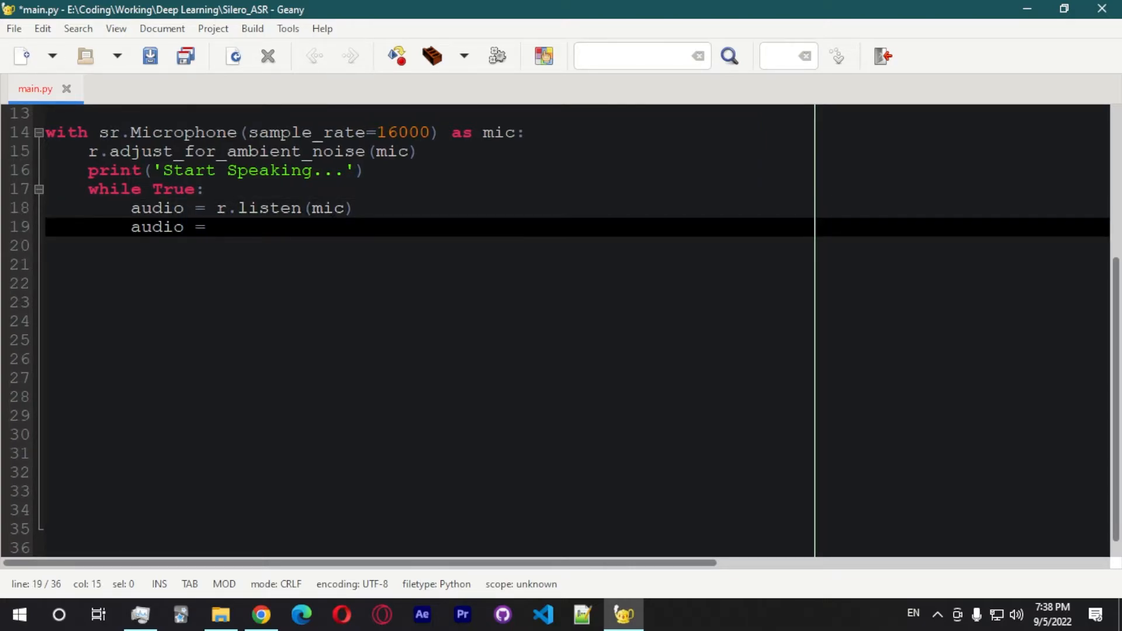
text(io.)
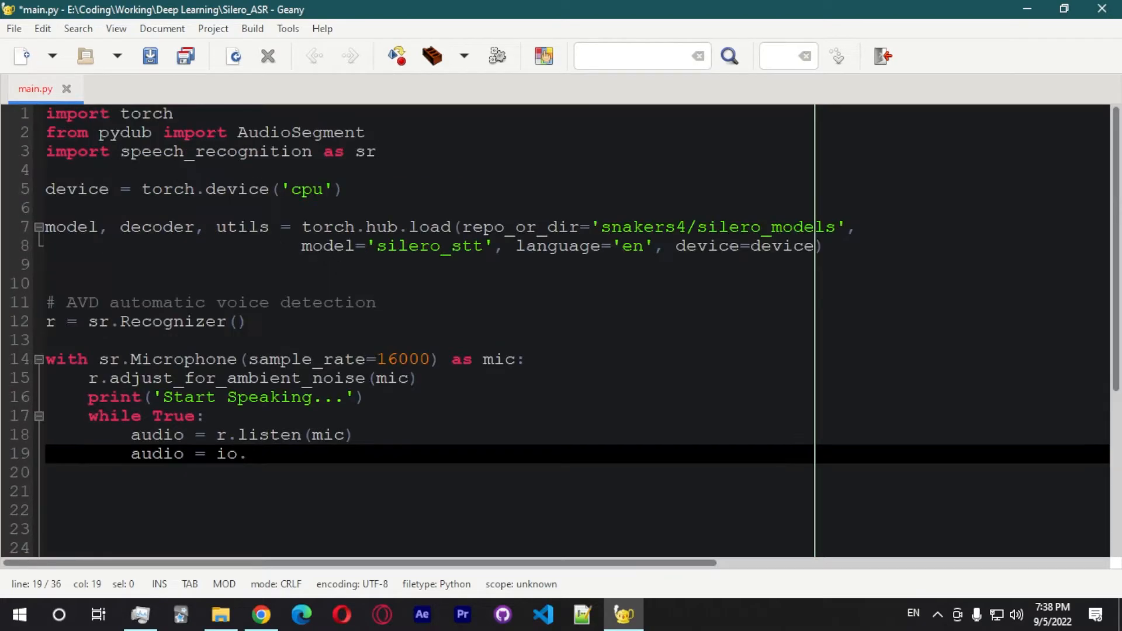
scroll(down, 3)
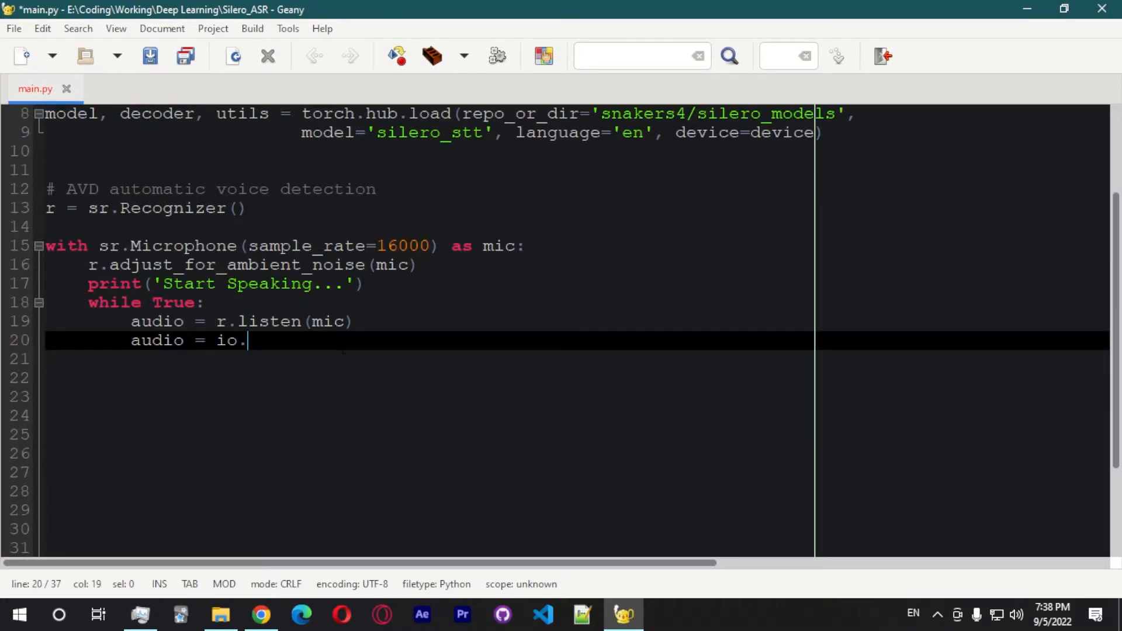
text(BytesIO()
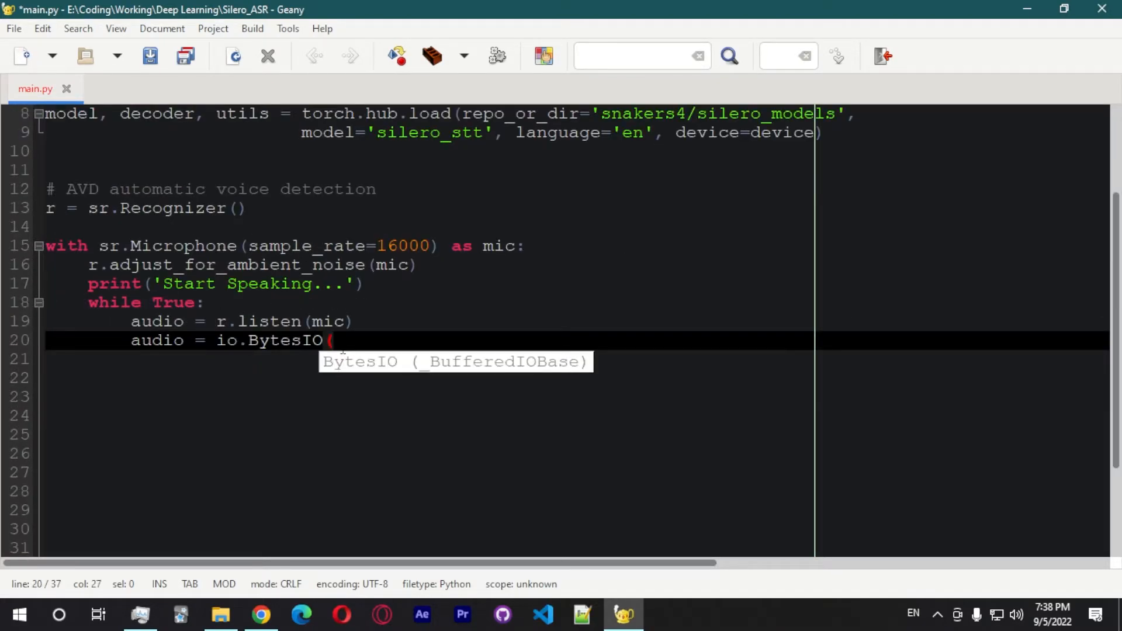
text((audio.get)
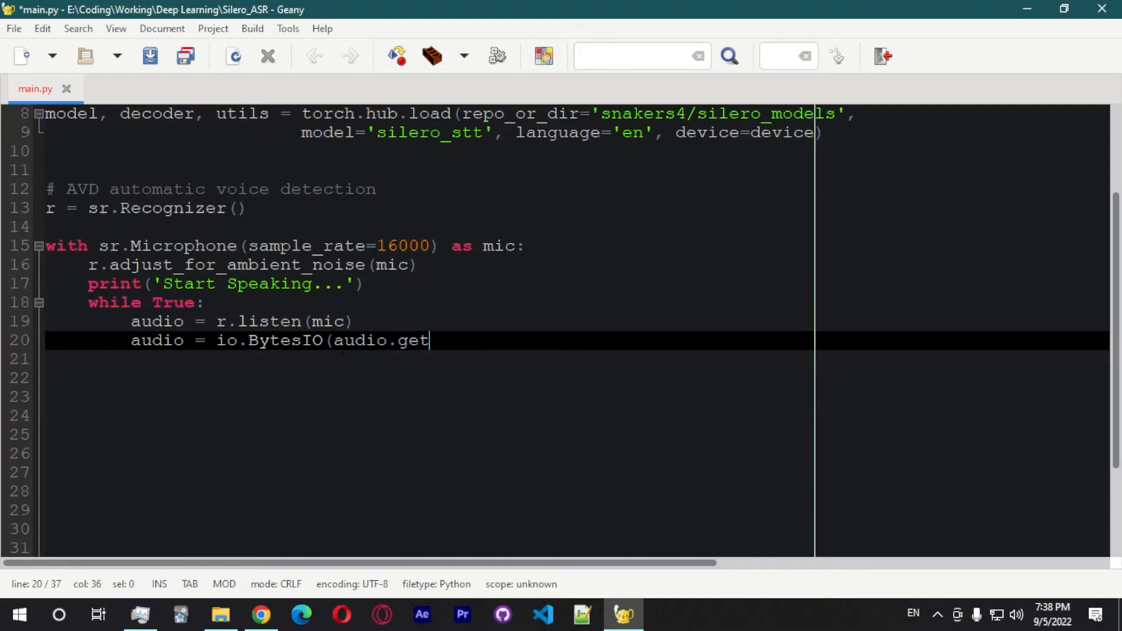
text(_wav_data()))
click(578, 359)
text(audio = AudioSegment.from_)
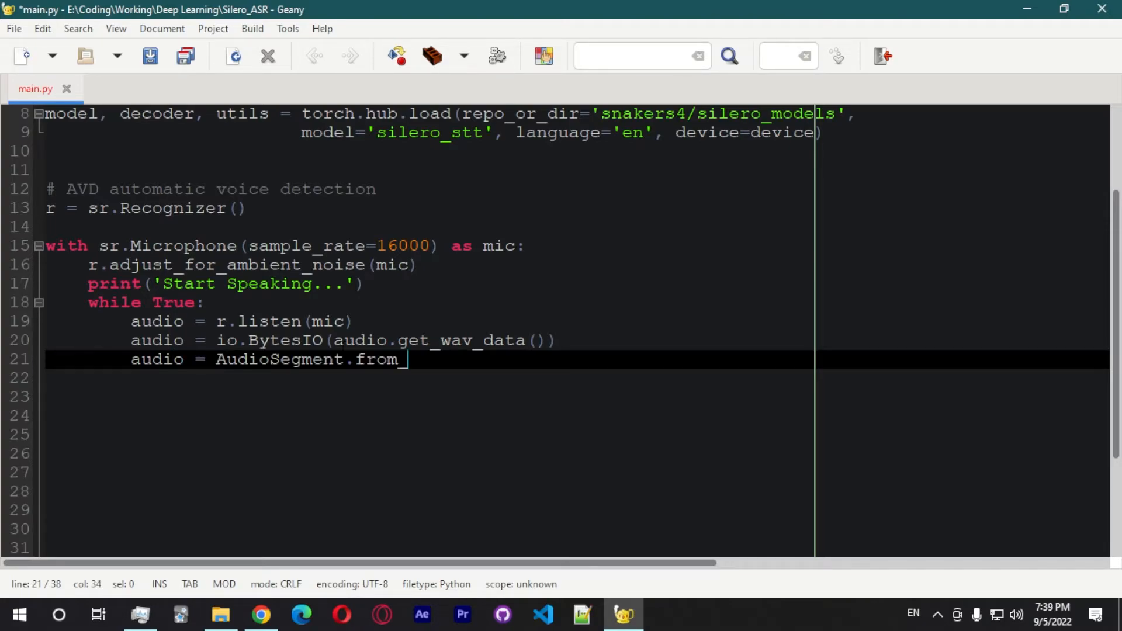
text(file(audio))
click(577, 378)
text(x)
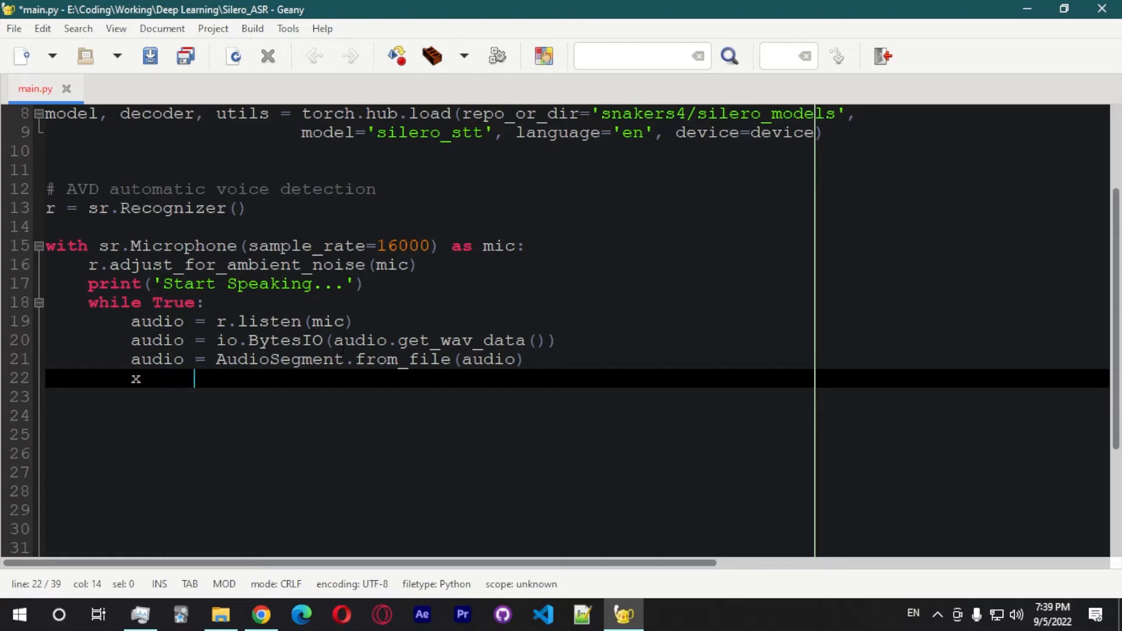
Step: Build x = torch.FloatTensor(audio.get_array_of_samples()).view(1, -1)
text(= torc)
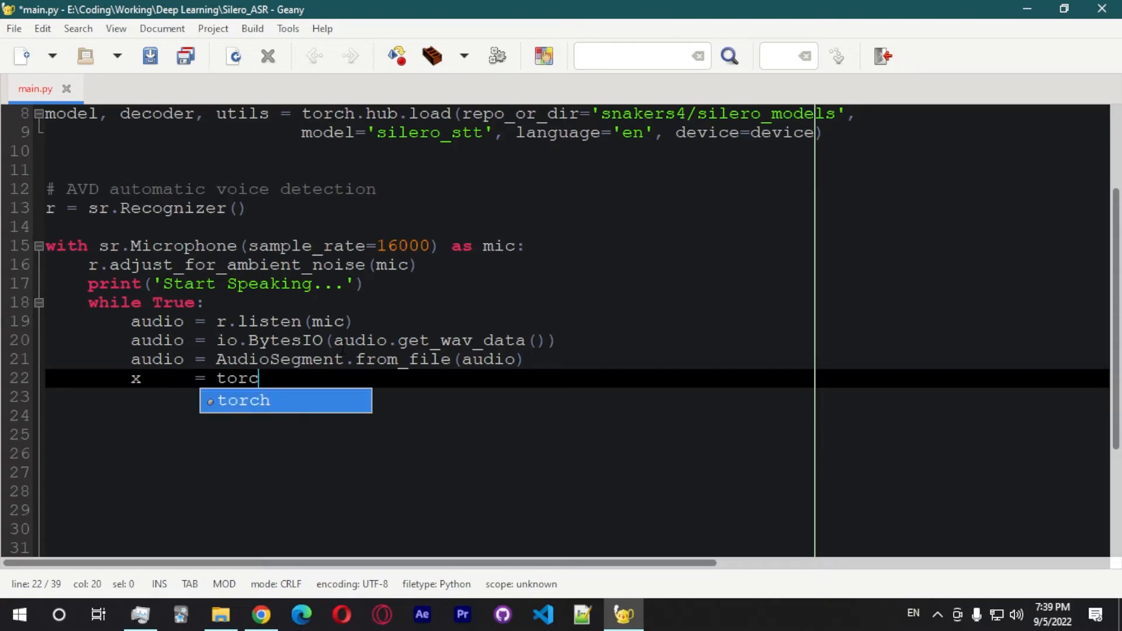
text(h.FloaTe)
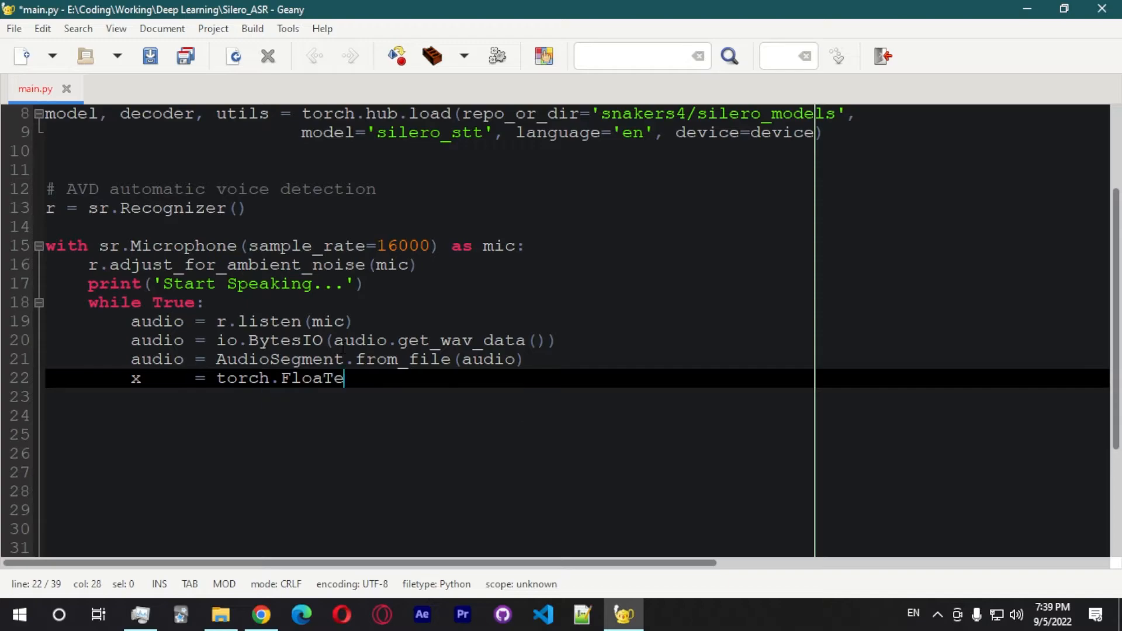
text(n)
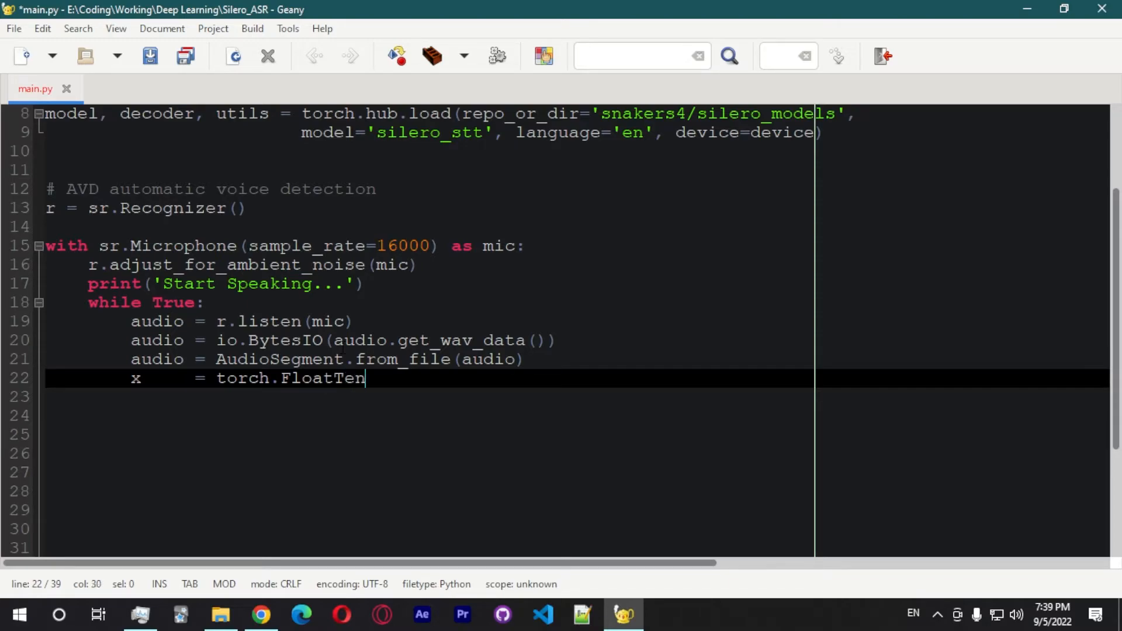
text(sor(audio.get)
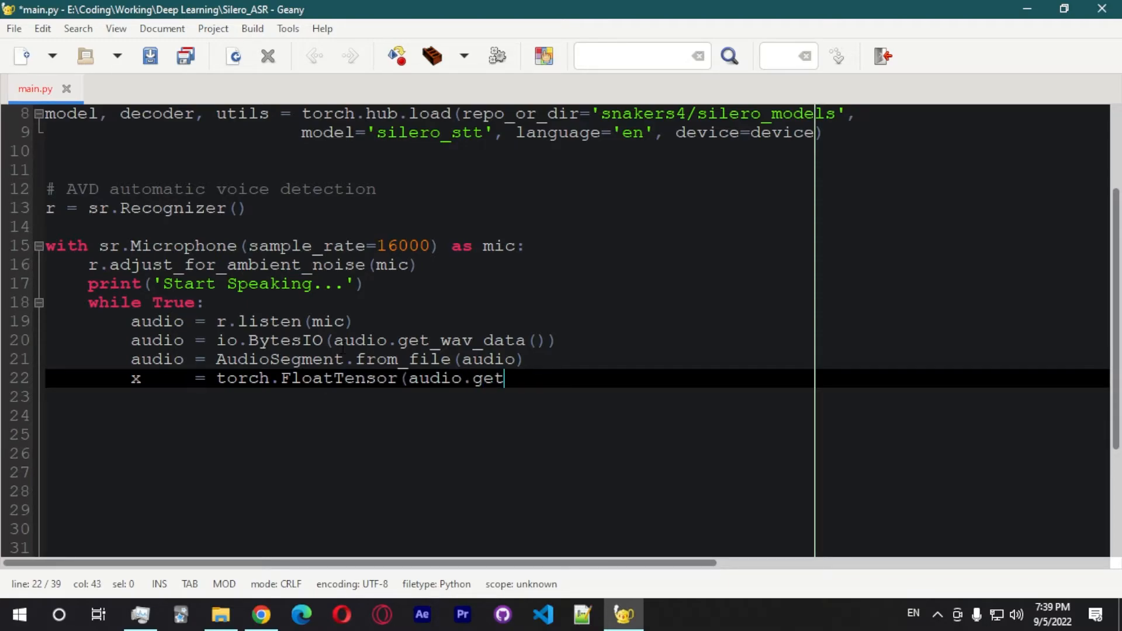
text(_array_o)
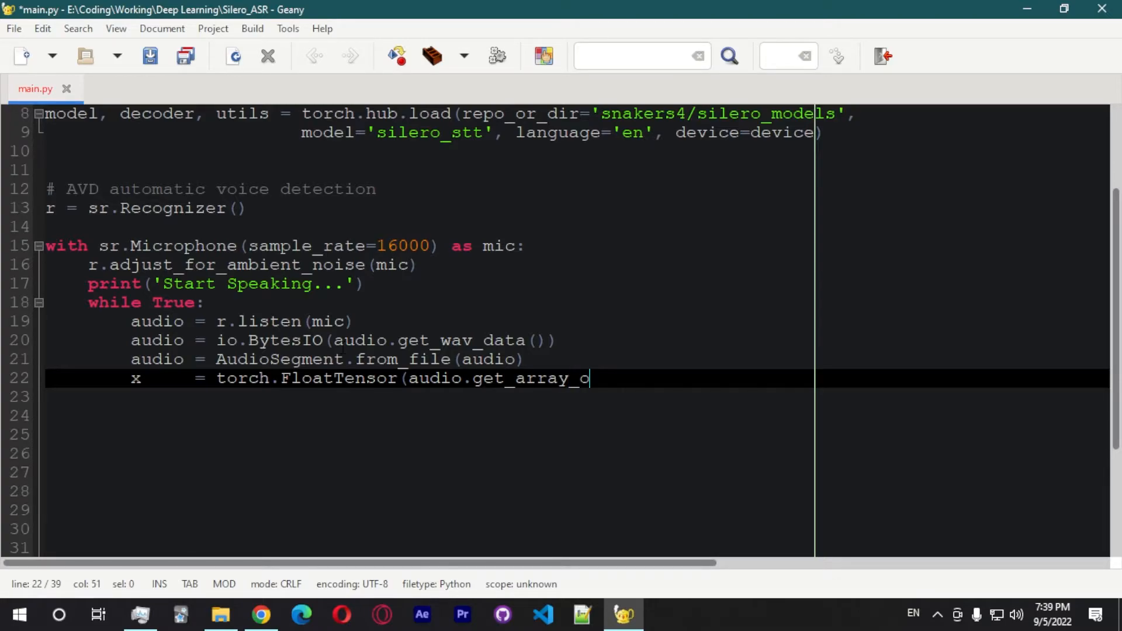
text(f_samples()))
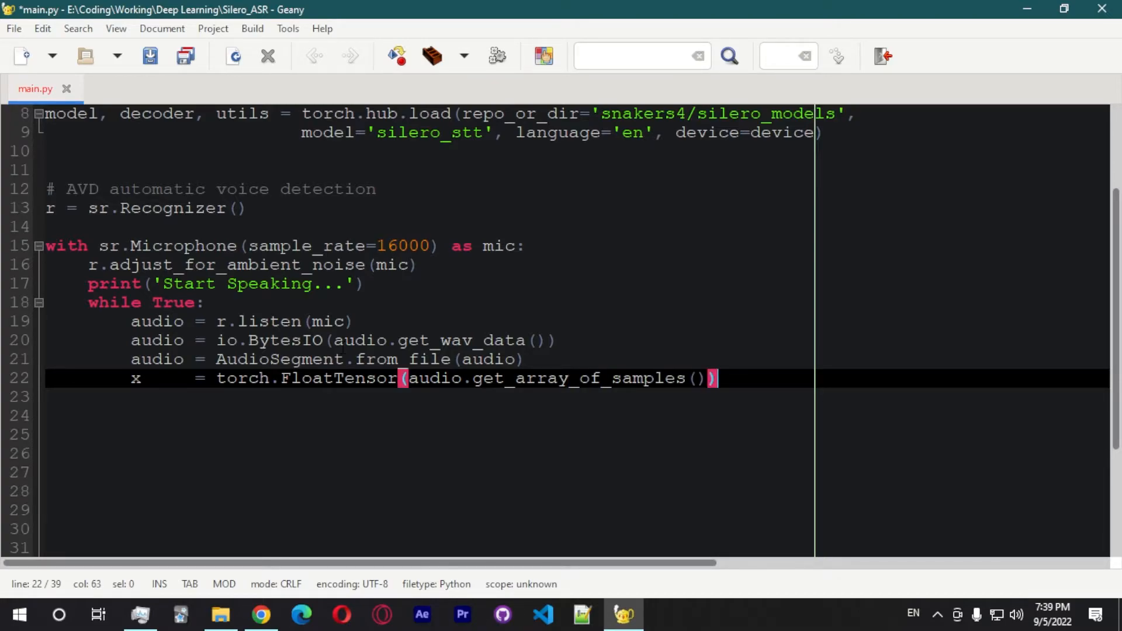
text(.view()
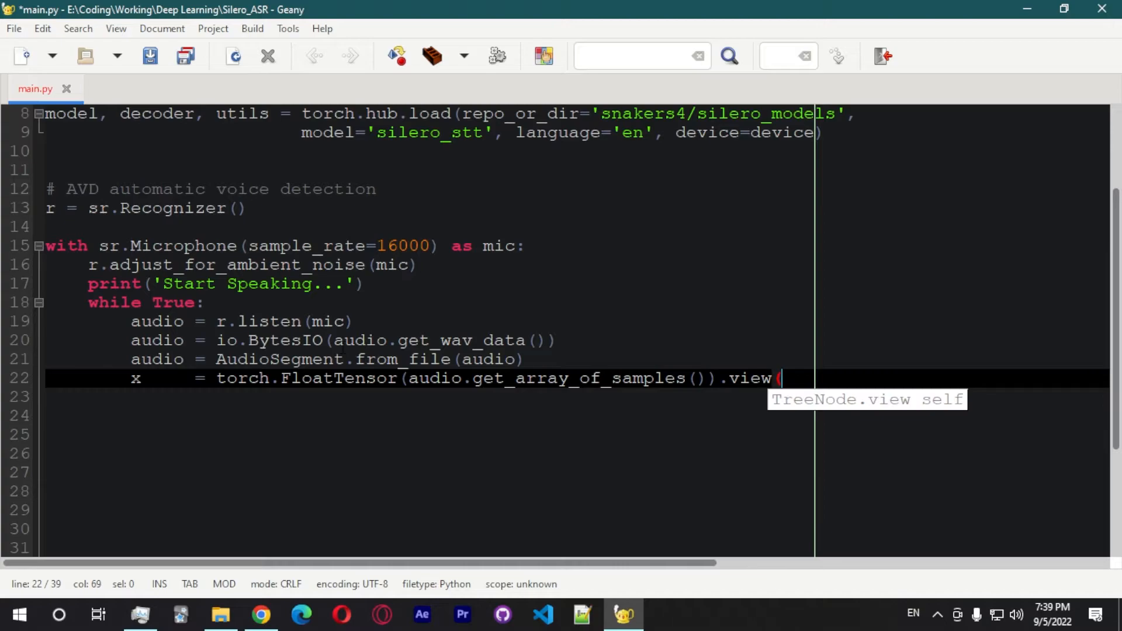
text(1,)
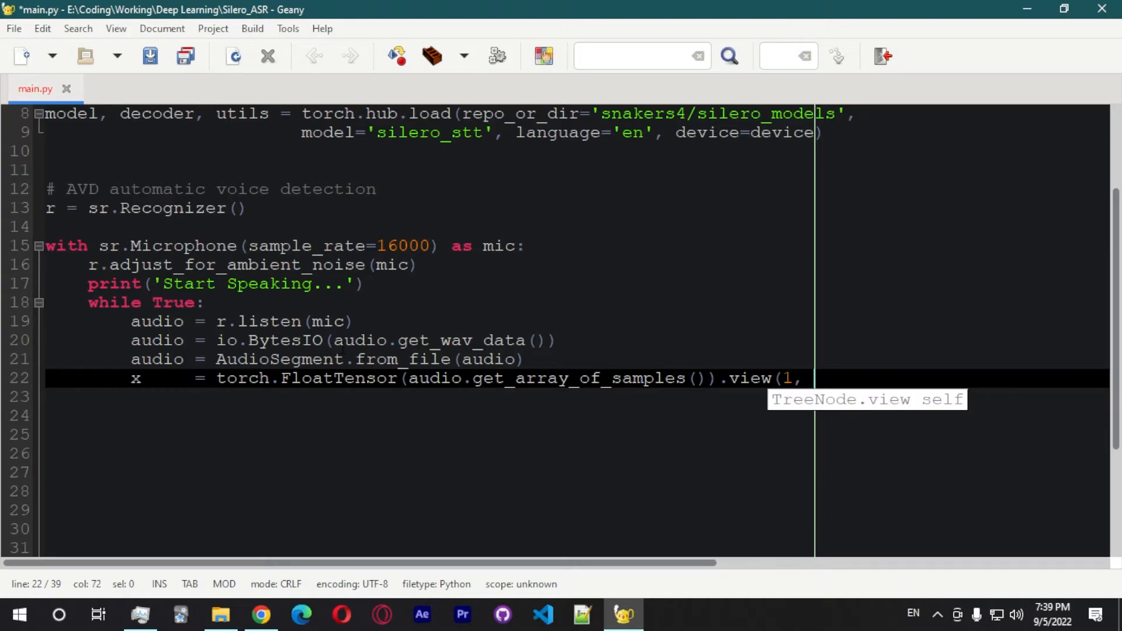
text(-1) # wav form shape)
click(572, 397)
text(x     =)
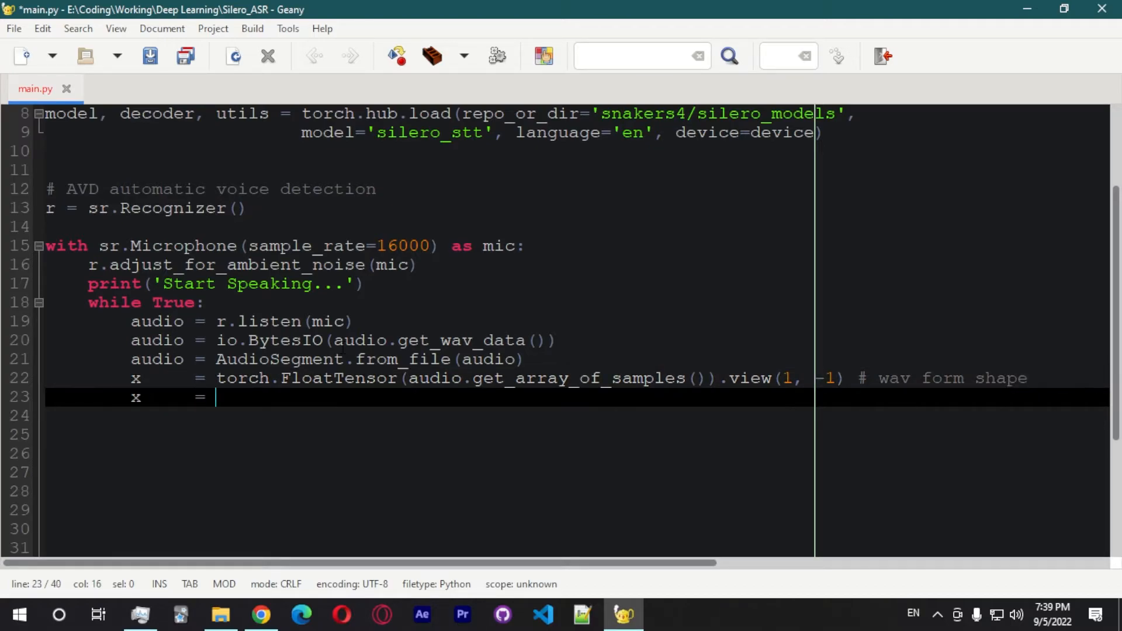
Step: Move x to device, run z = model(x), and print decoder(z[0])
text(x.to()
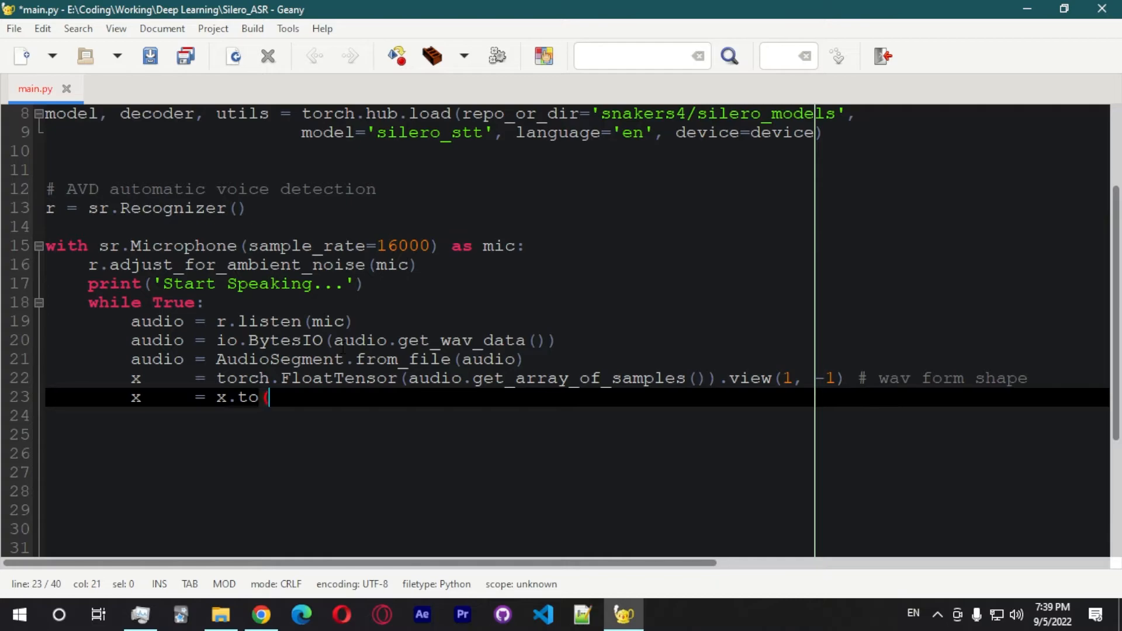
text(device))
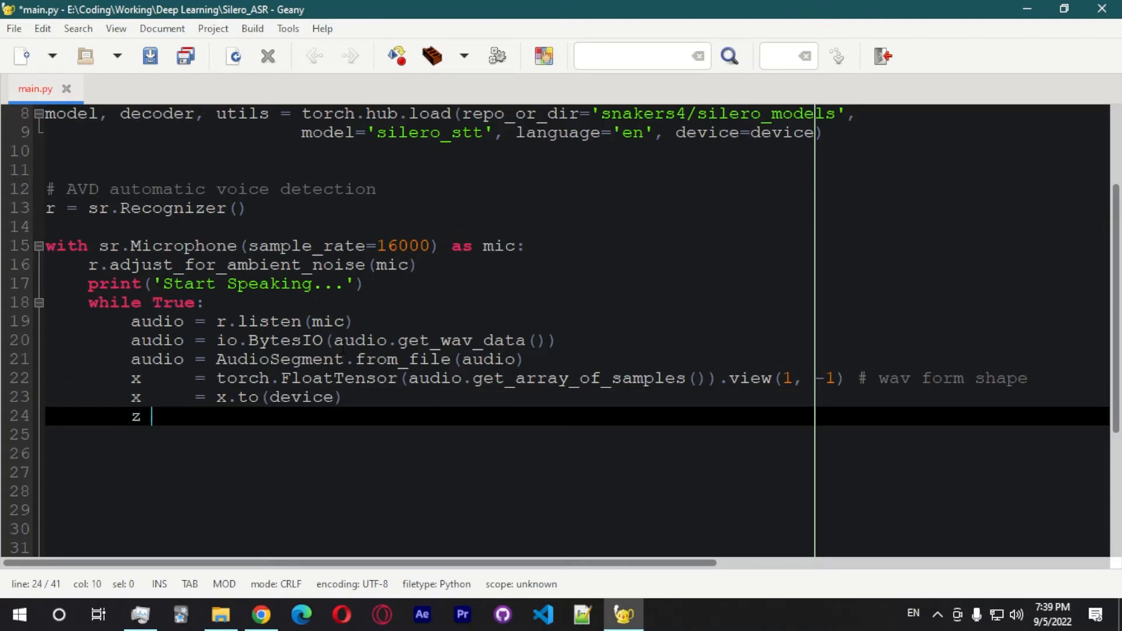
text(= model(x)
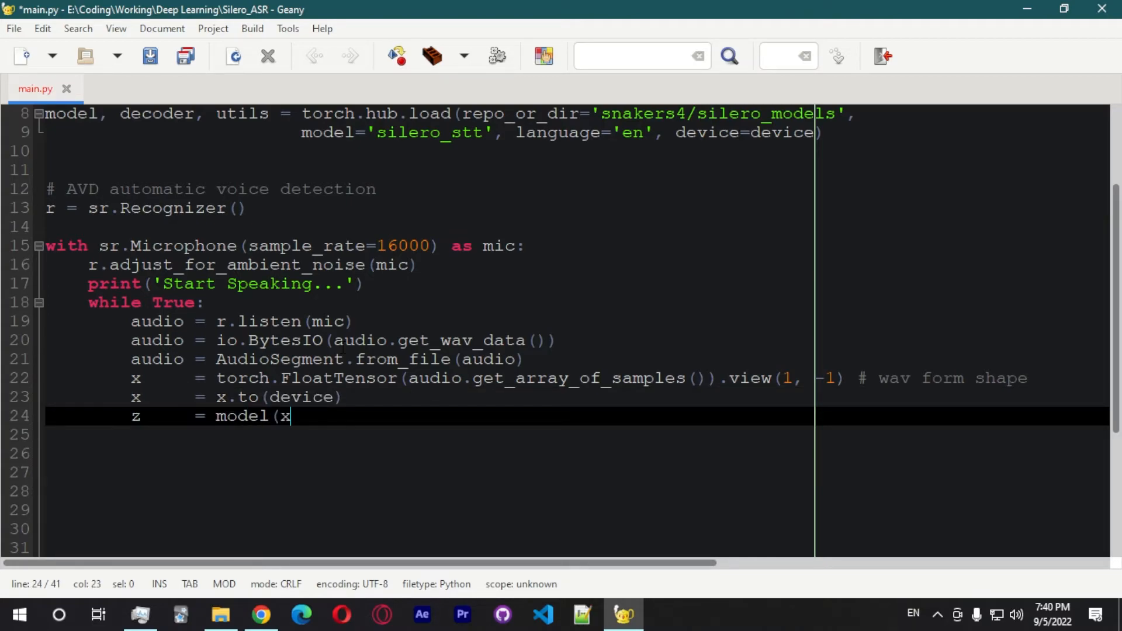
text())
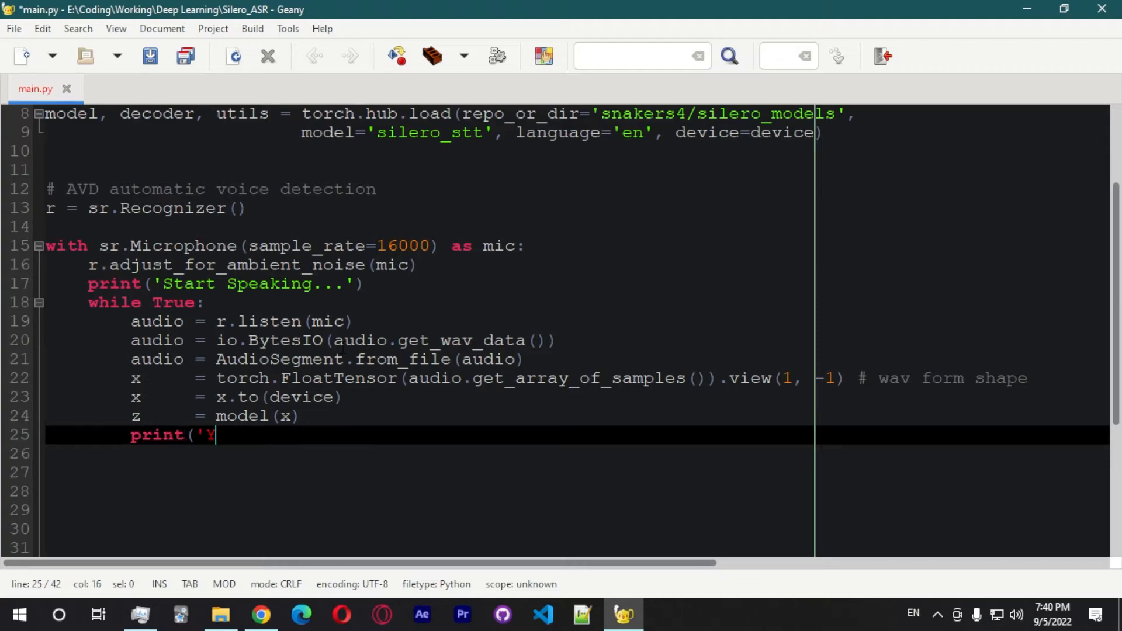
text(ou: ',)
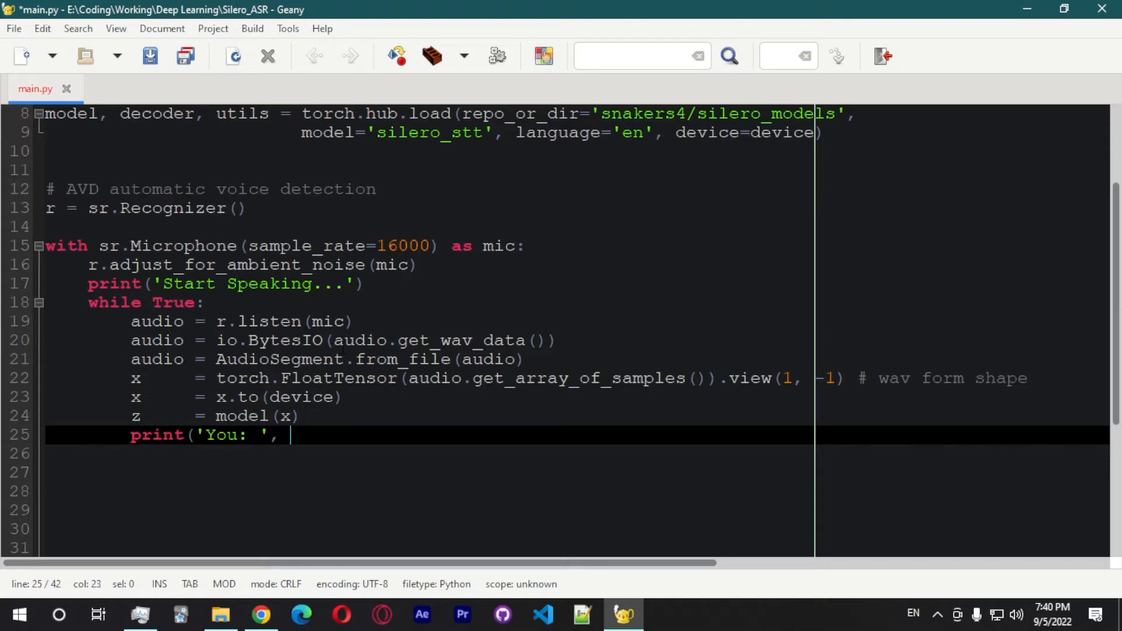
text(decoder(z[)
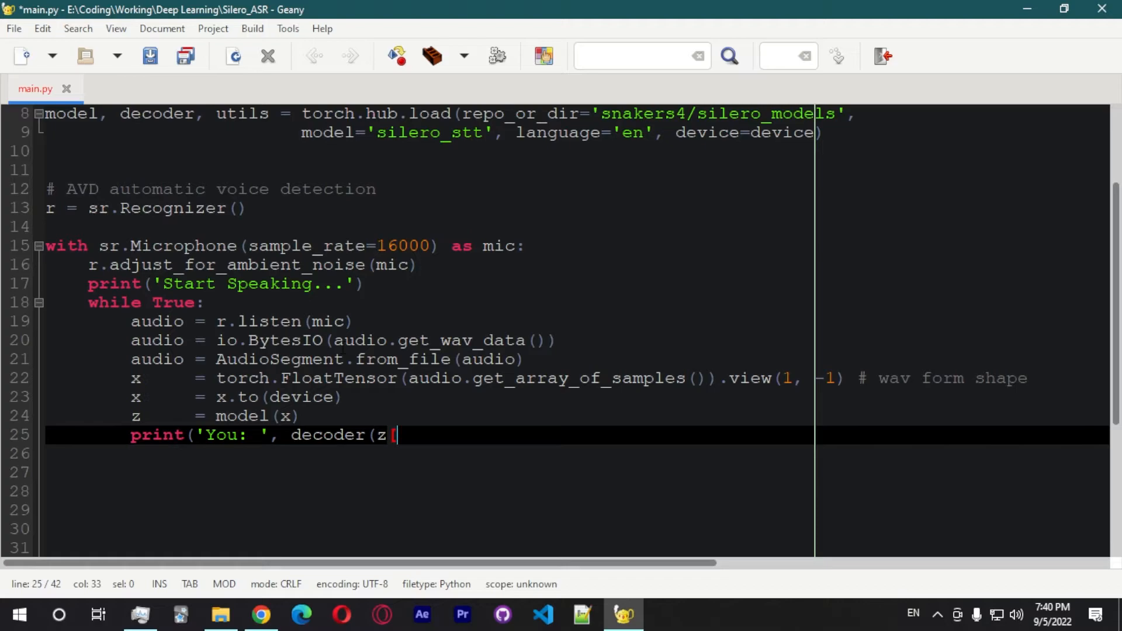
text(0]))
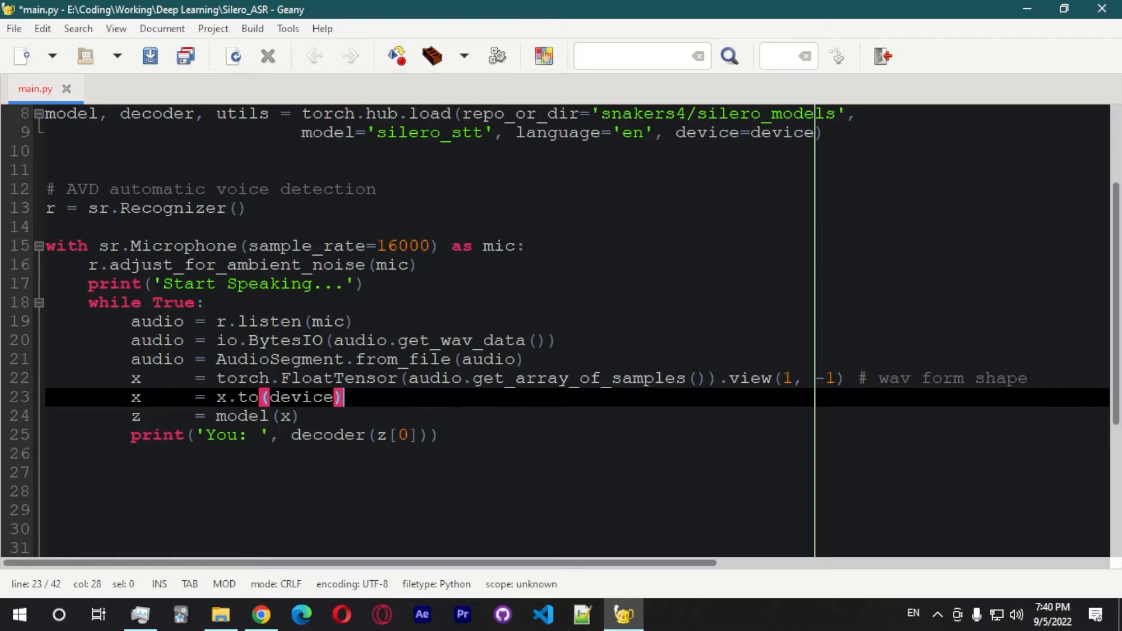
Step: Run main.py, then place the cursor where the torchaudio import goes
click(250, 416)
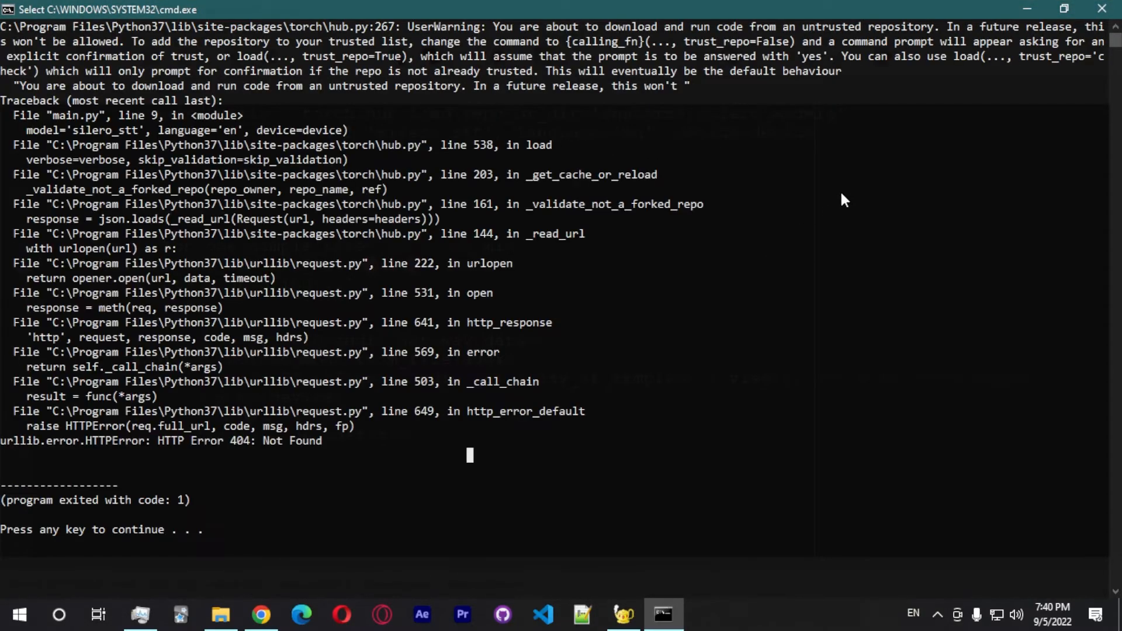
mouse_move(630, 111)
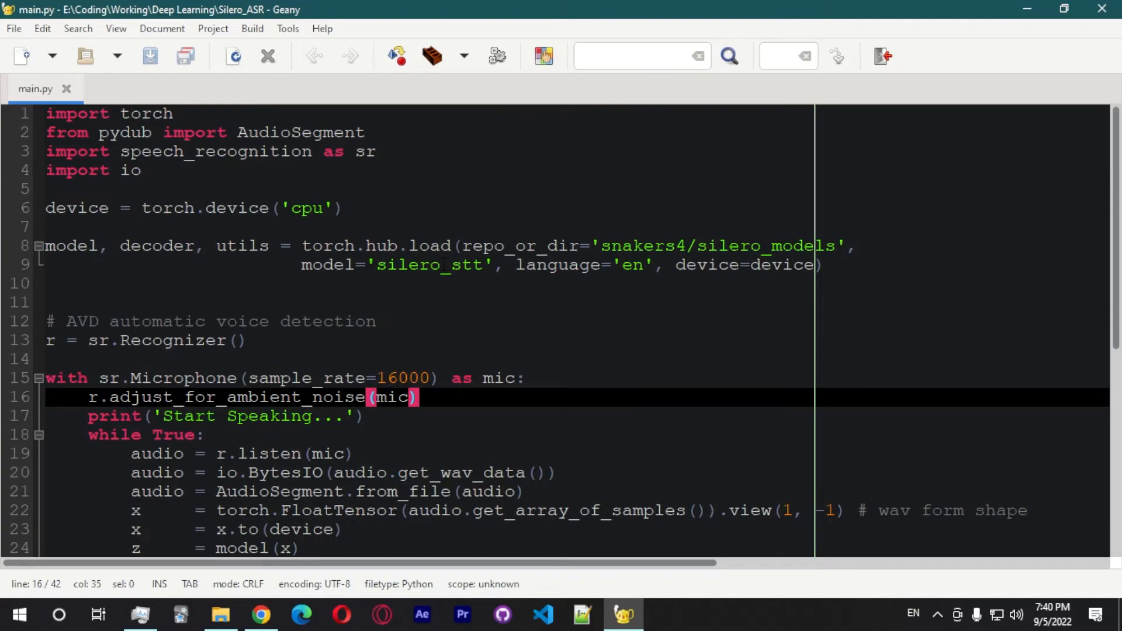
click(767, 246)
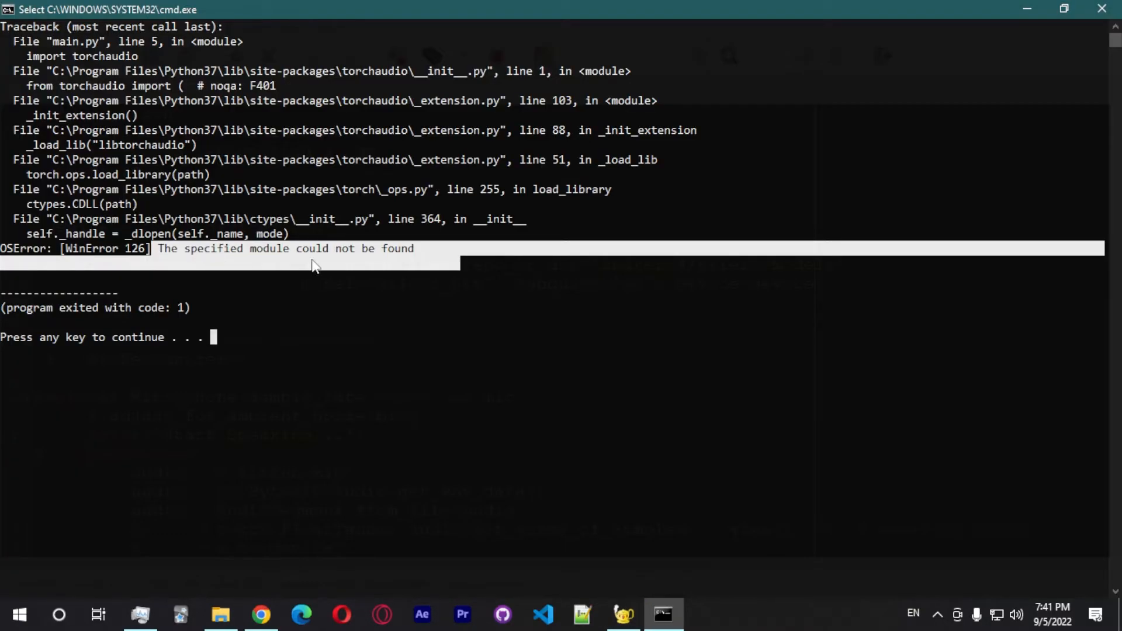
Step: Run 'pip install torchaudio' in an administrator Command Prompt
click(622, 615)
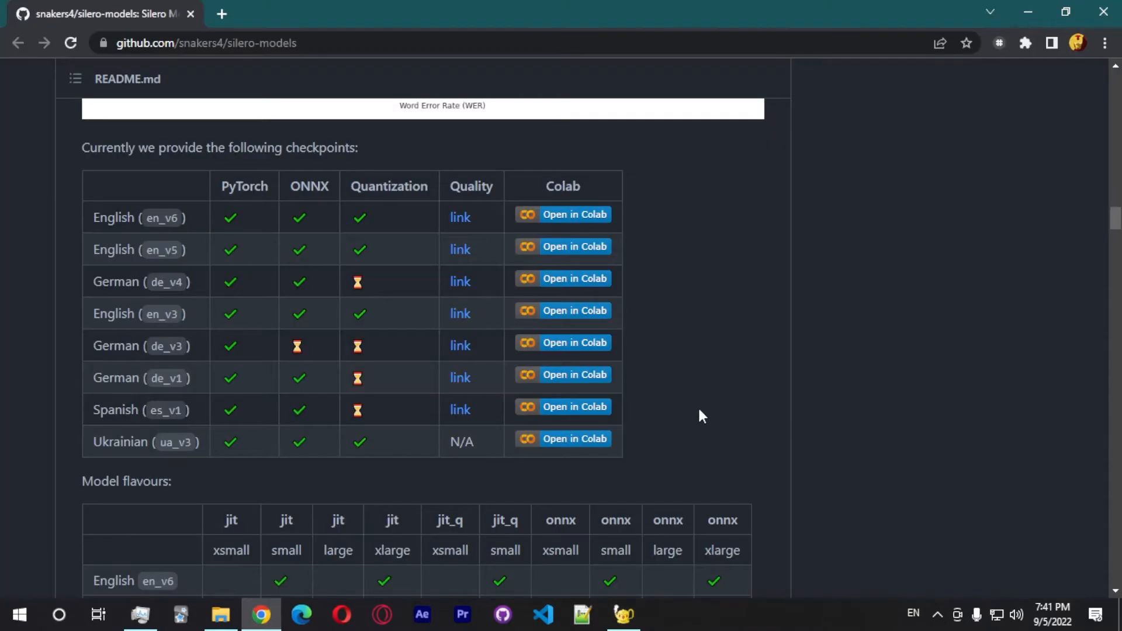
click(663, 615)
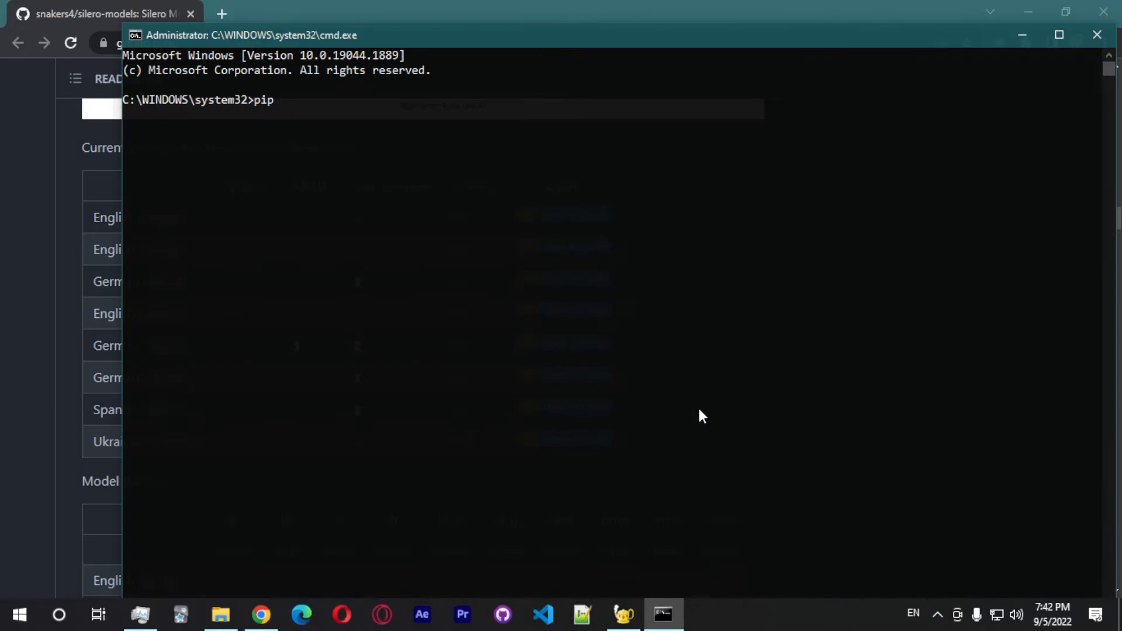
text(install torchaudi)
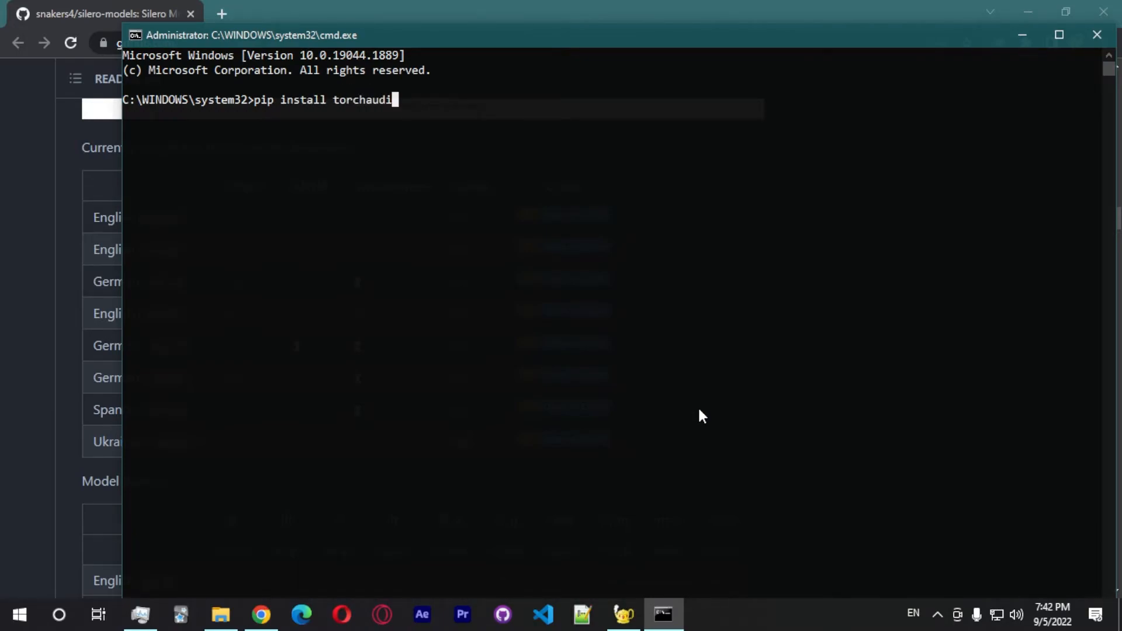
key(Return)
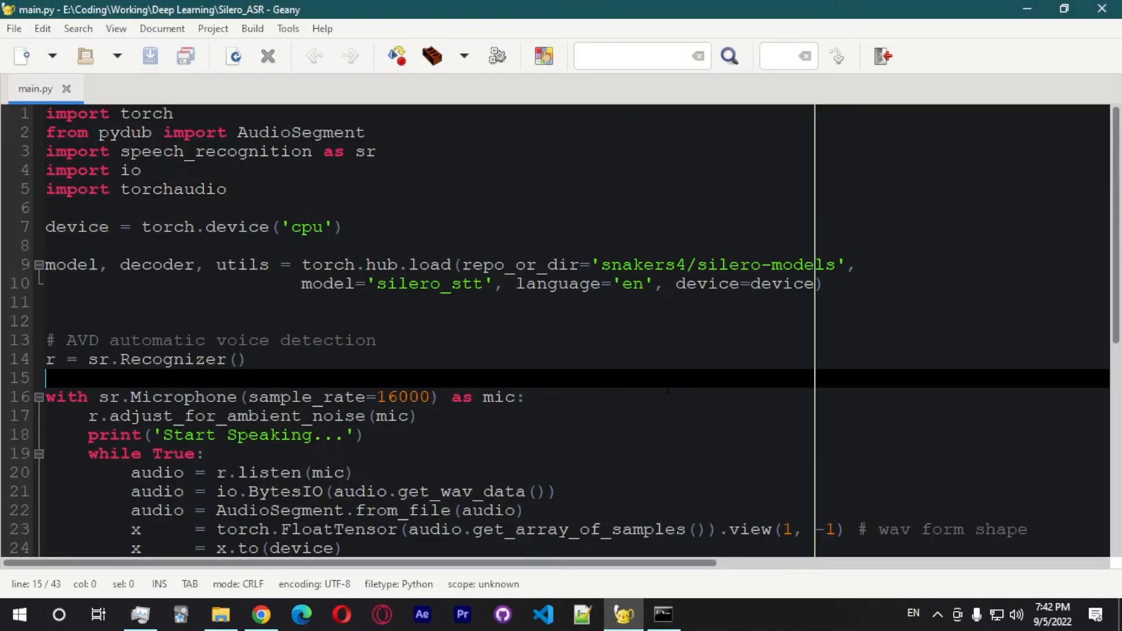
click(238, 360)
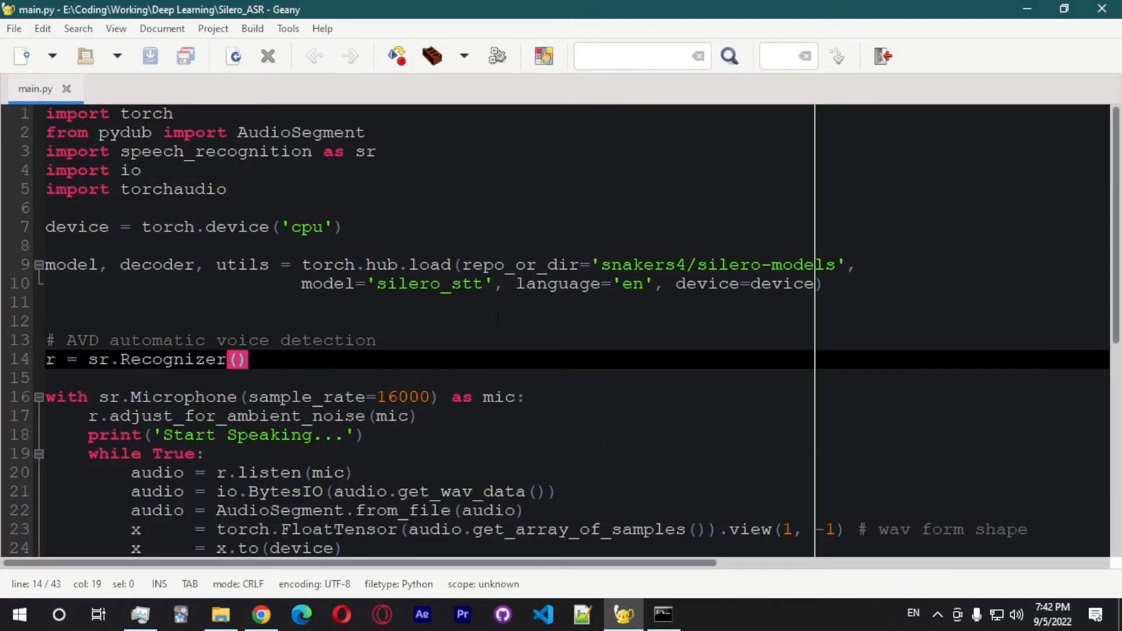
scroll(down, 3)
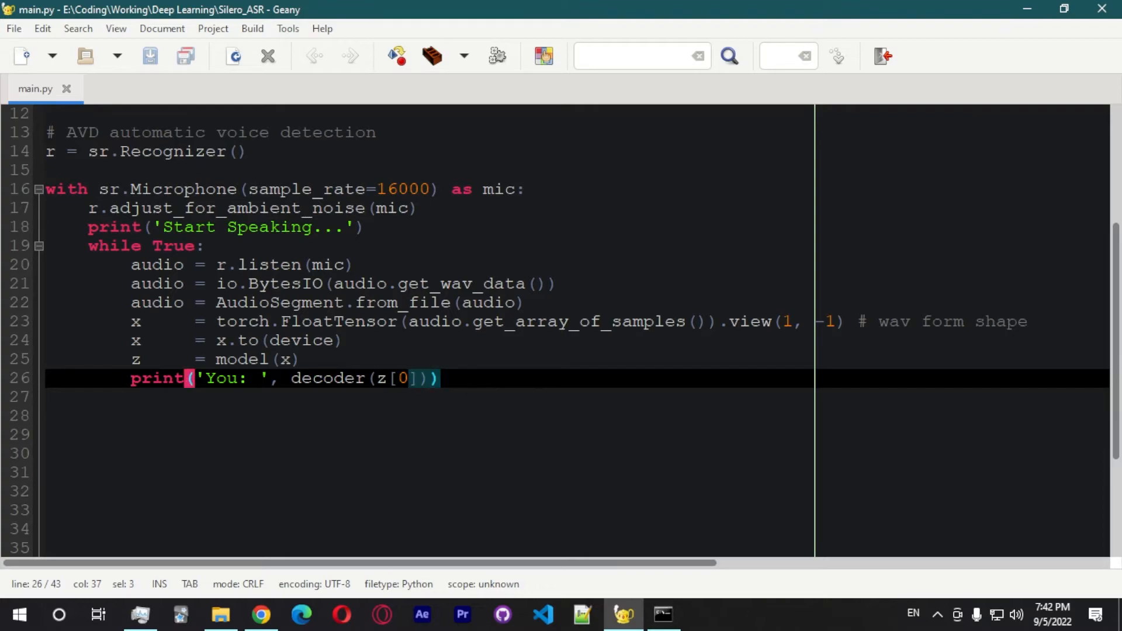
scroll(up, 3)
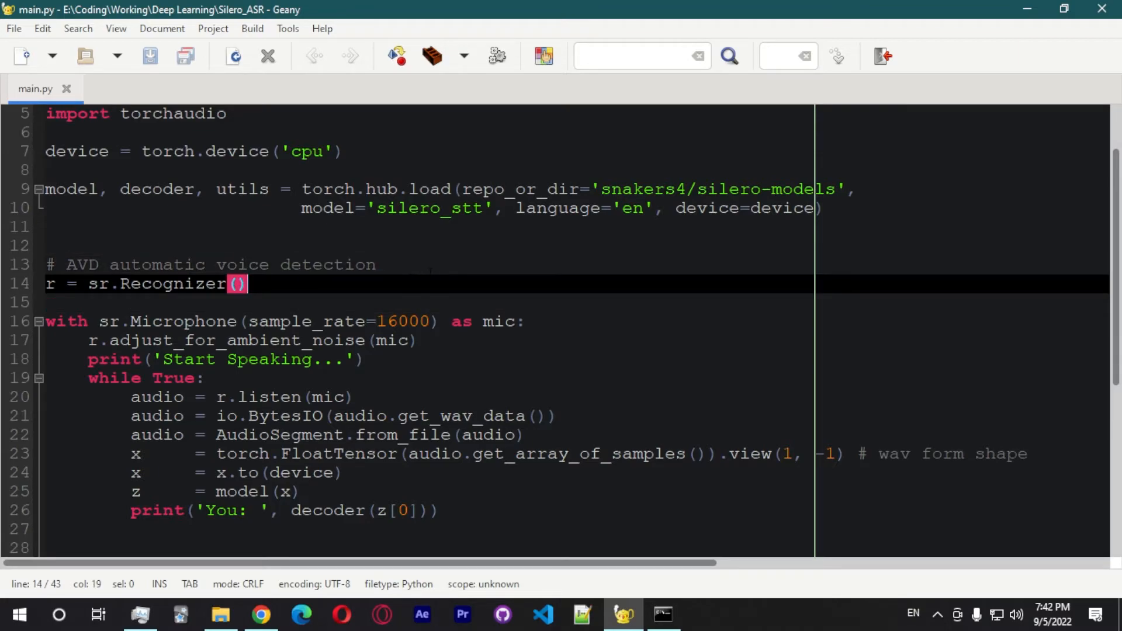
click(661, 614)
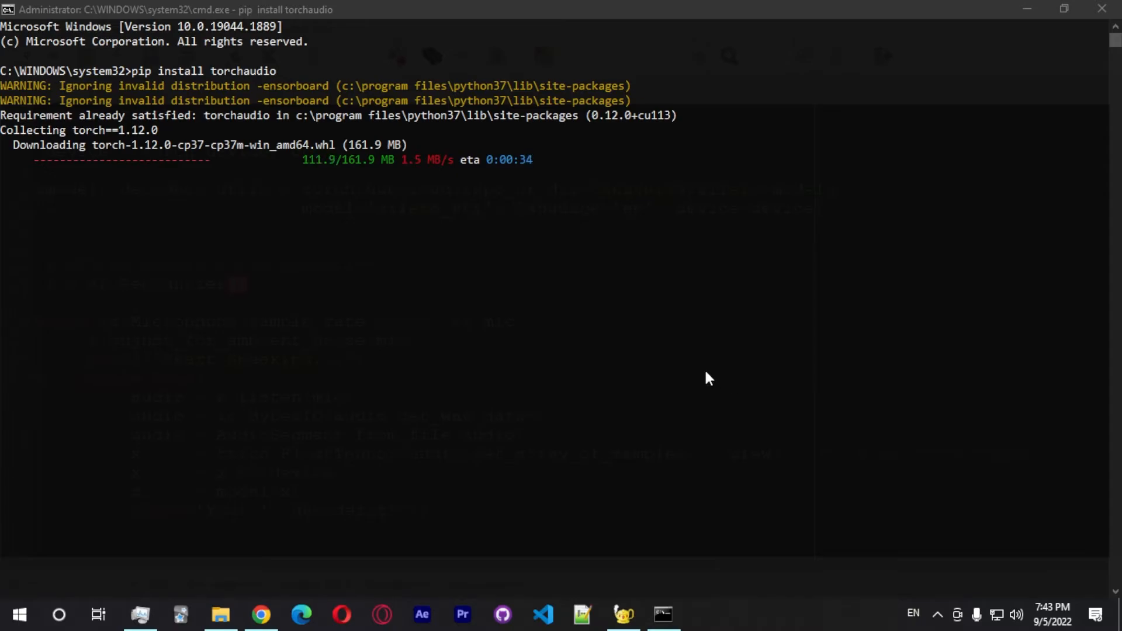
mouse_move(646, 503)
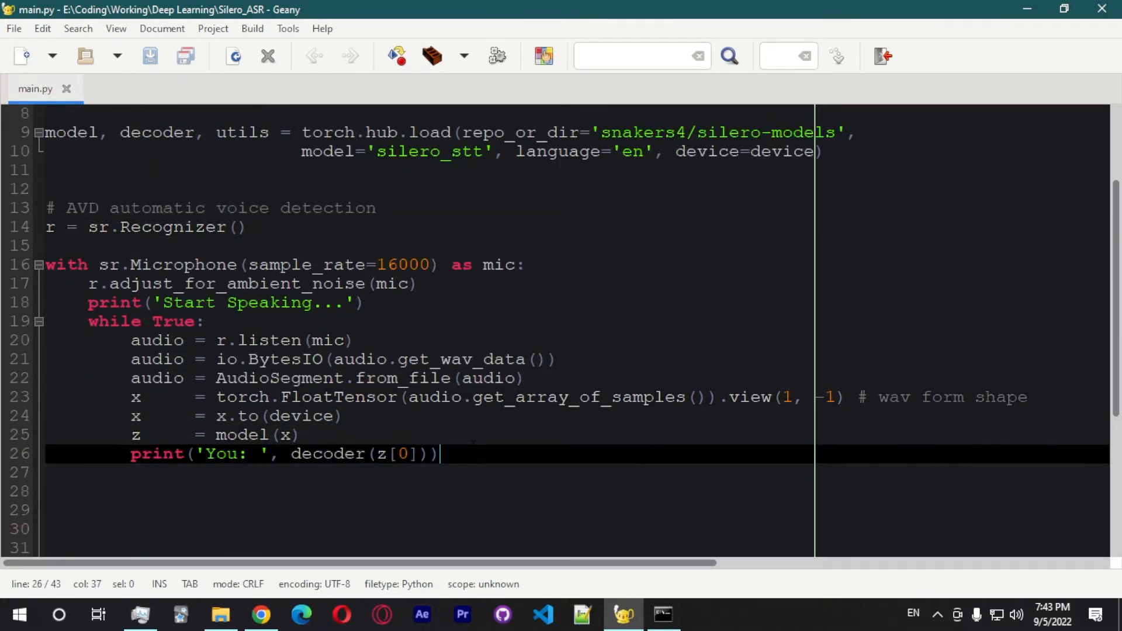
scroll(up, 3)
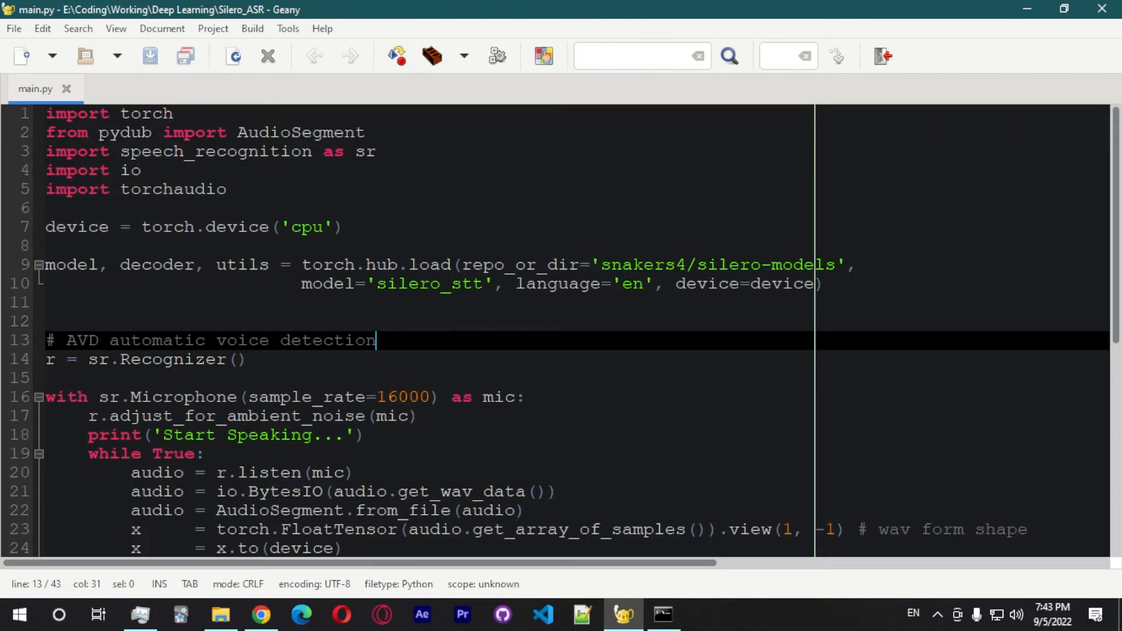
click(236, 359)
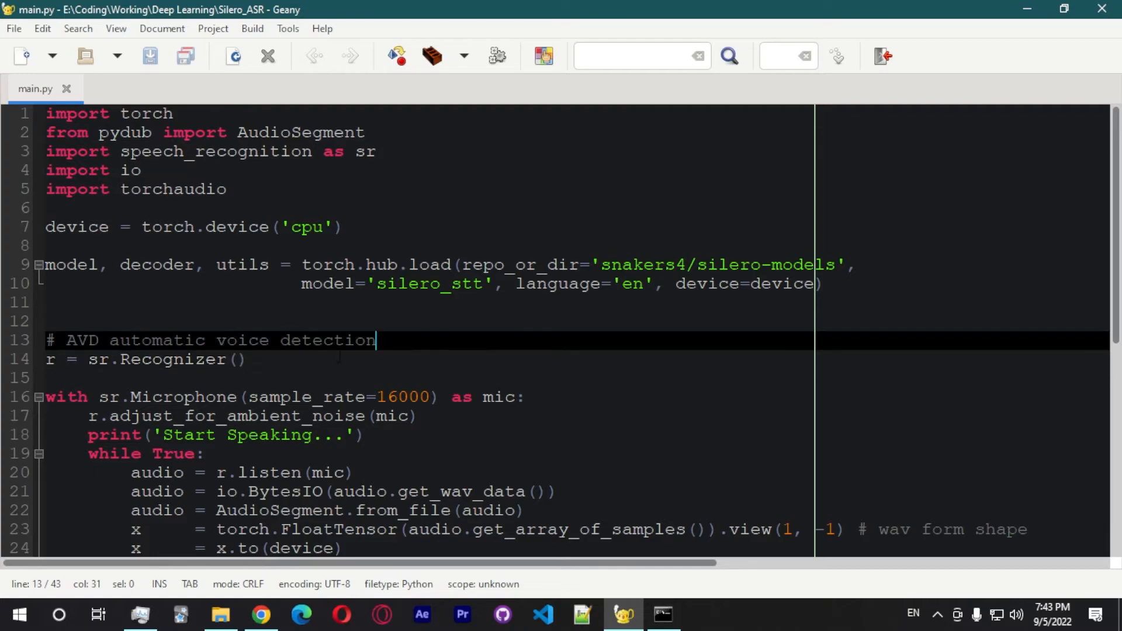
click(237, 360)
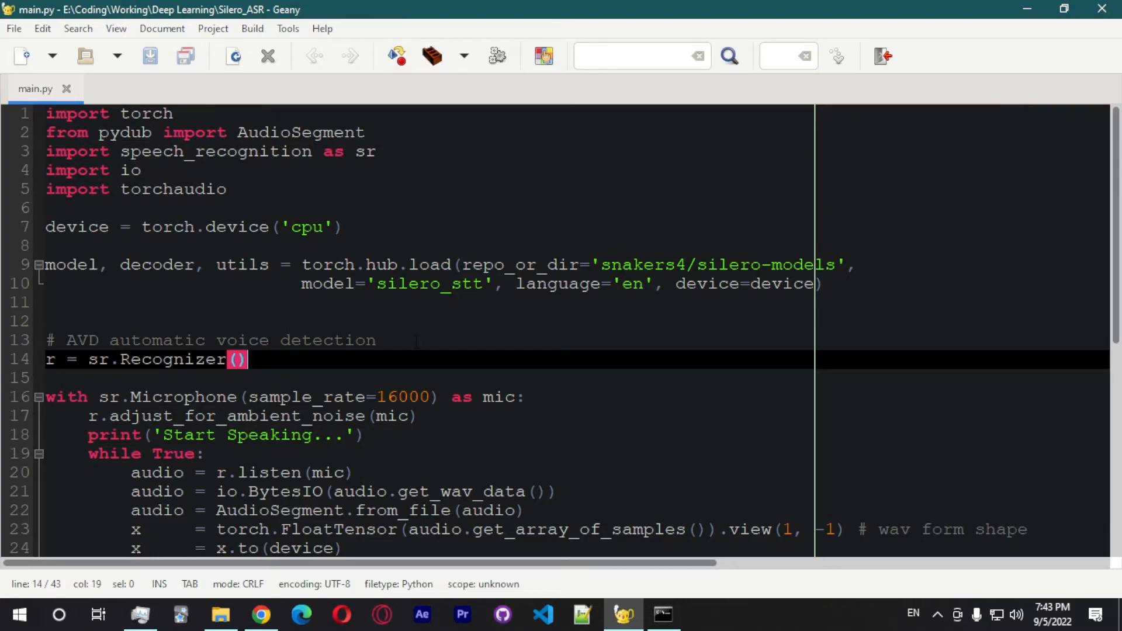
click(663, 614)
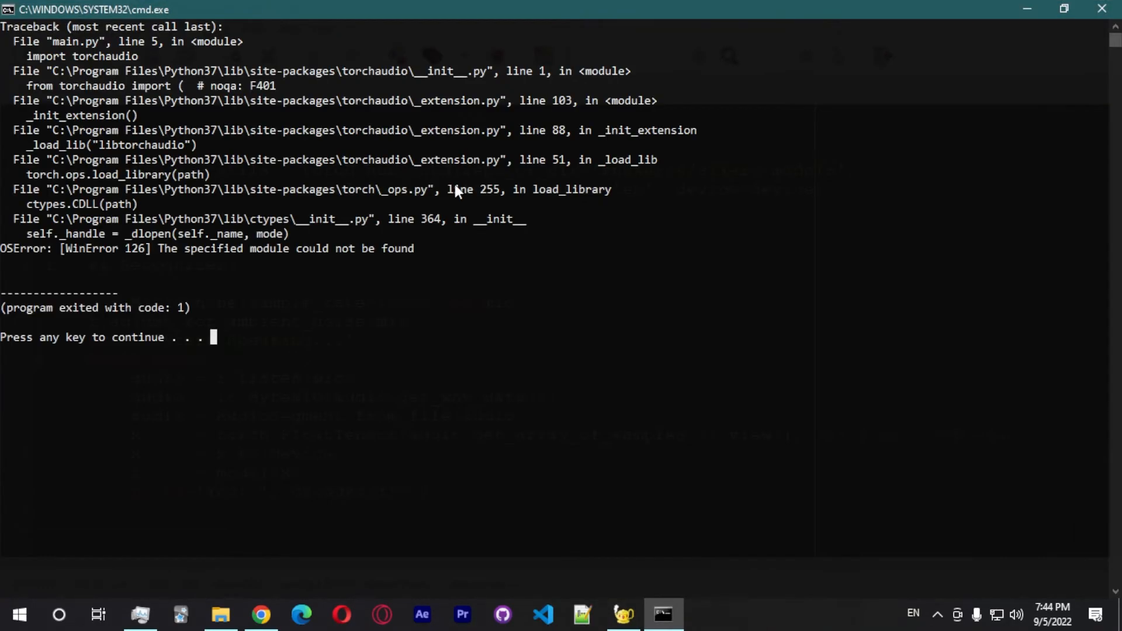
mouse_move(344, 272)
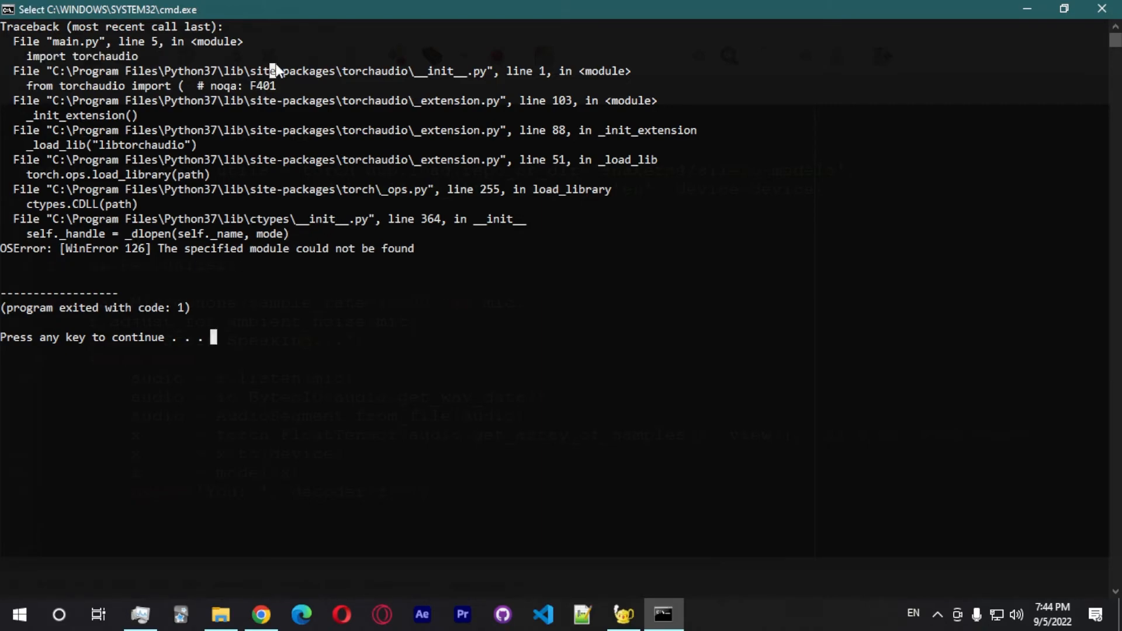
Step: Close the traceback console and switch to Chrome to research the torchaudio error
click(259, 615)
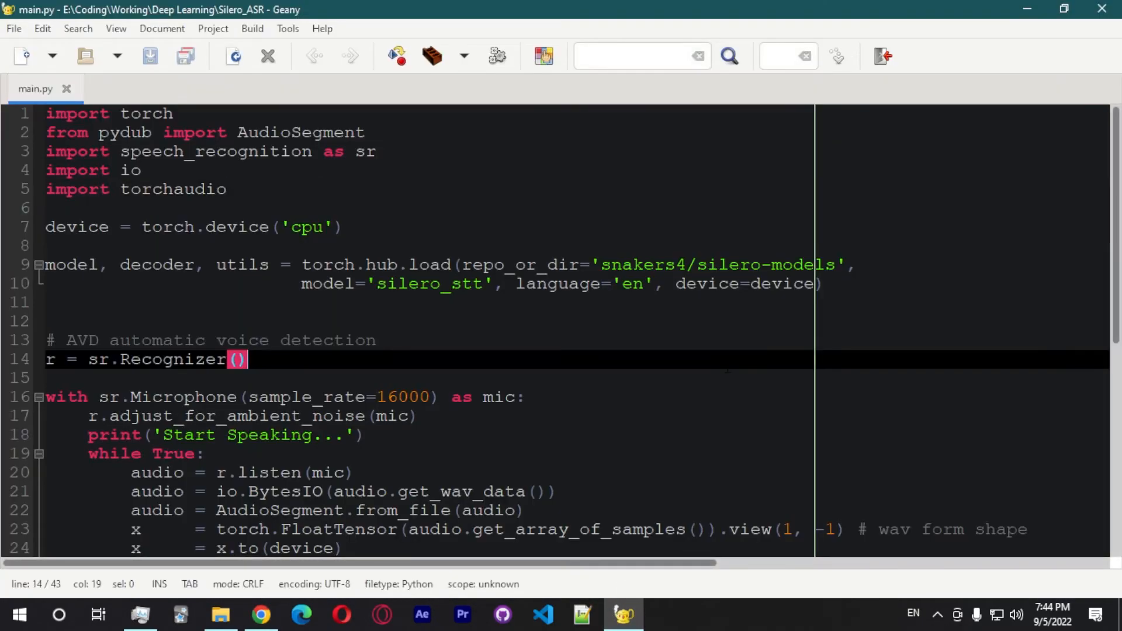
click(259, 615)
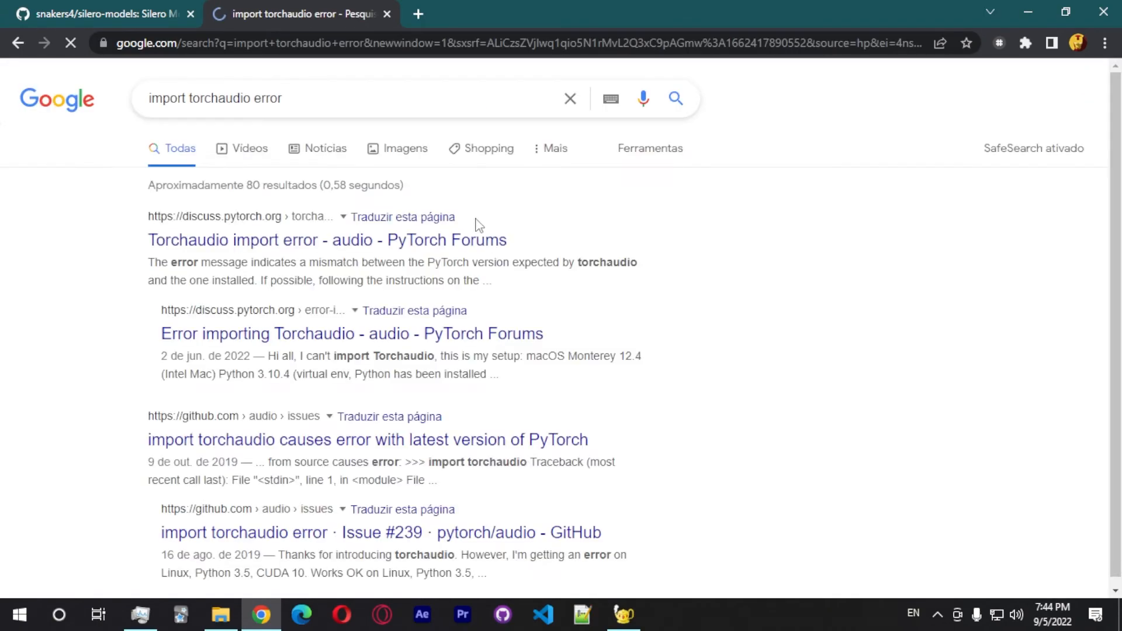
Step: From the torchaudio import-error forum thread, download PyPI's torchaudio 0.12.1 cp37 win_amd64 wheel
click(326, 240)
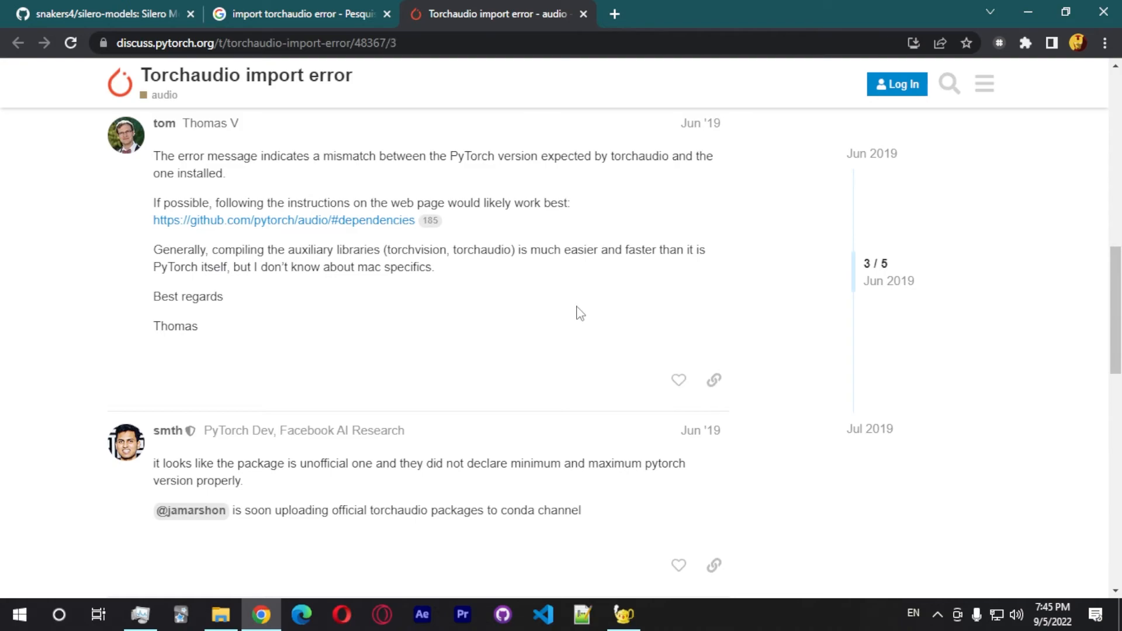
click(281, 220)
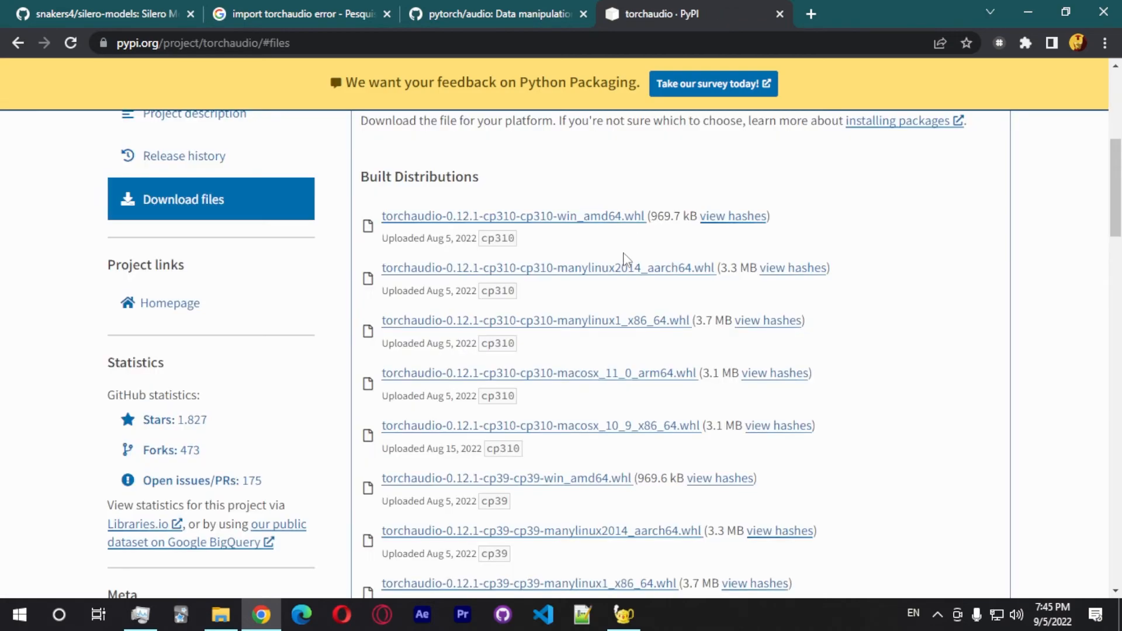
scroll(down, 3)
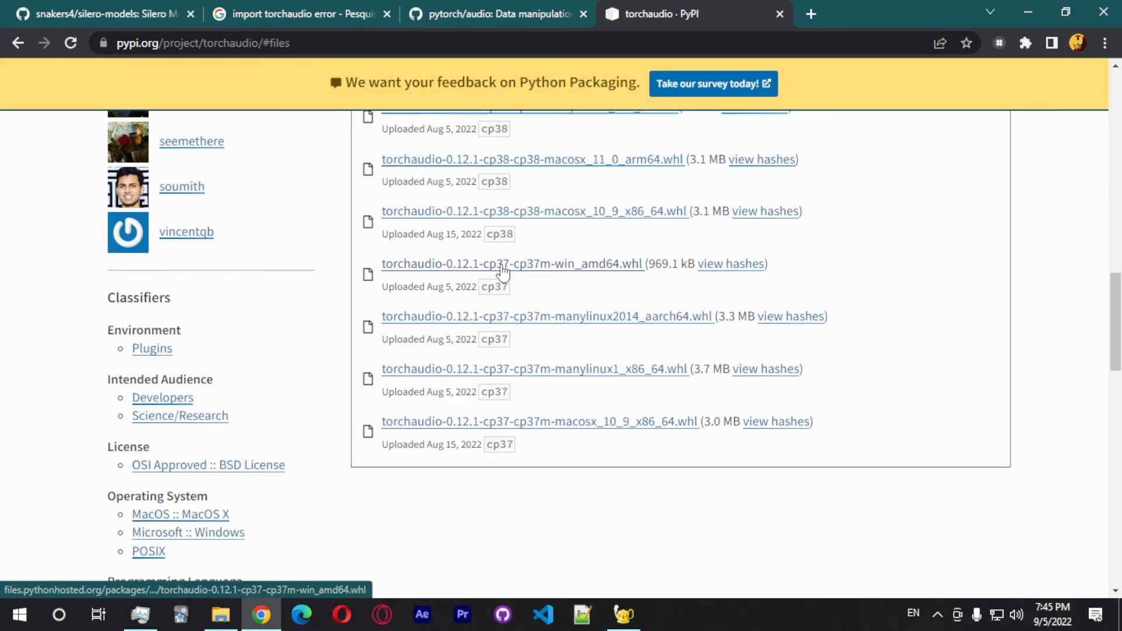
click(512, 264)
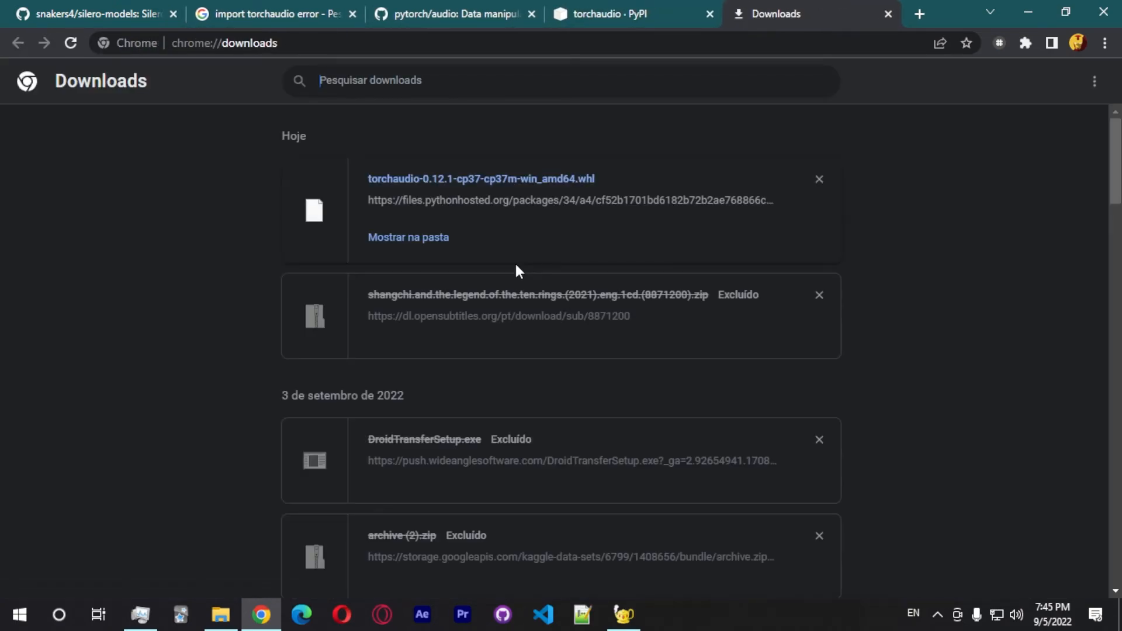
key(Win+r)
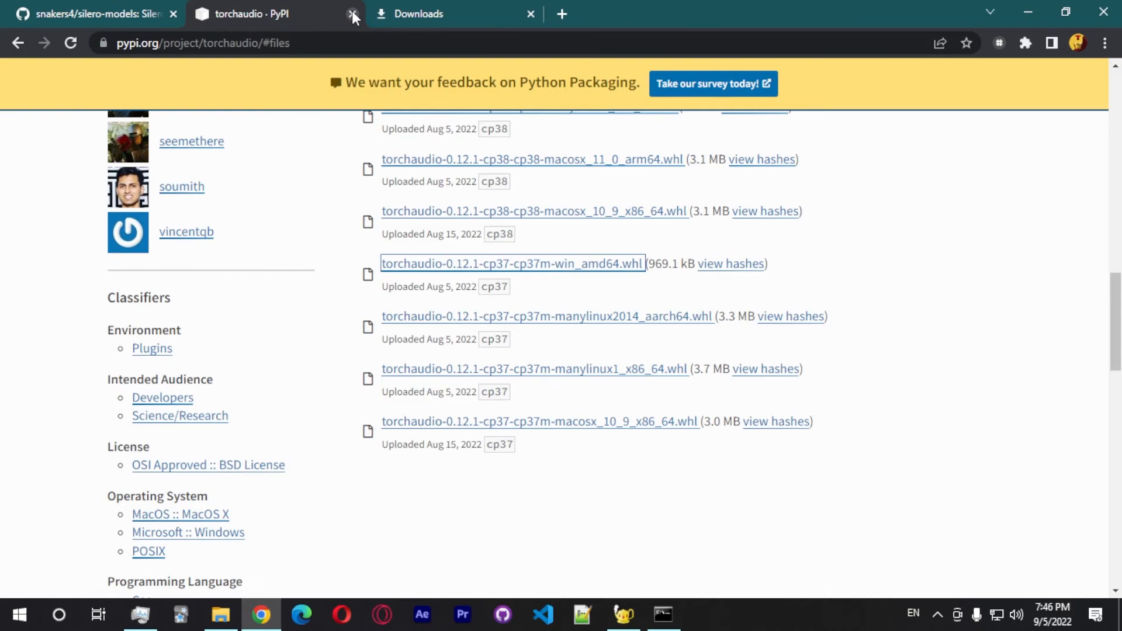
Step: Close the PyPI tab and show pytorch.org's Stable, Windows, pip install selector
click(351, 13)
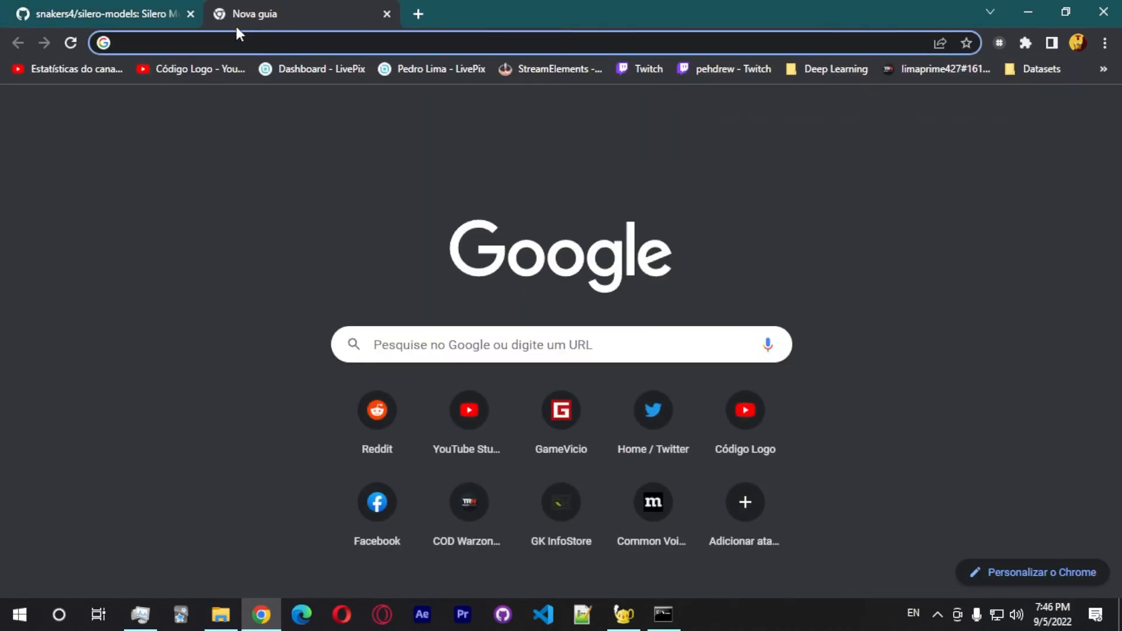
text(pytorch.org)
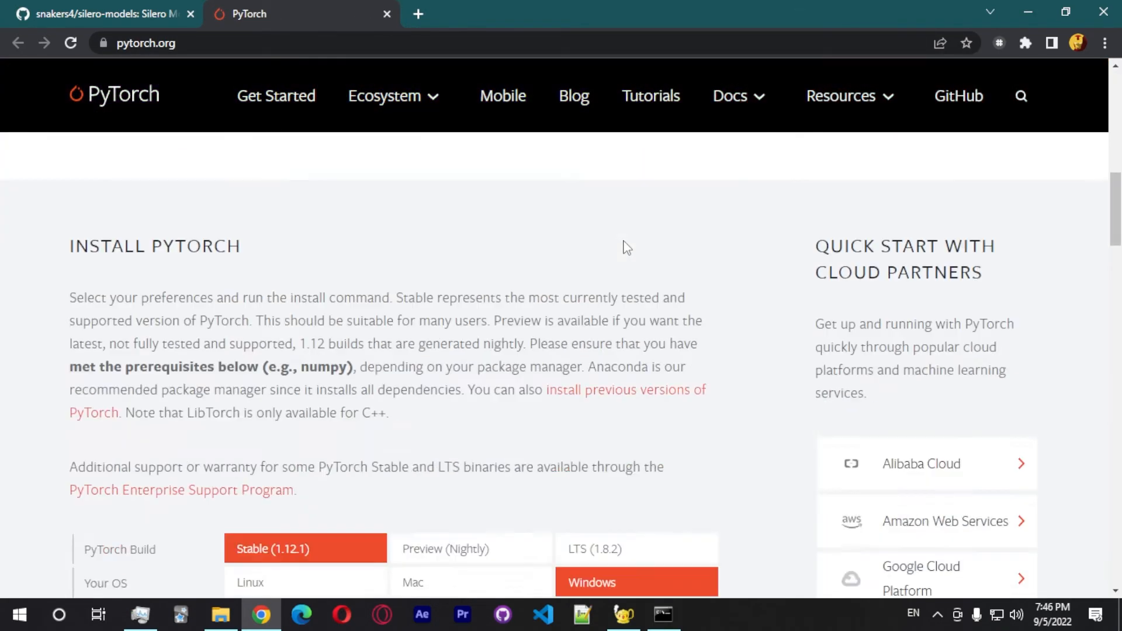
scroll(down, 3)
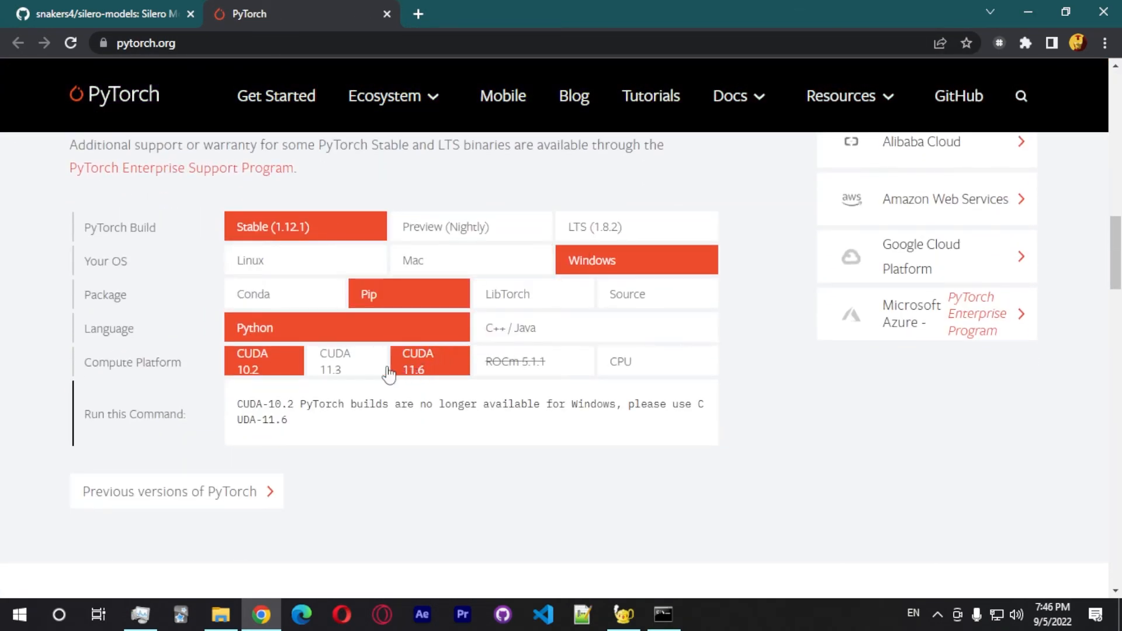
click(660, 614)
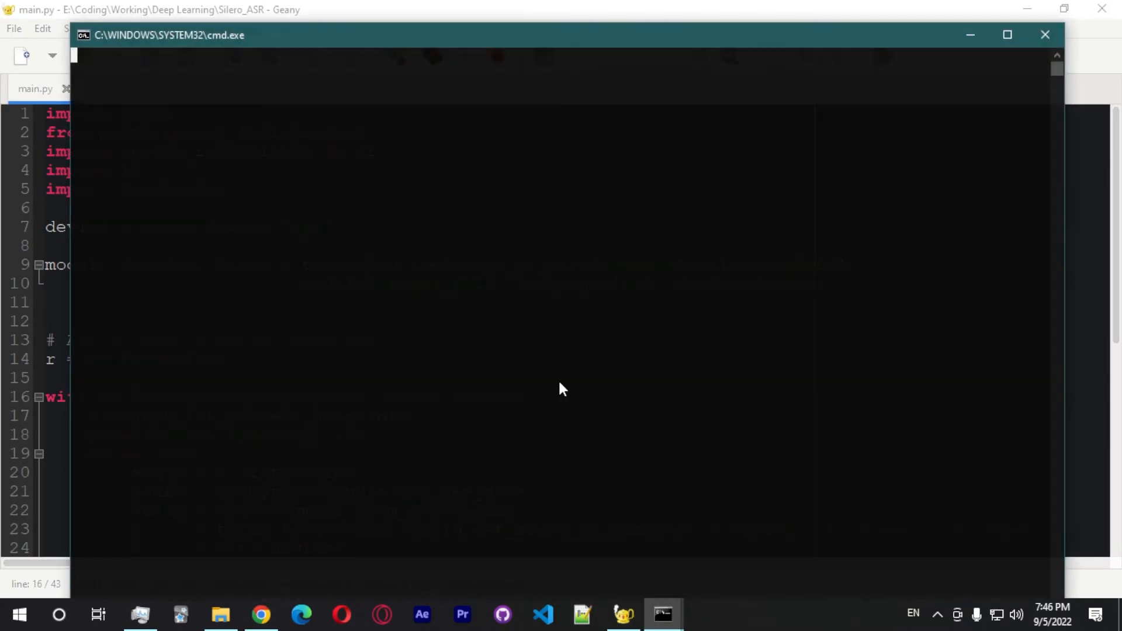